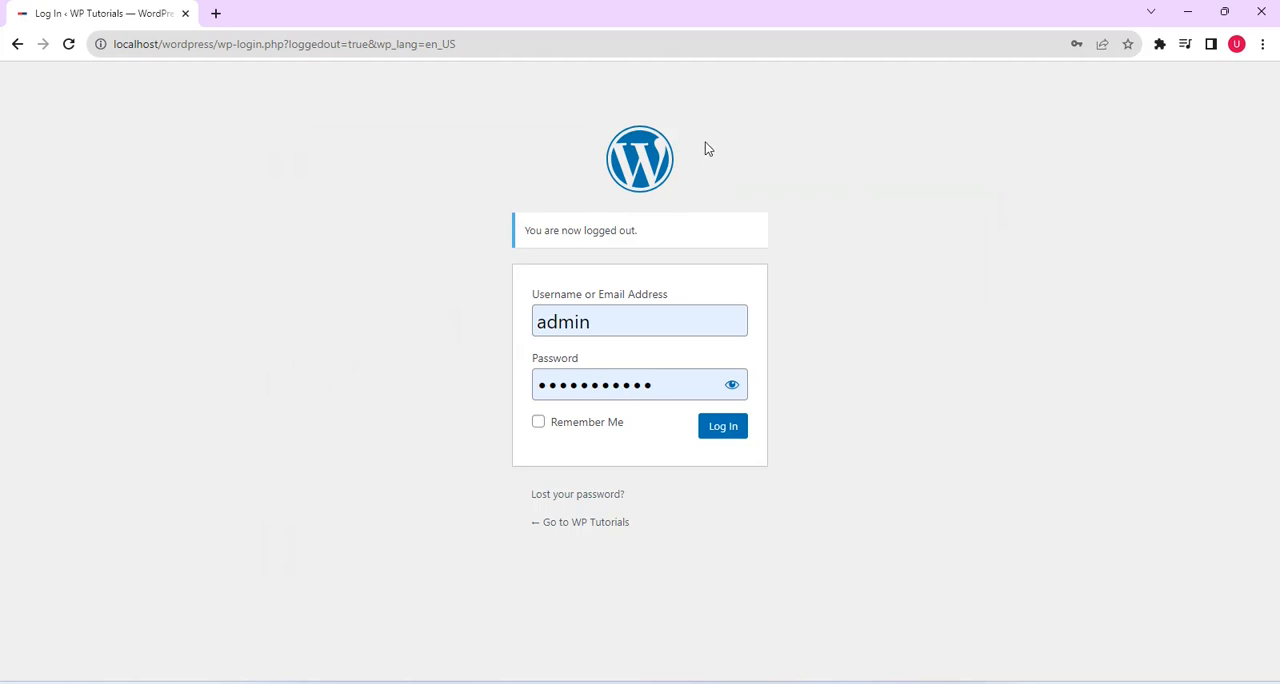
mouse_move(650, 305)
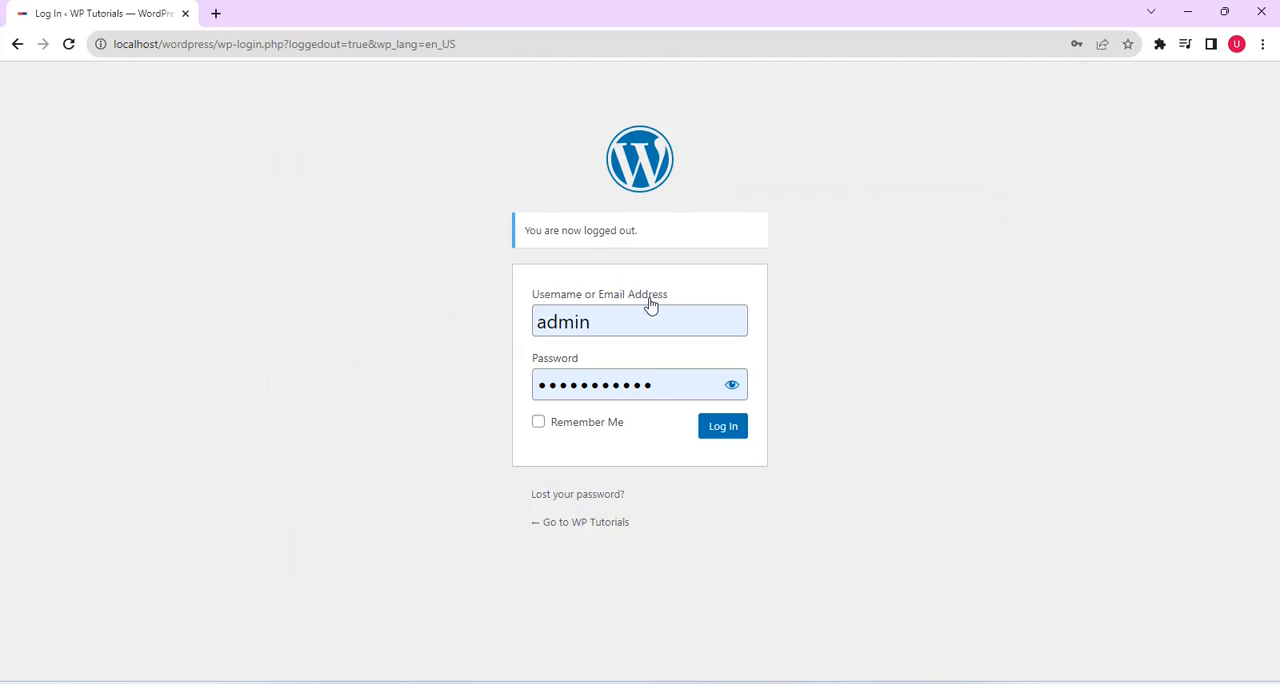
- Submit the filled-in admin credentials to get back into the dashboard
click(722, 426)
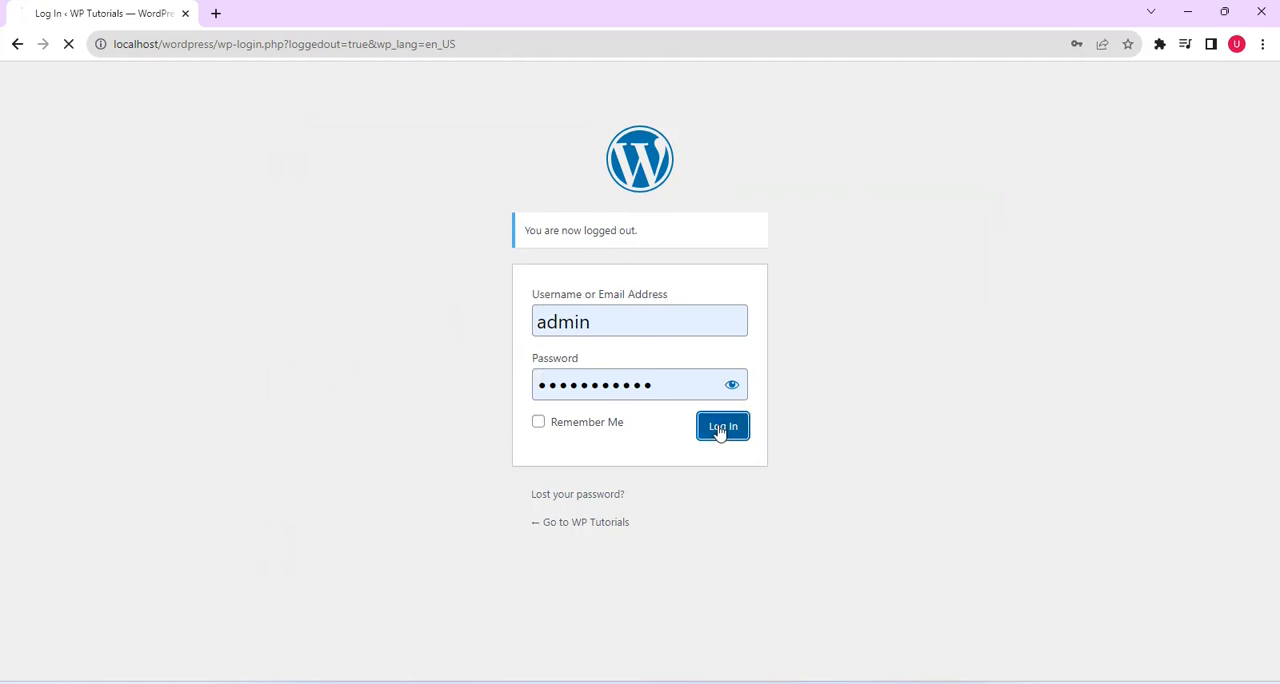
click(722, 426)
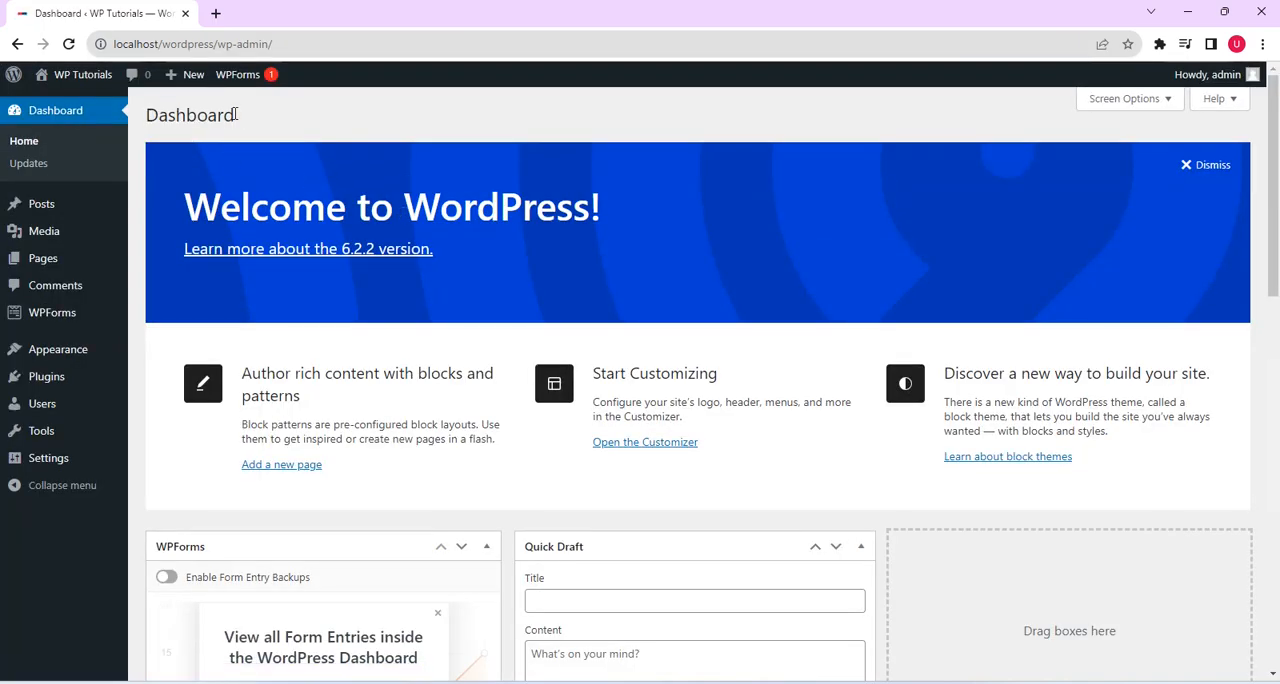
mouse_move(42, 204)
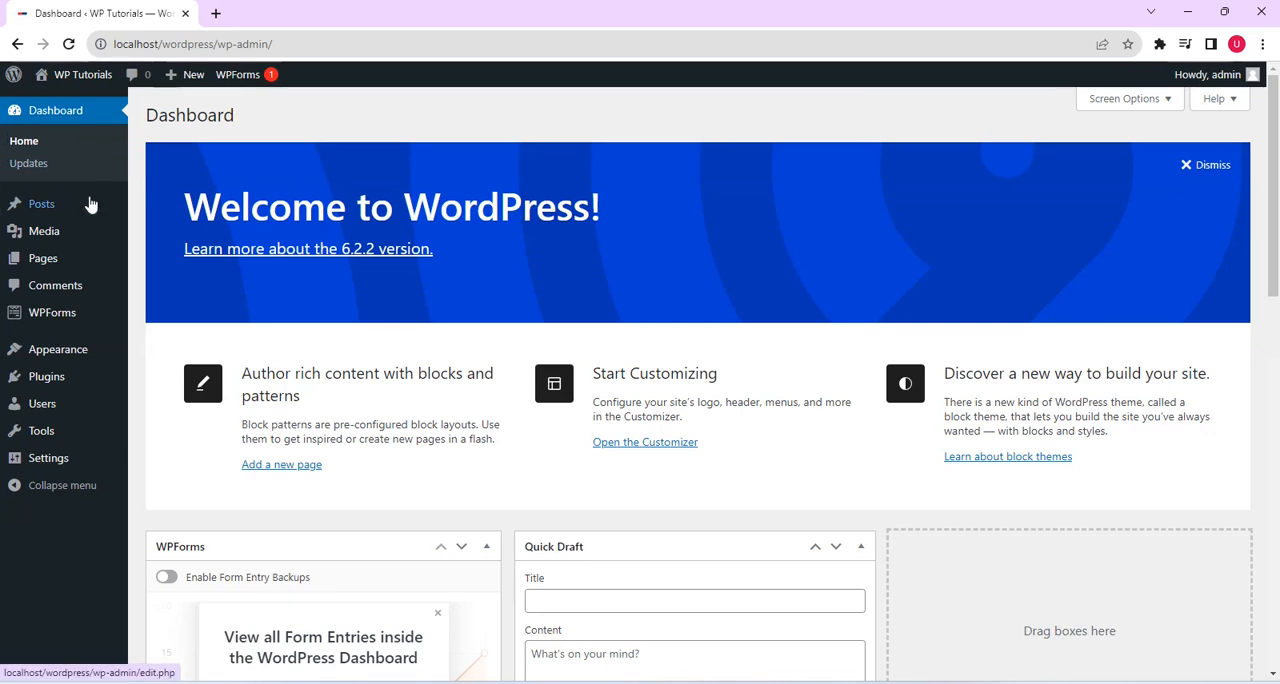
mouse_move(44, 231)
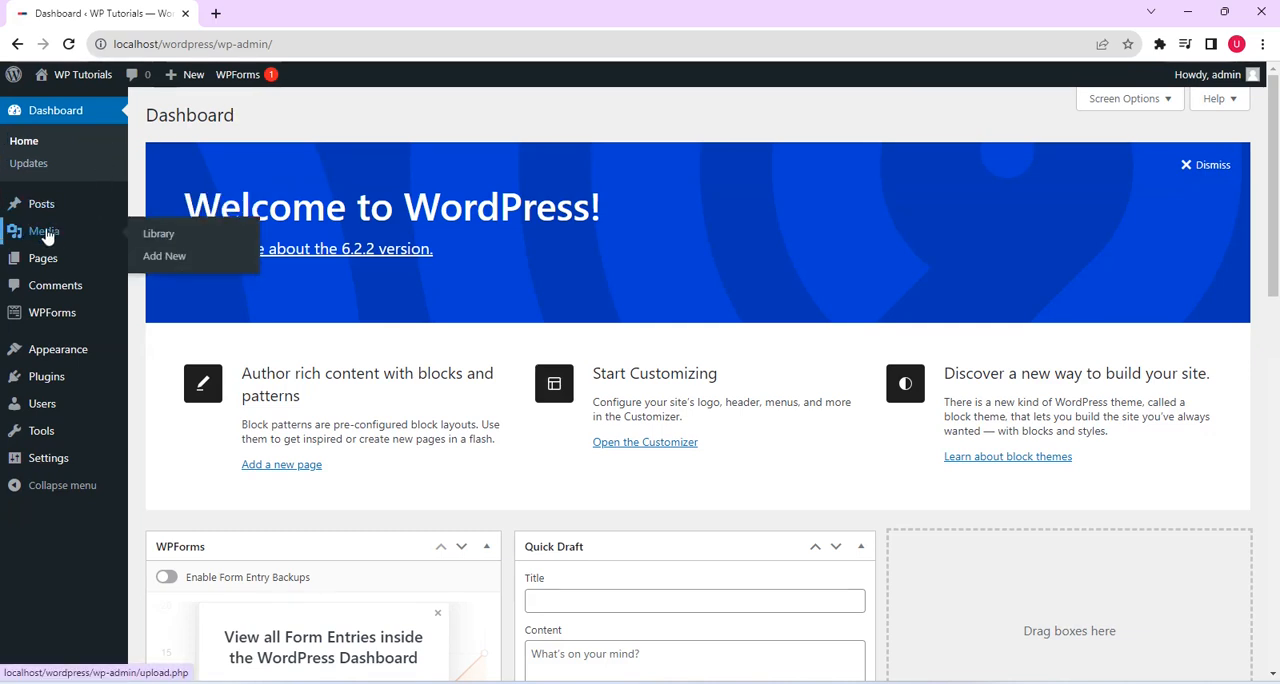
- Go to Media > Library to see all 15 uploaded items
click(158, 233)
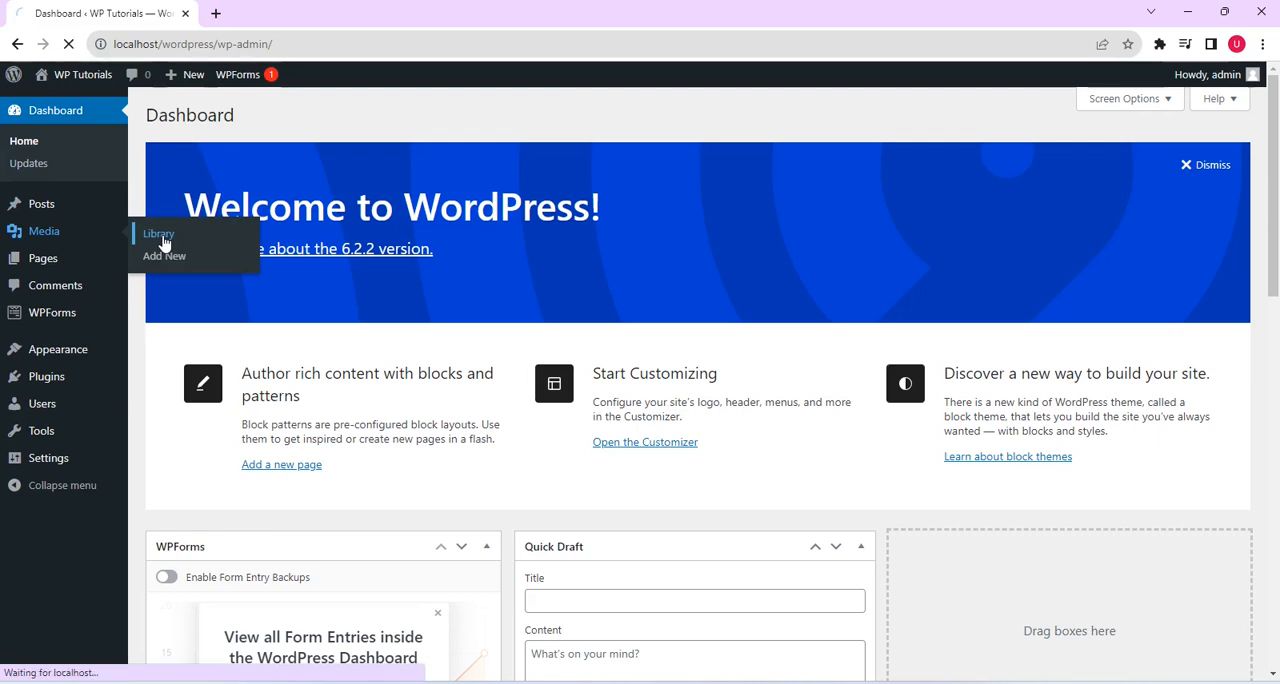
click(158, 233)
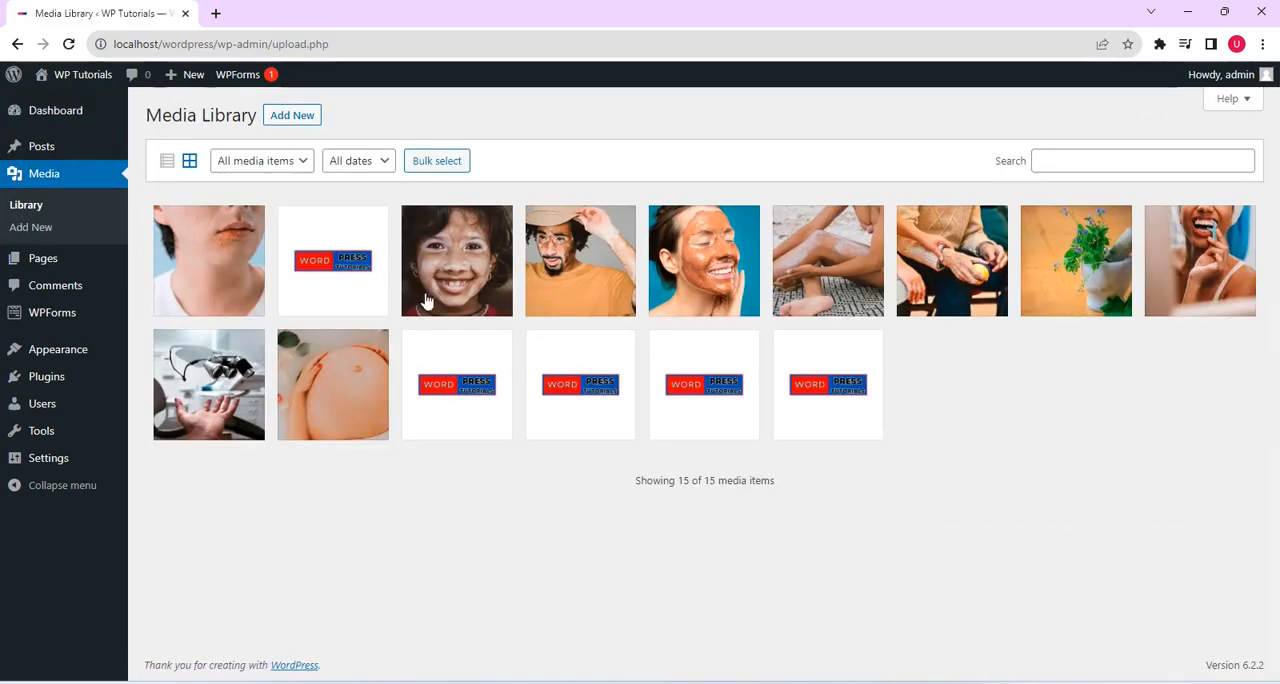
mouse_move(562, 278)
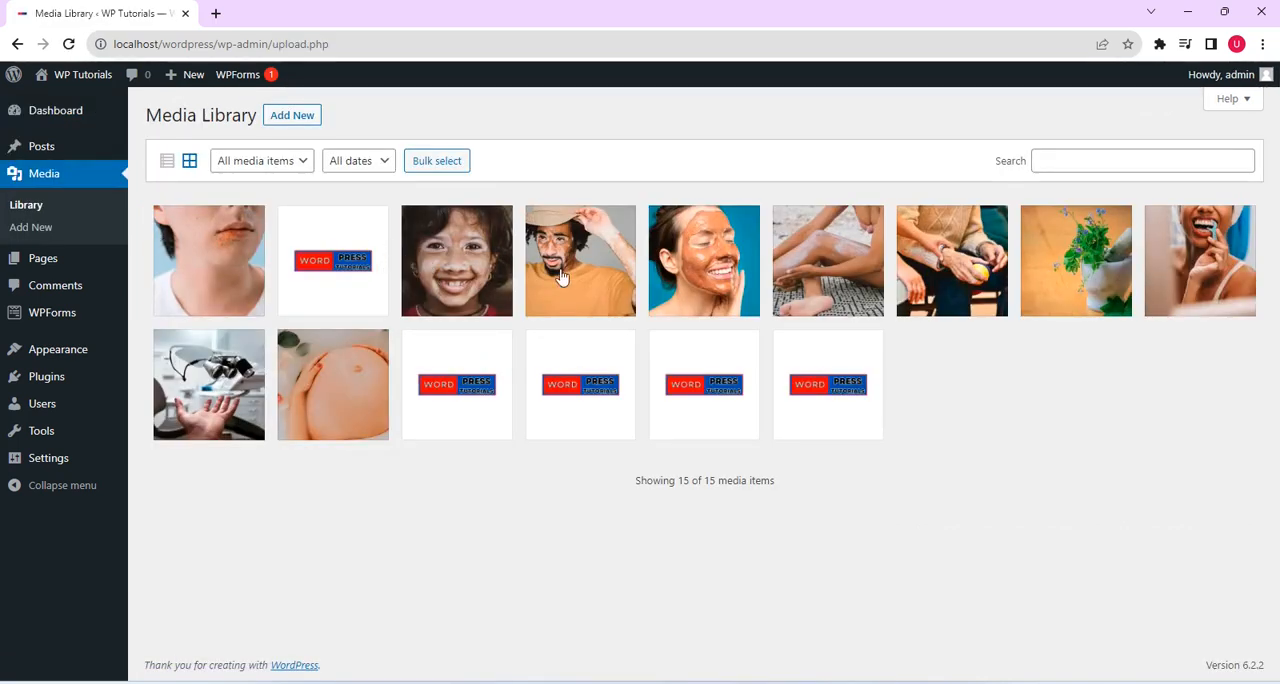
mouse_move(456, 308)
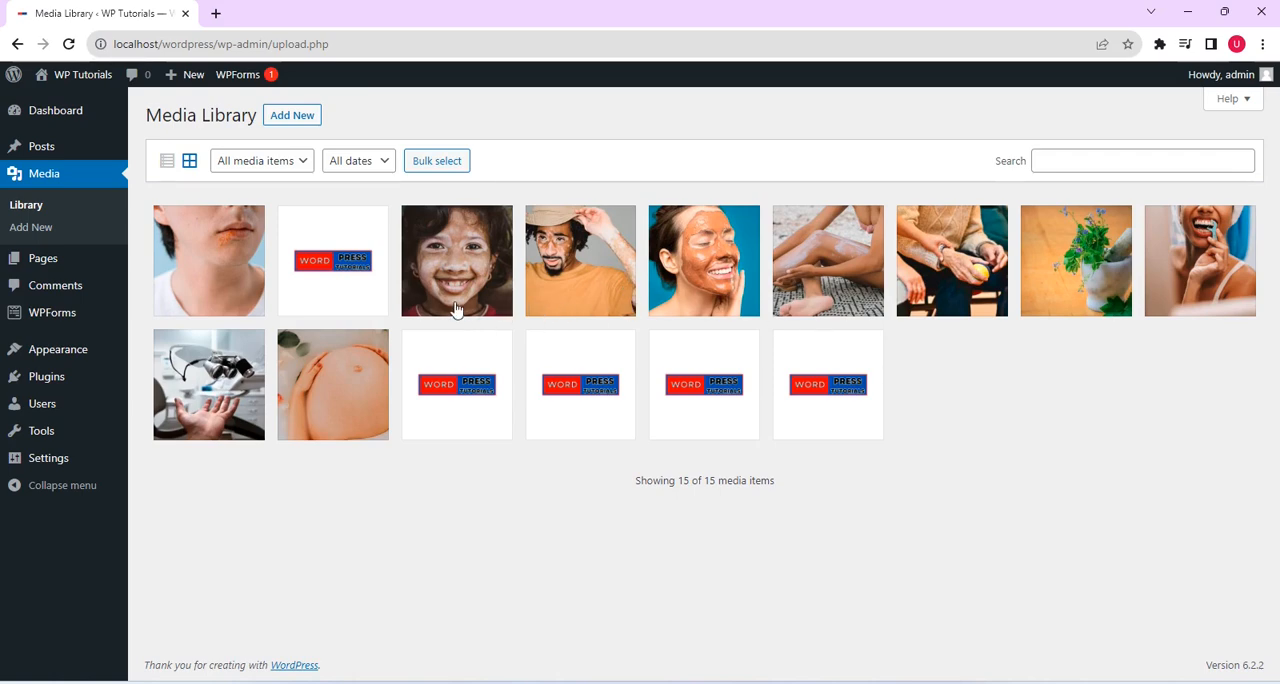
mouse_move(683, 480)
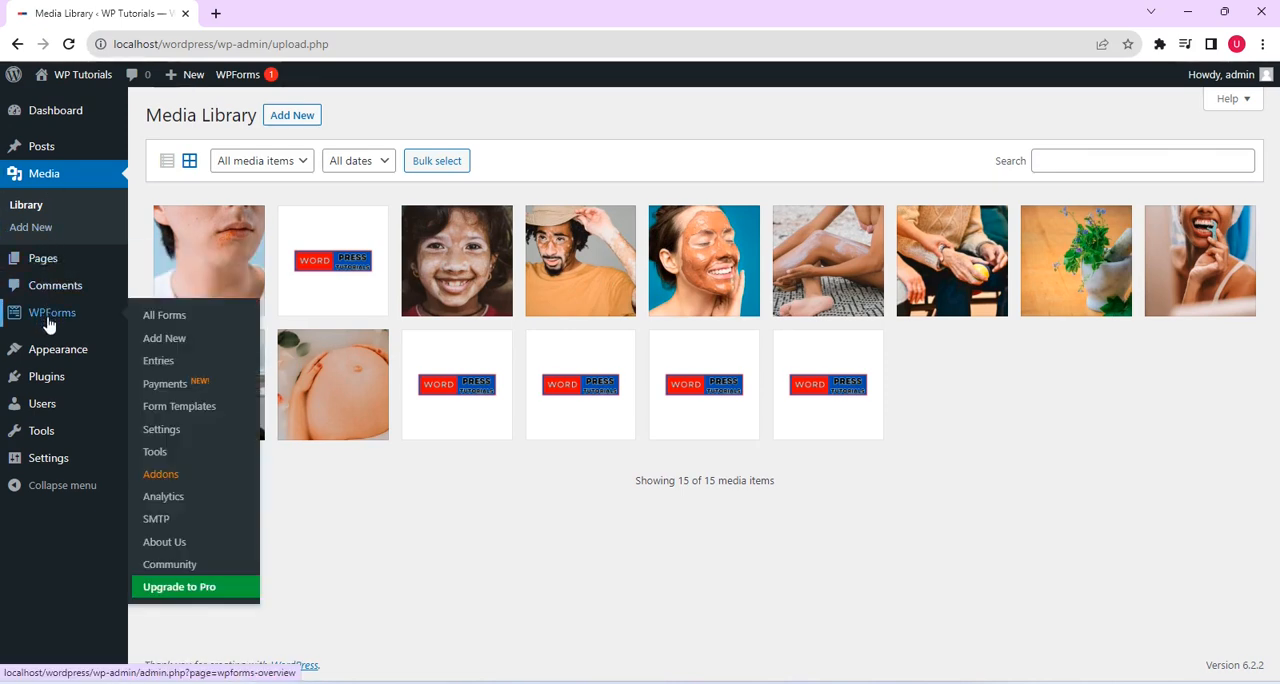
mouse_move(47, 376)
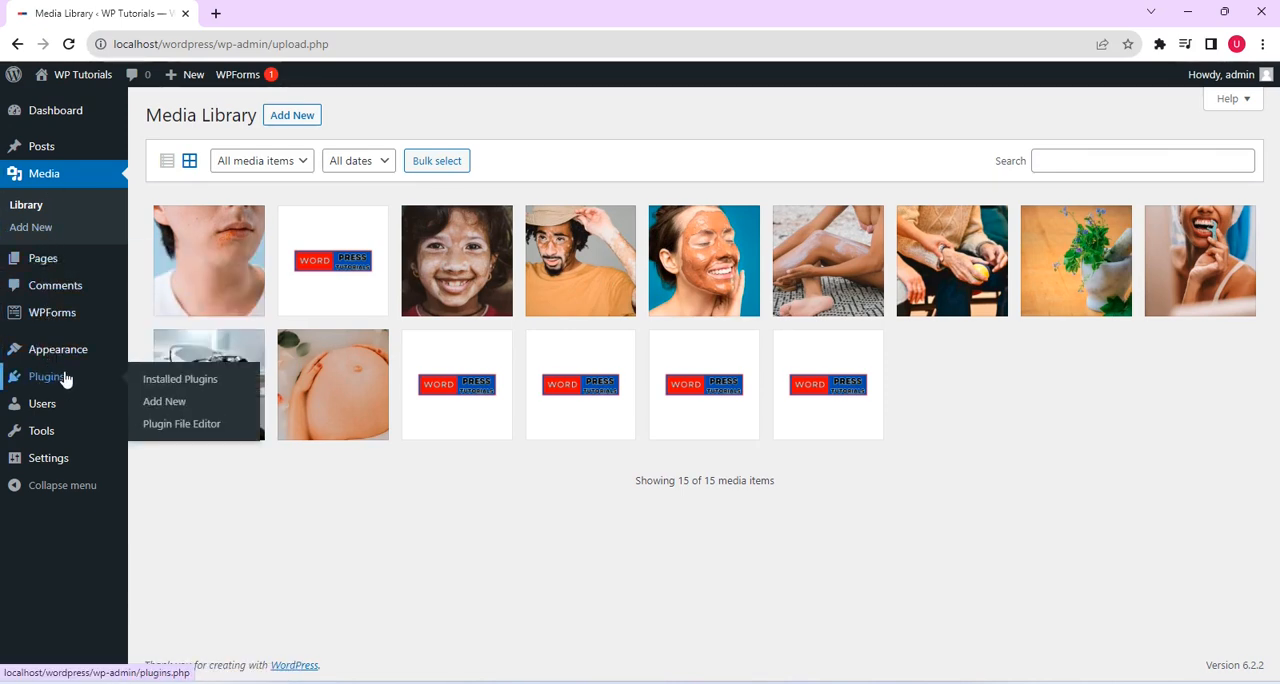
mouse_move(164, 401)
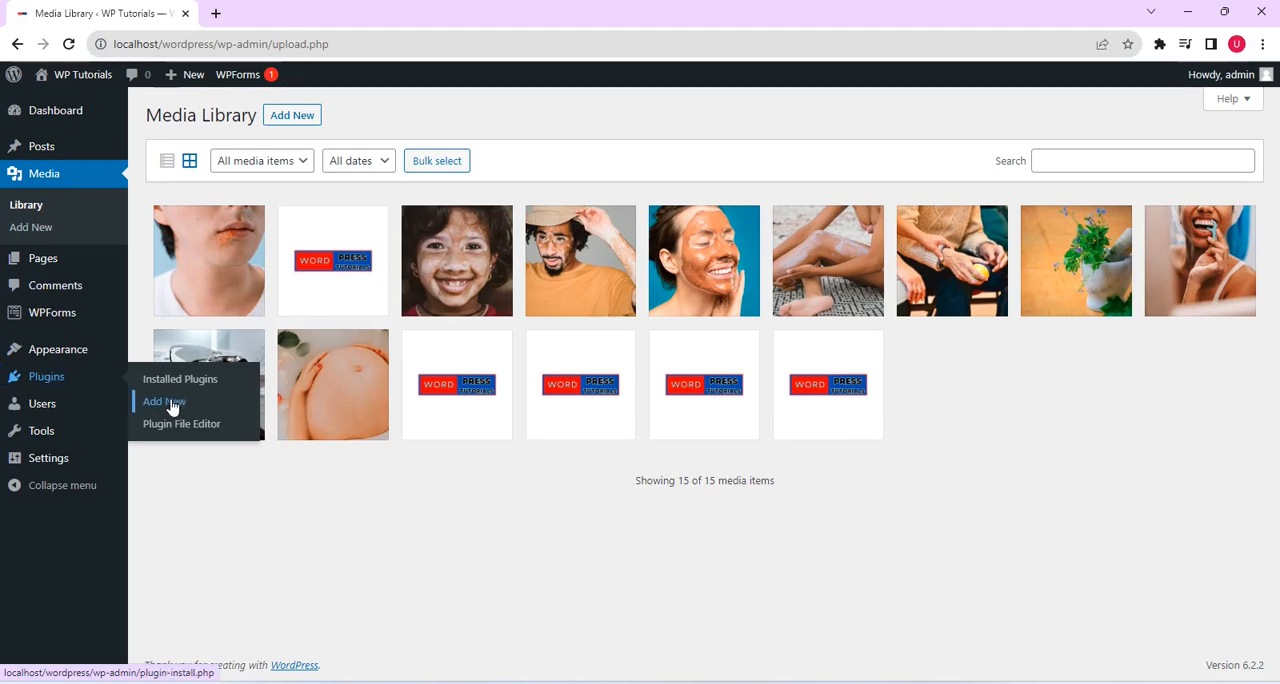
- Go to Plugins > Add New and close the CatFolders preview window
click(162, 401)
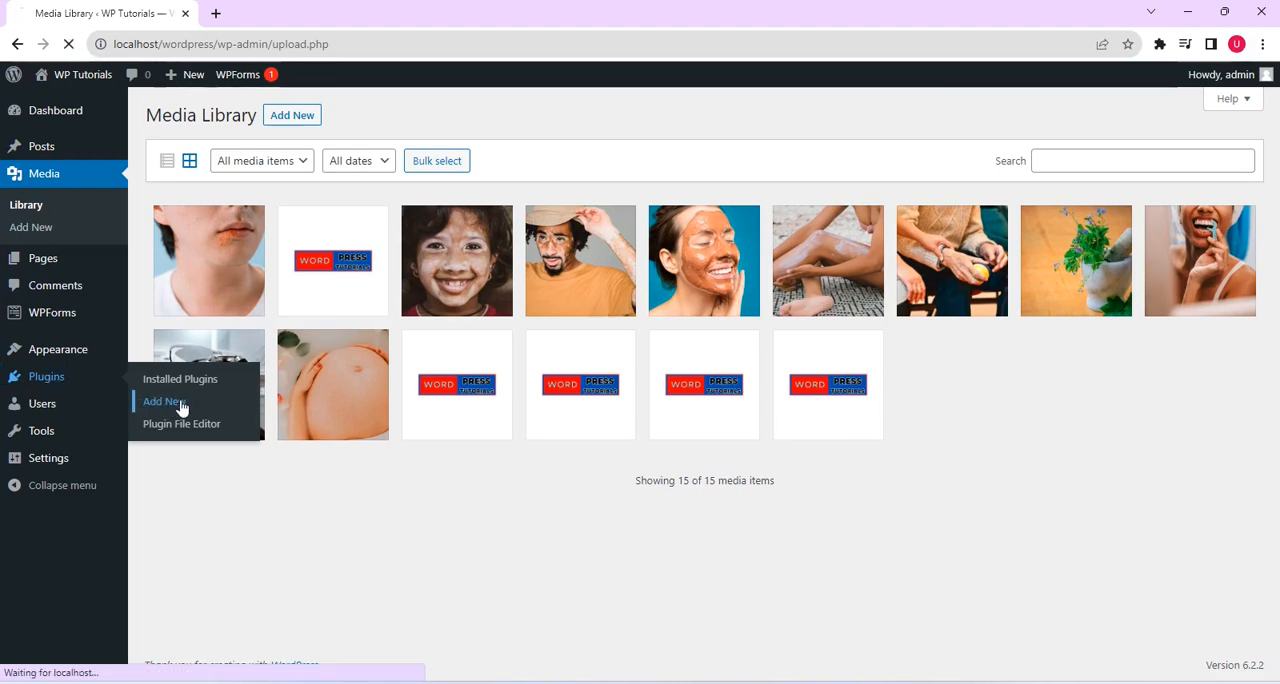
click(163, 401)
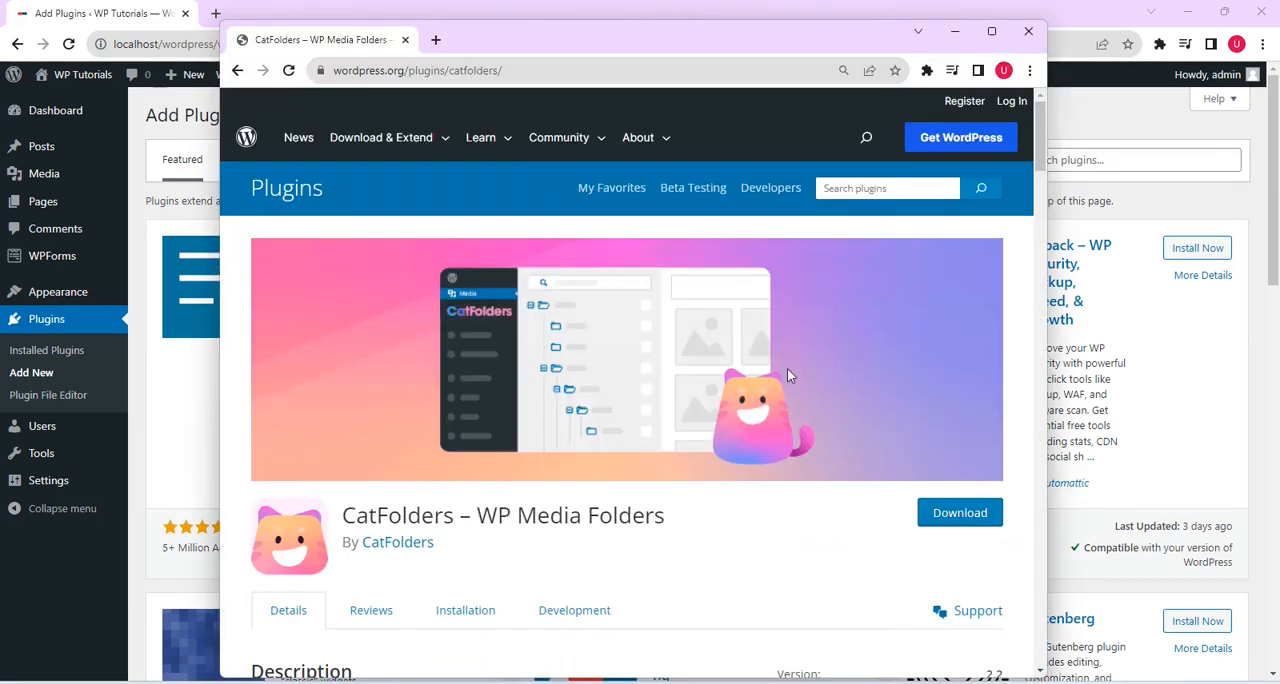
mouse_move(390, 502)
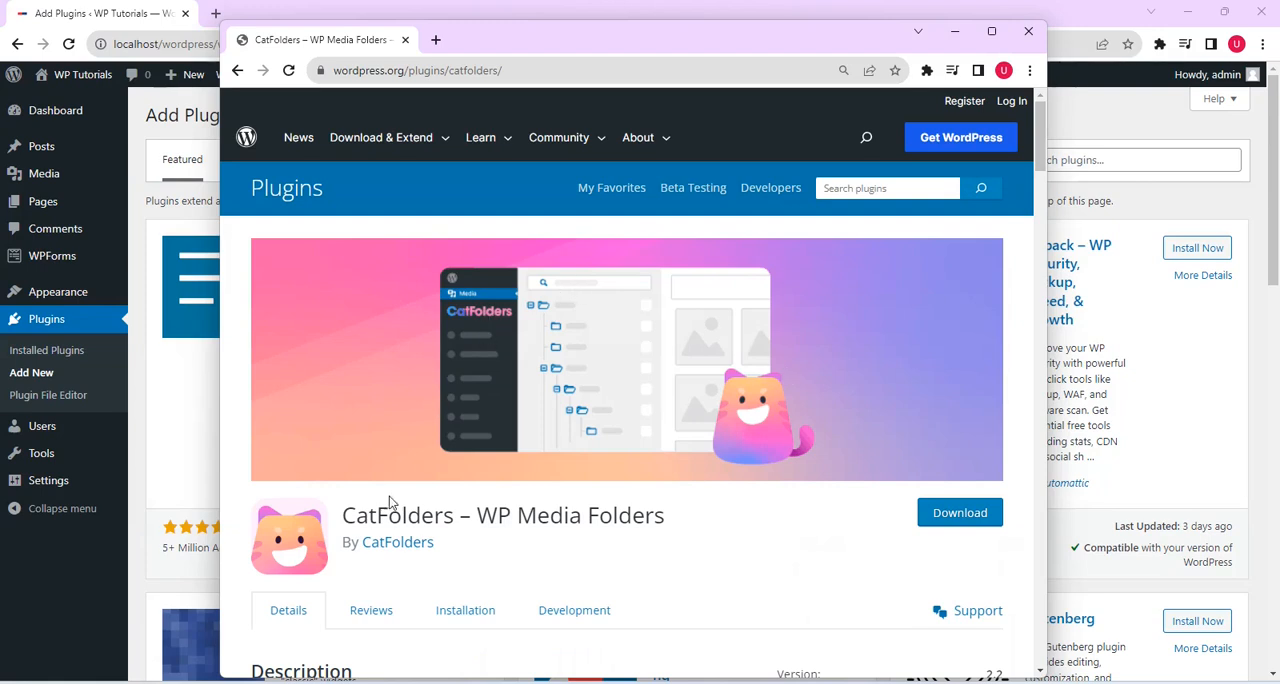
mouse_move(413, 513)
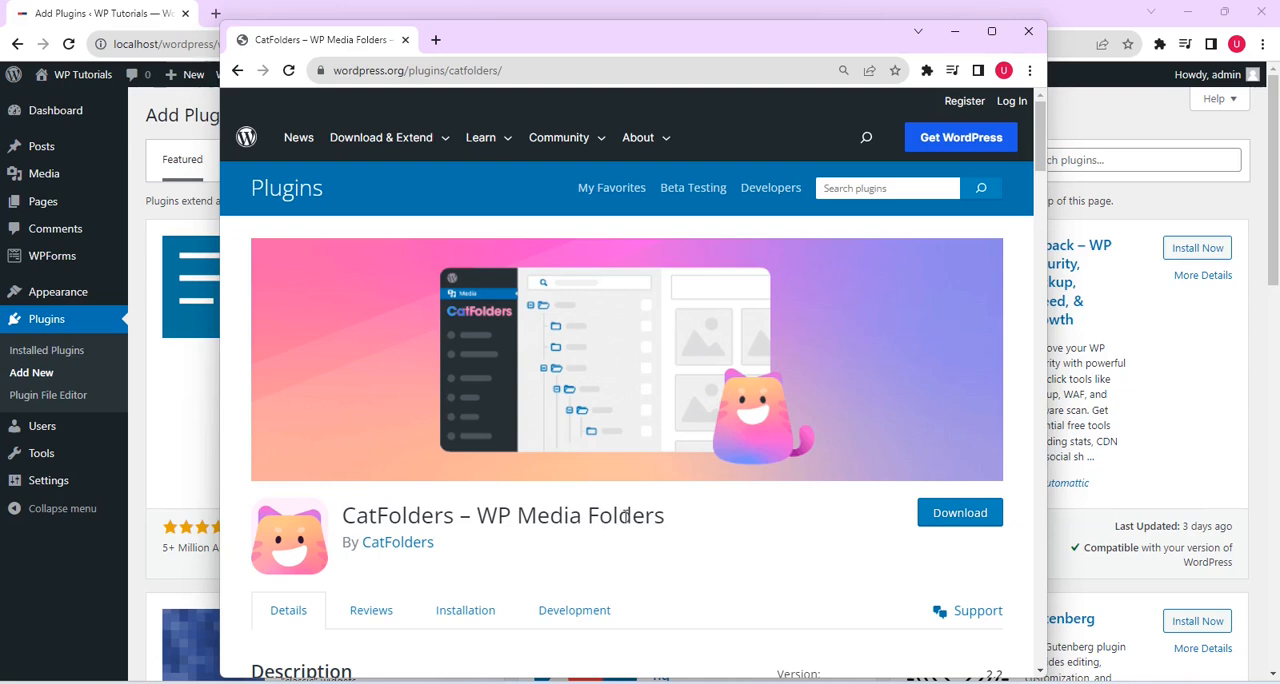
mouse_move(640, 503)
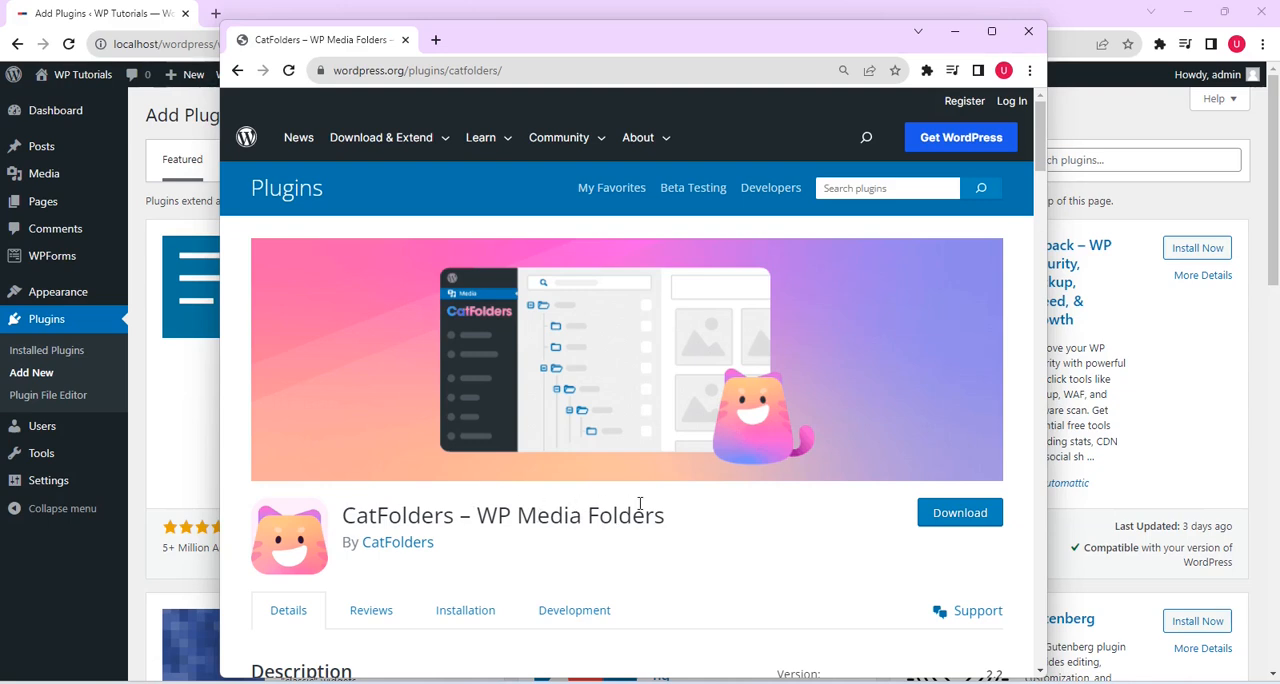
mouse_move(535, 353)
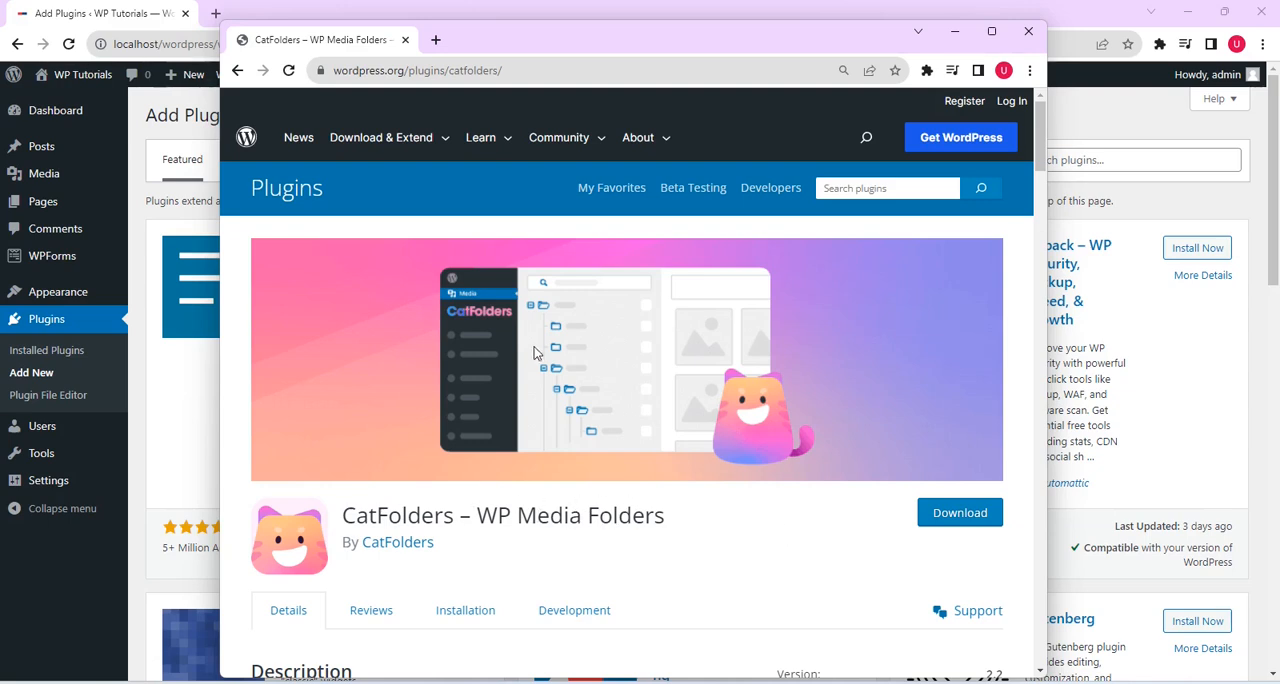
click(415, 70)
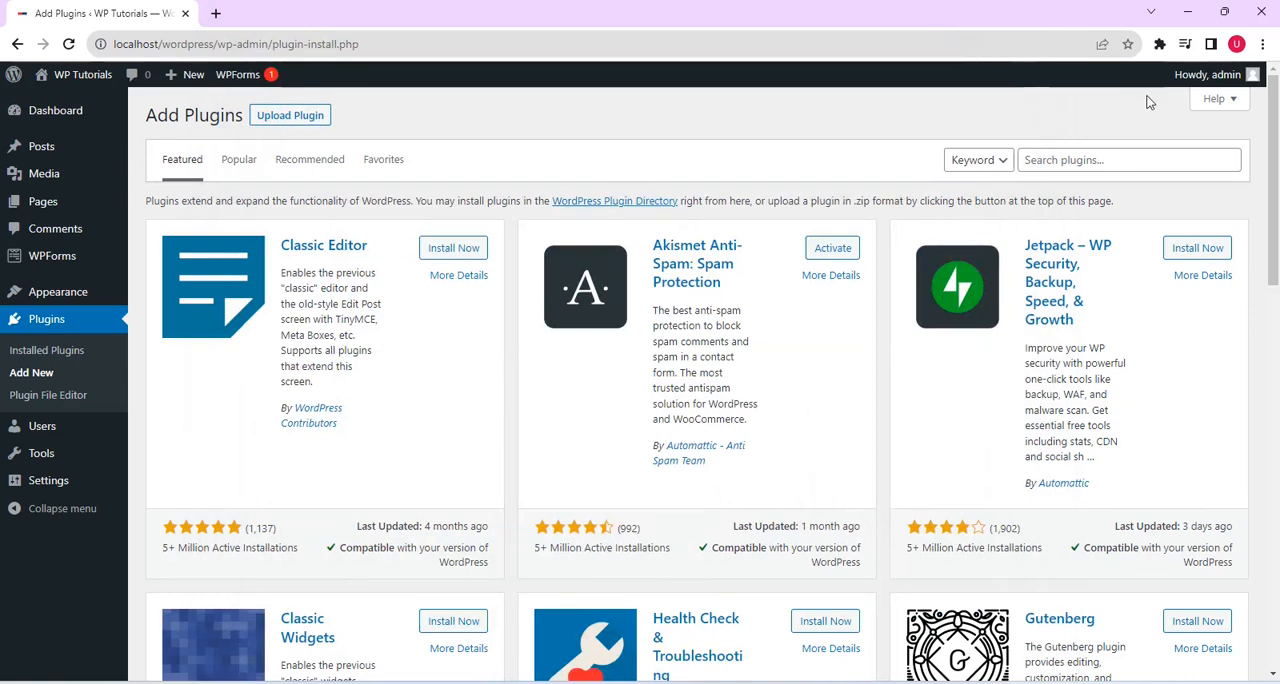
- Search plugins for 'cat', then install and activate CatFolders – WP Media Folders
click(1128, 160)
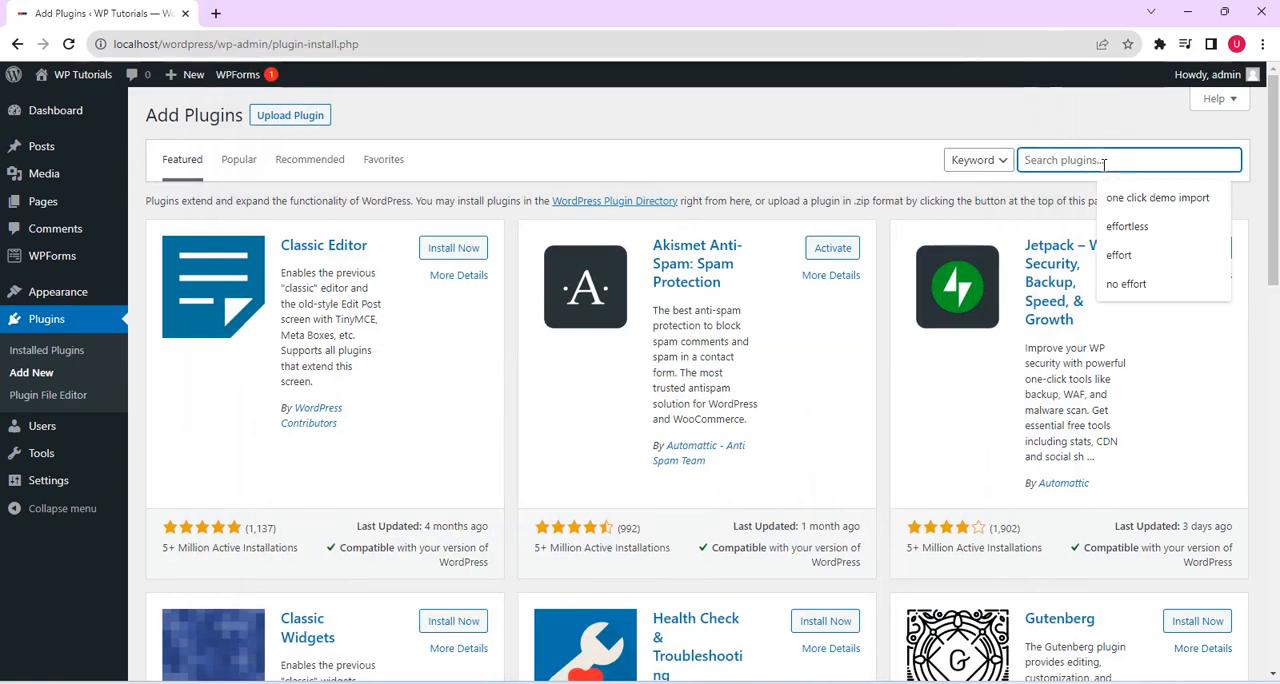
text(catfolder)
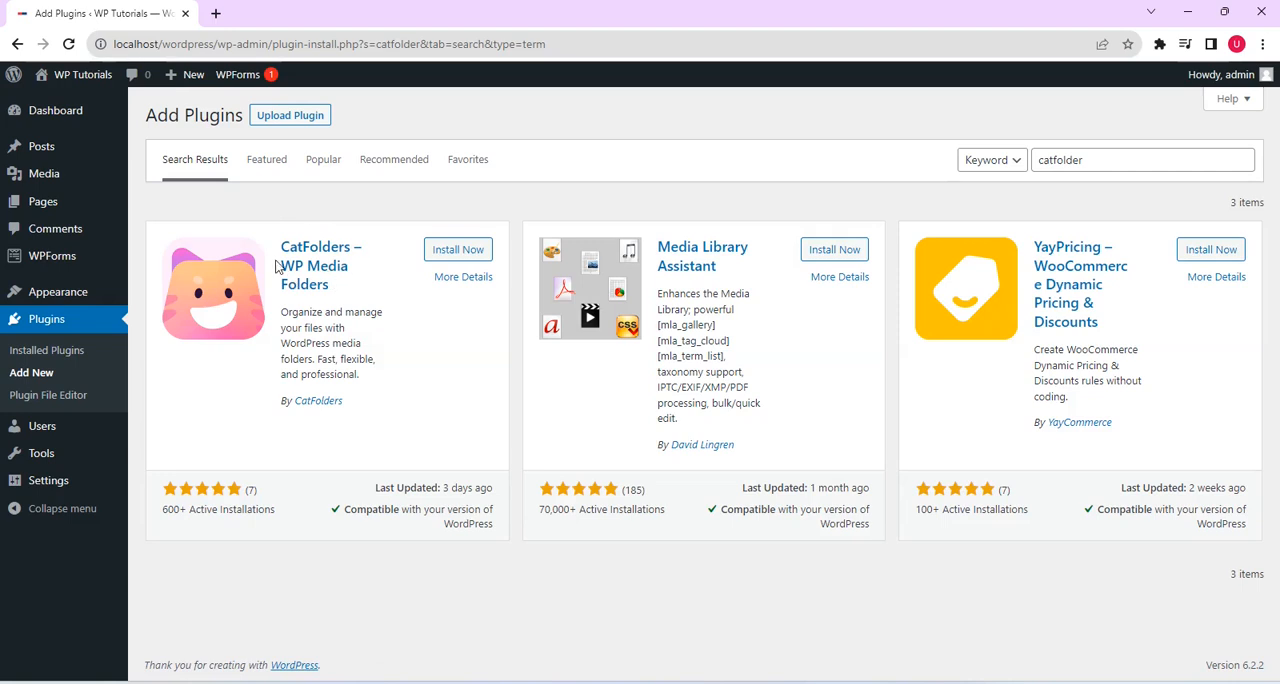
click(457, 249)
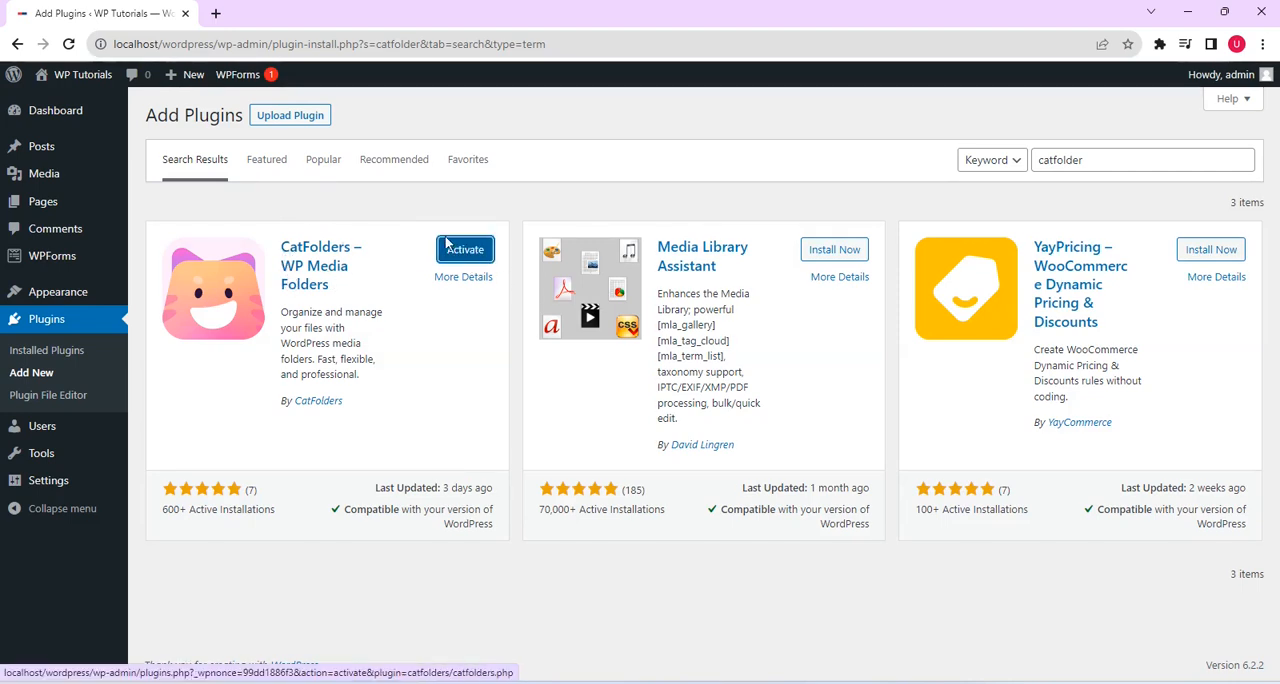
click(464, 249)
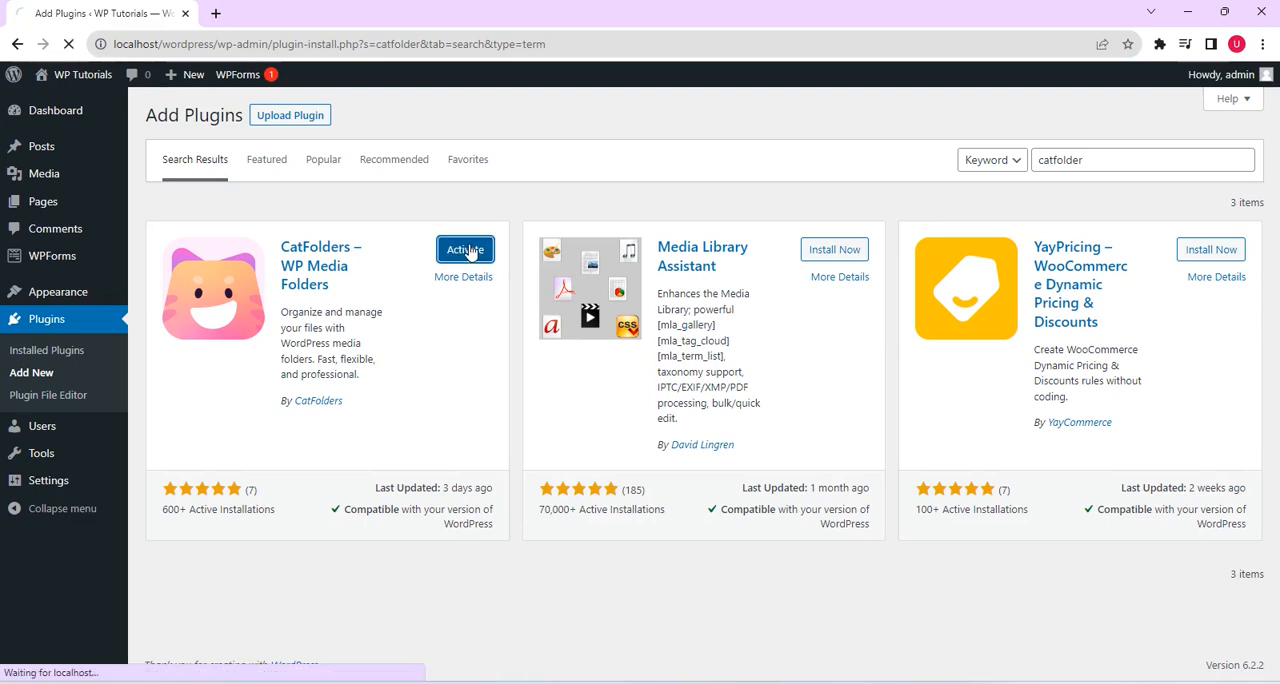
click(464, 249)
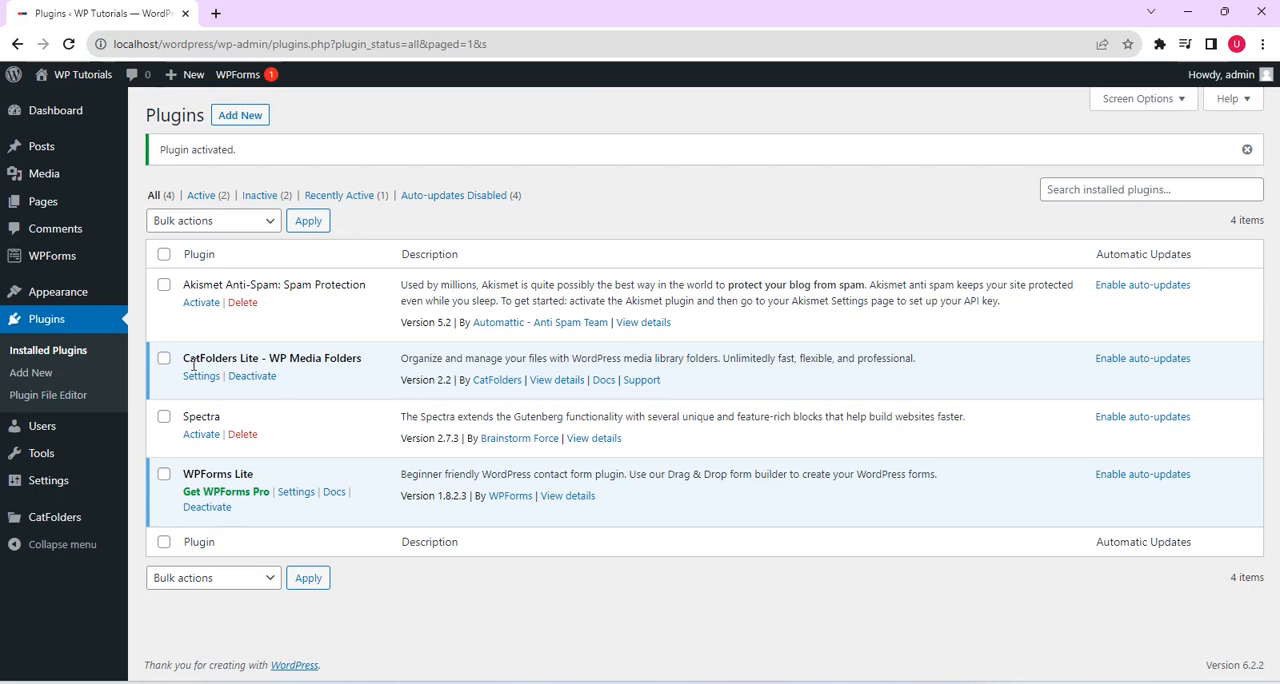
mouse_move(168, 331)
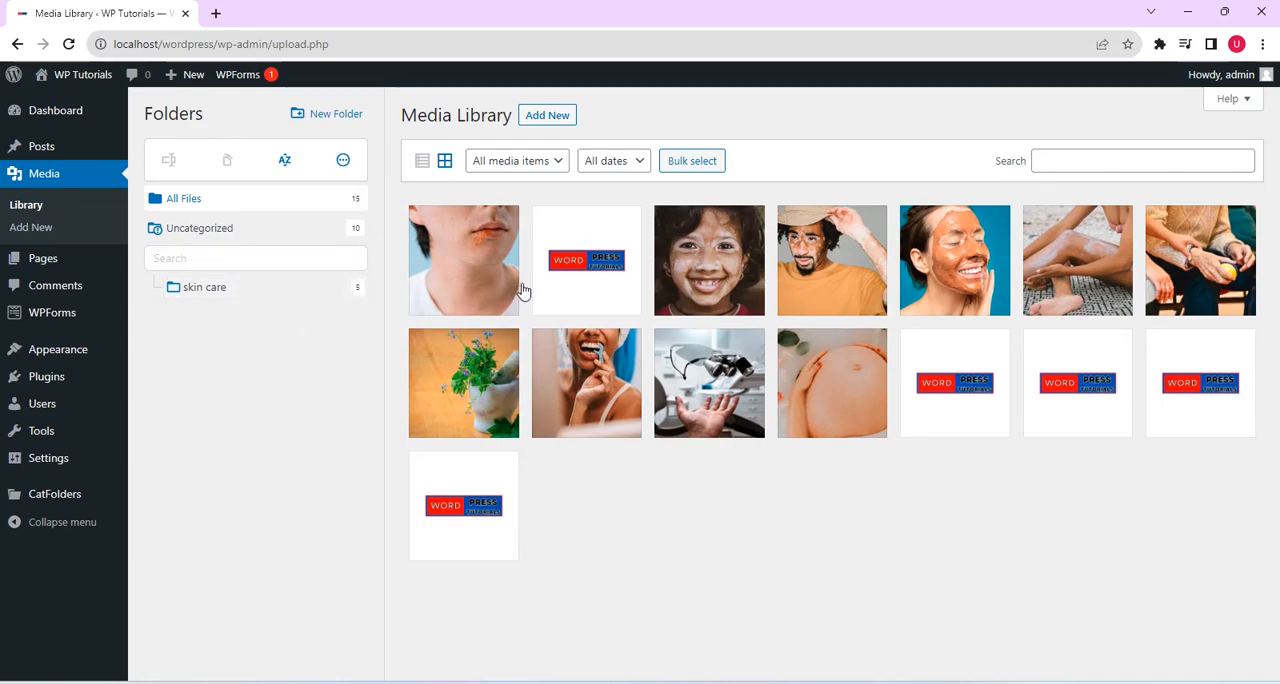
mouse_move(911, 306)
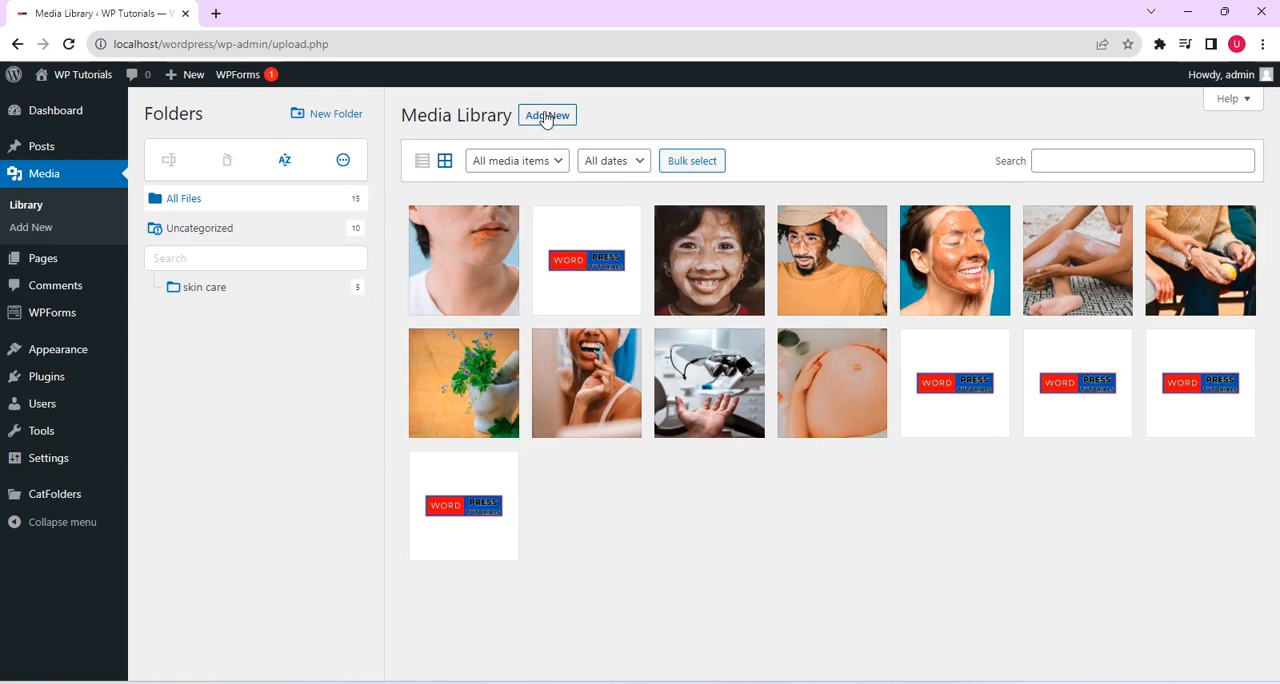
- Batch-upload every photo in the folder, dismissing the oversized dinosaur1.jpg error
click(547, 115)
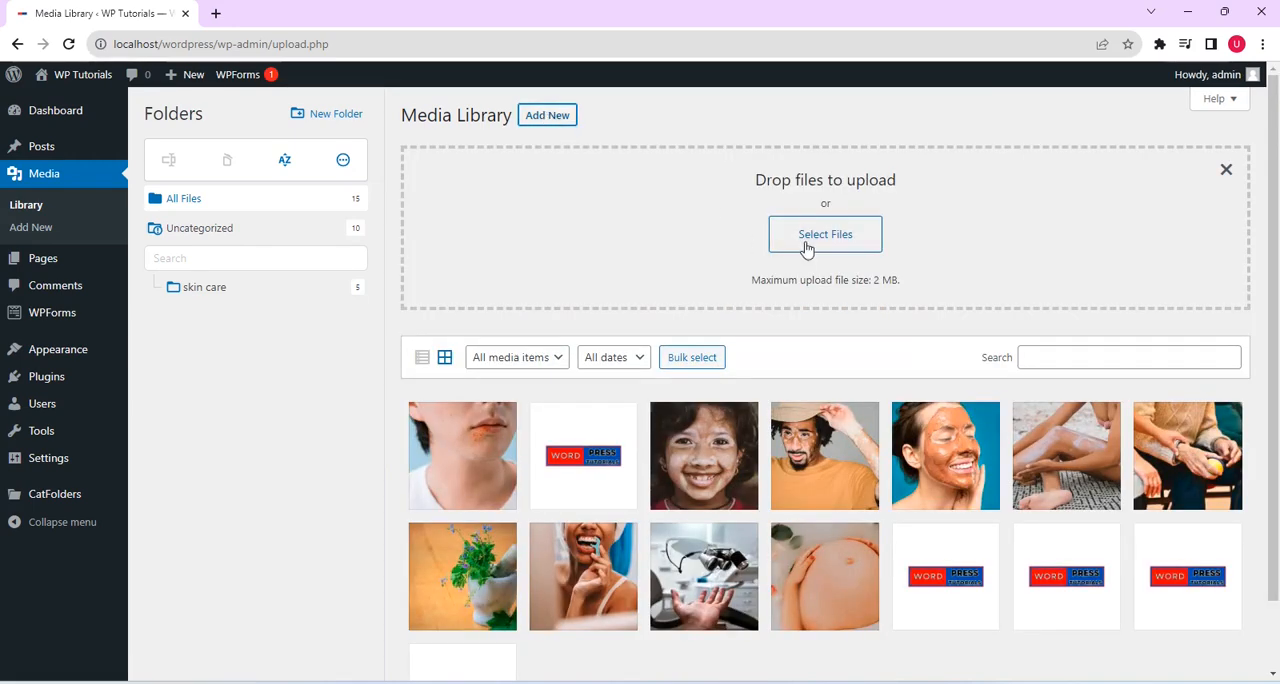
click(825, 234)
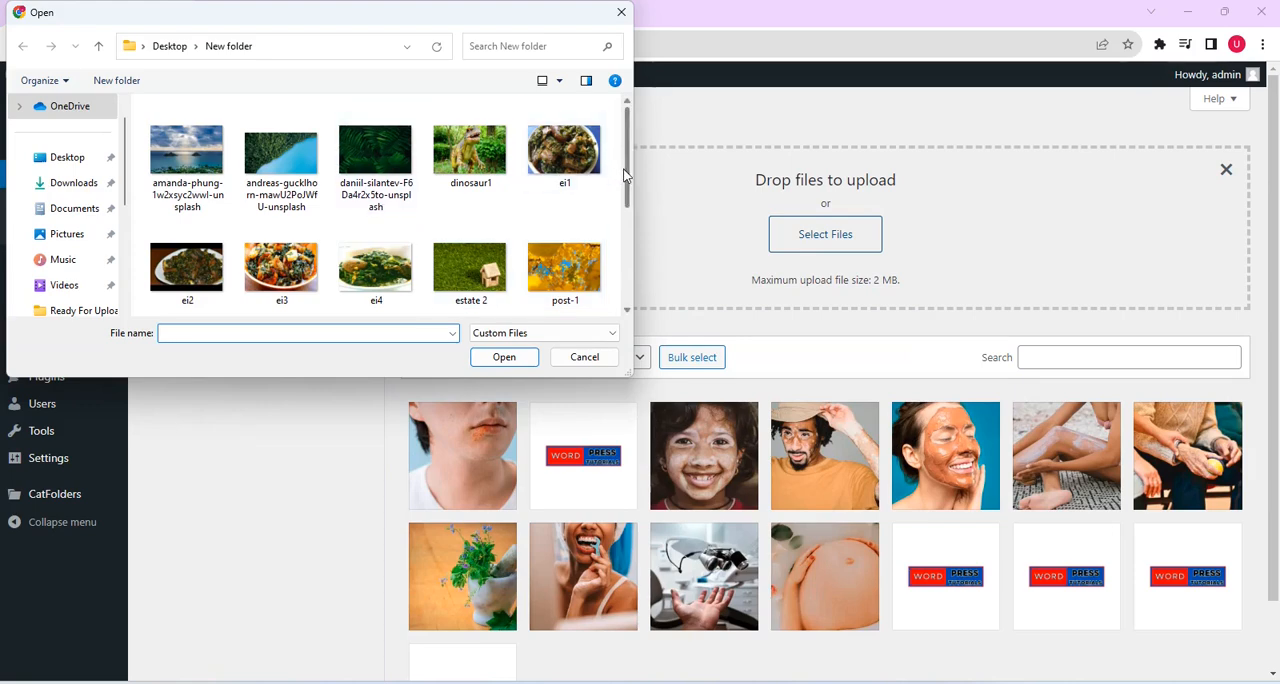
click(186, 160)
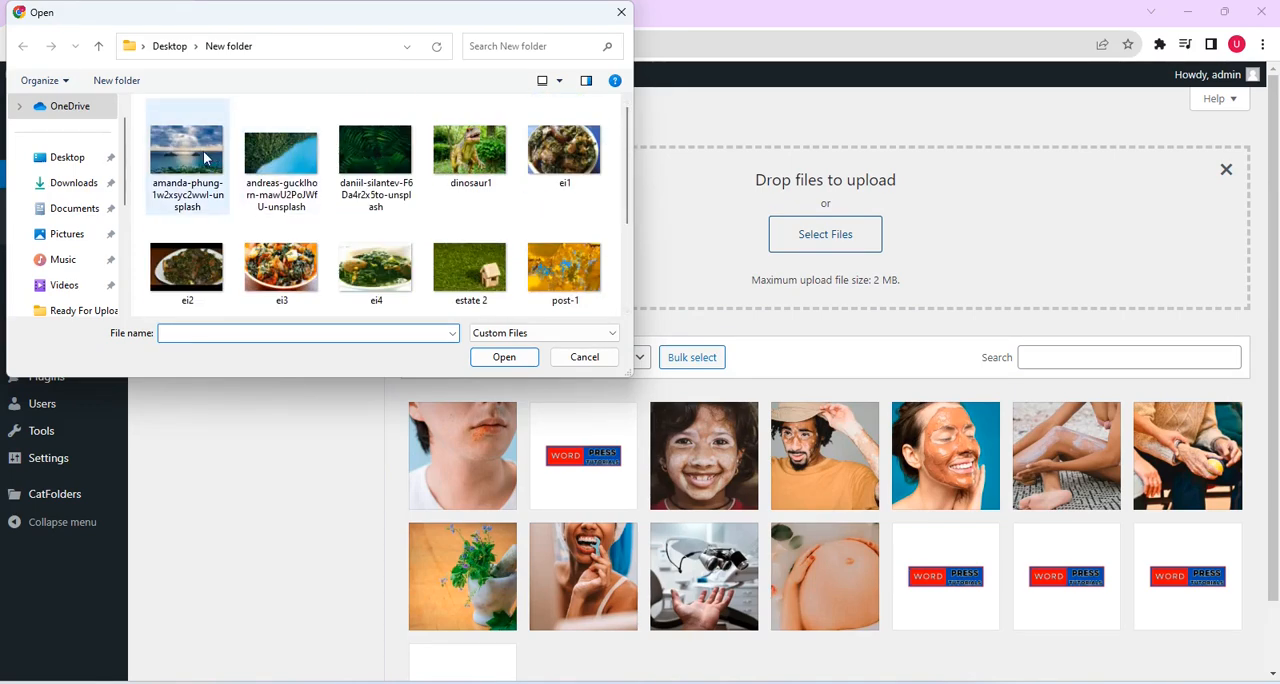
click(186, 155)
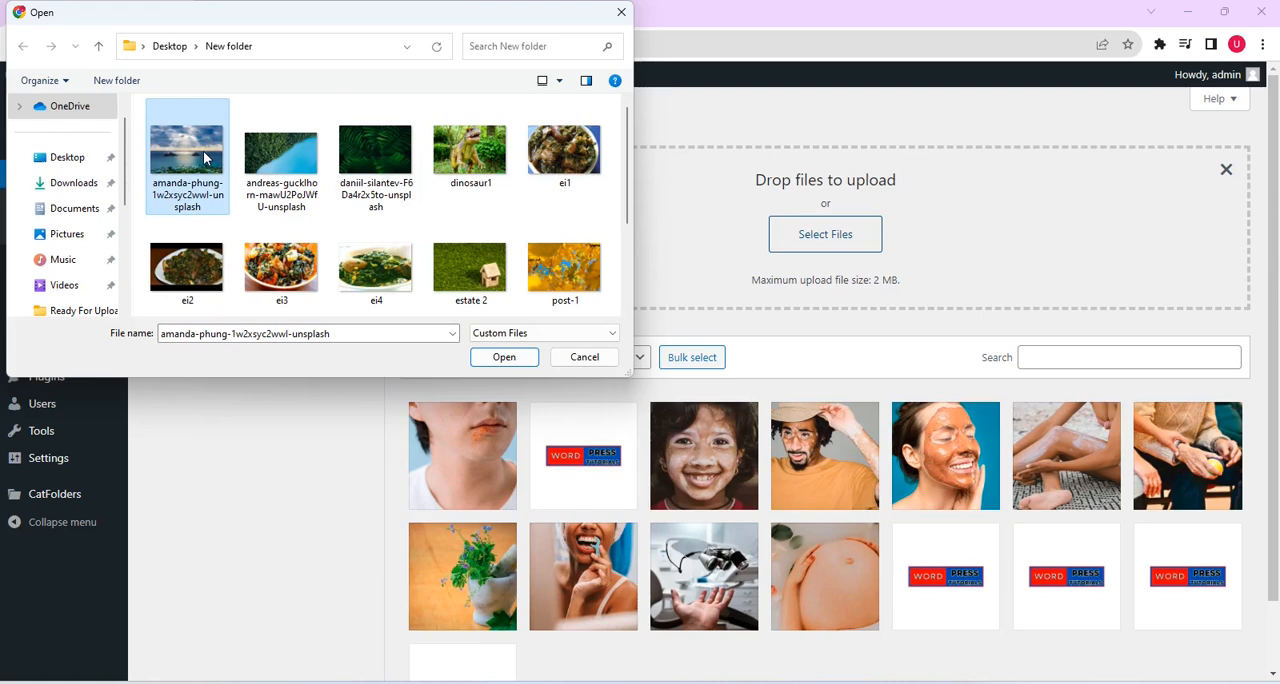
click(281, 150)
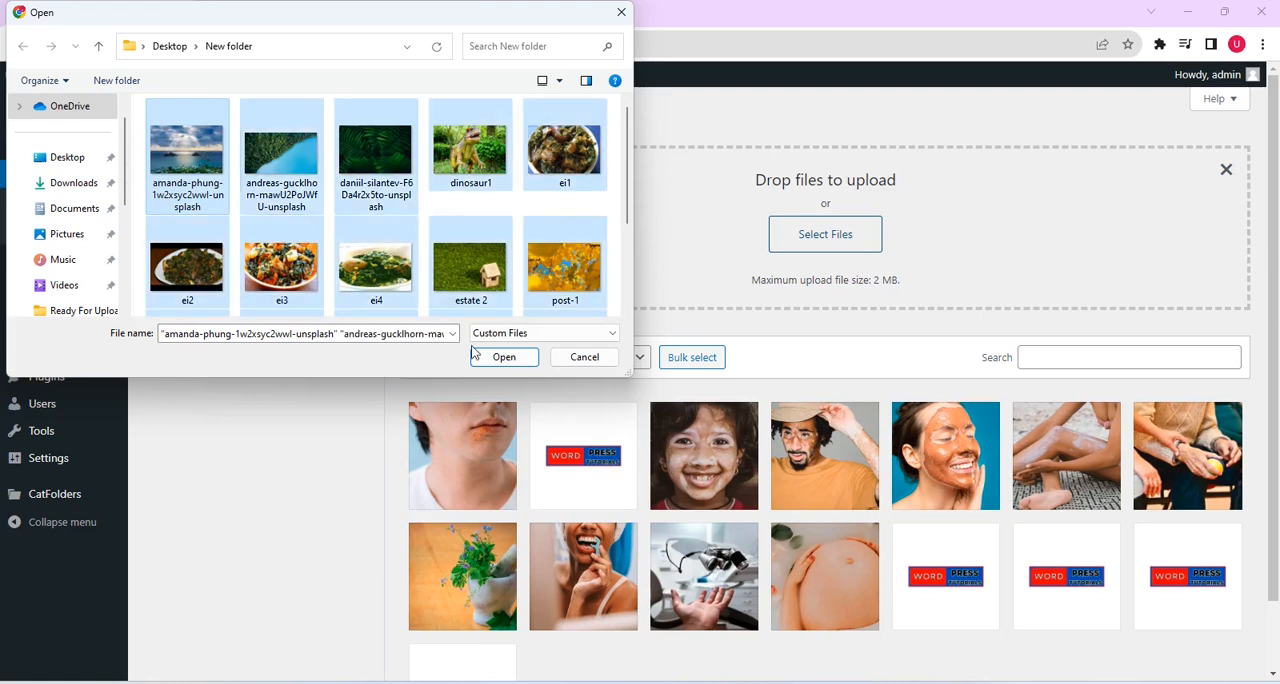
click(504, 357)
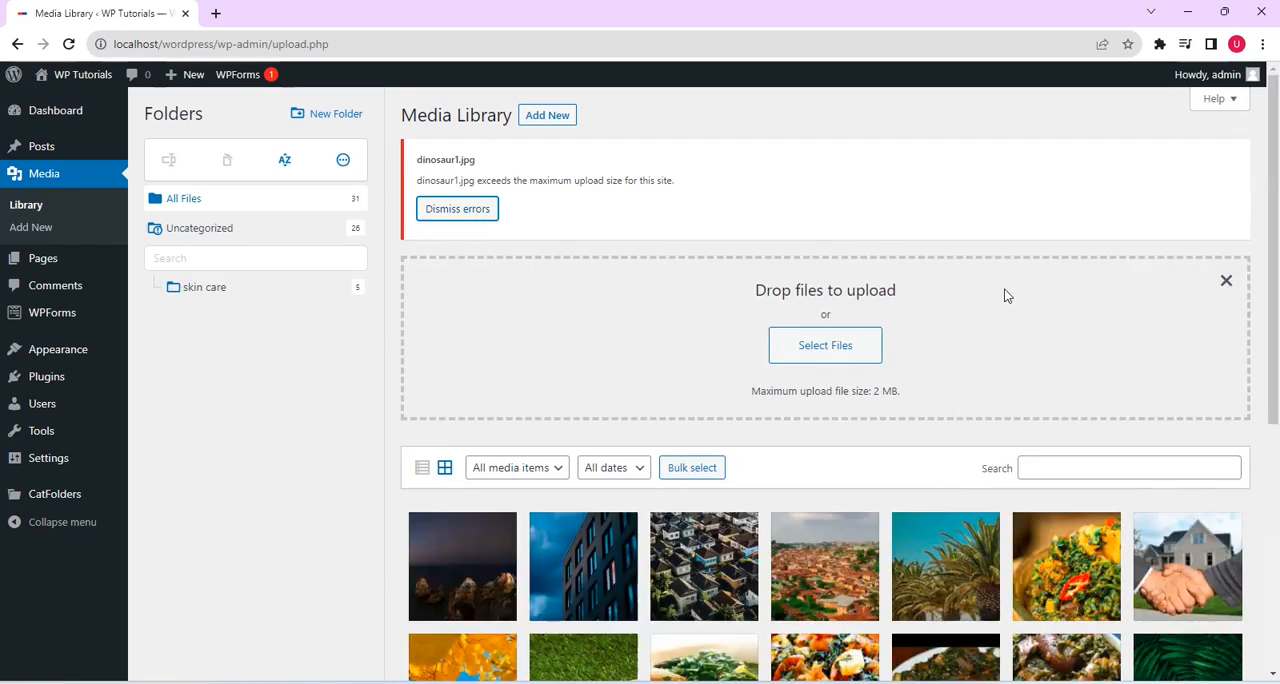
click(457, 208)
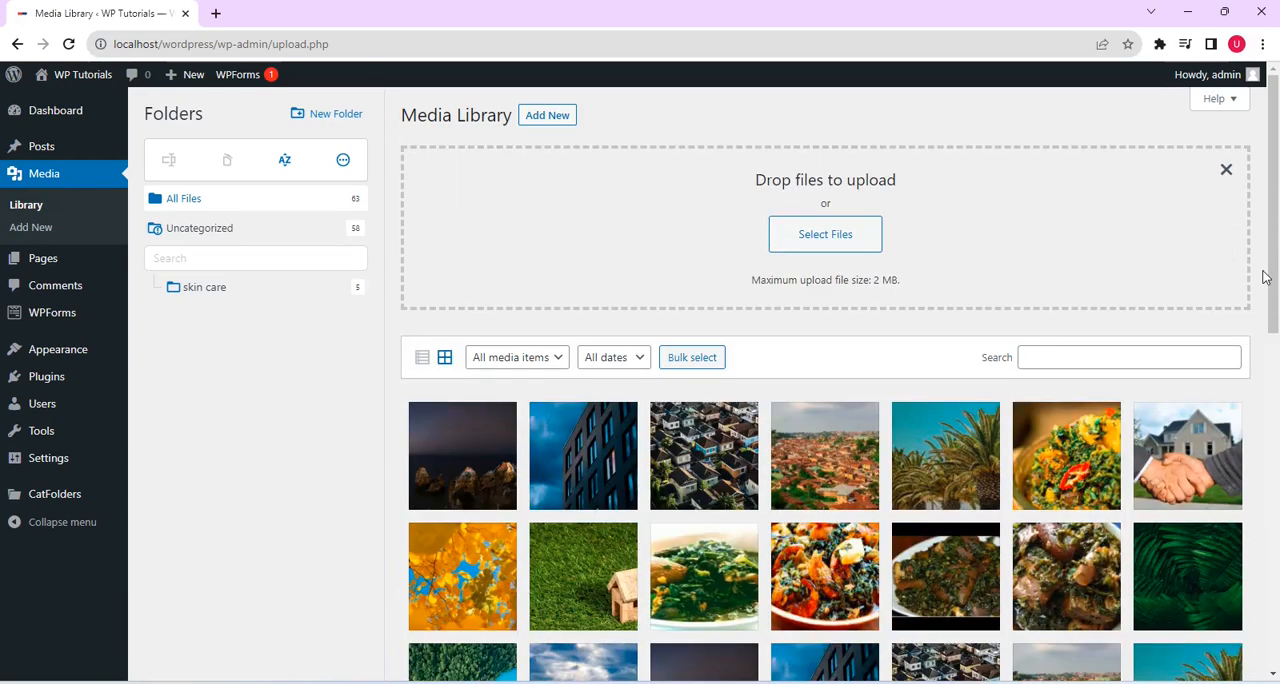
scroll(down, 3)
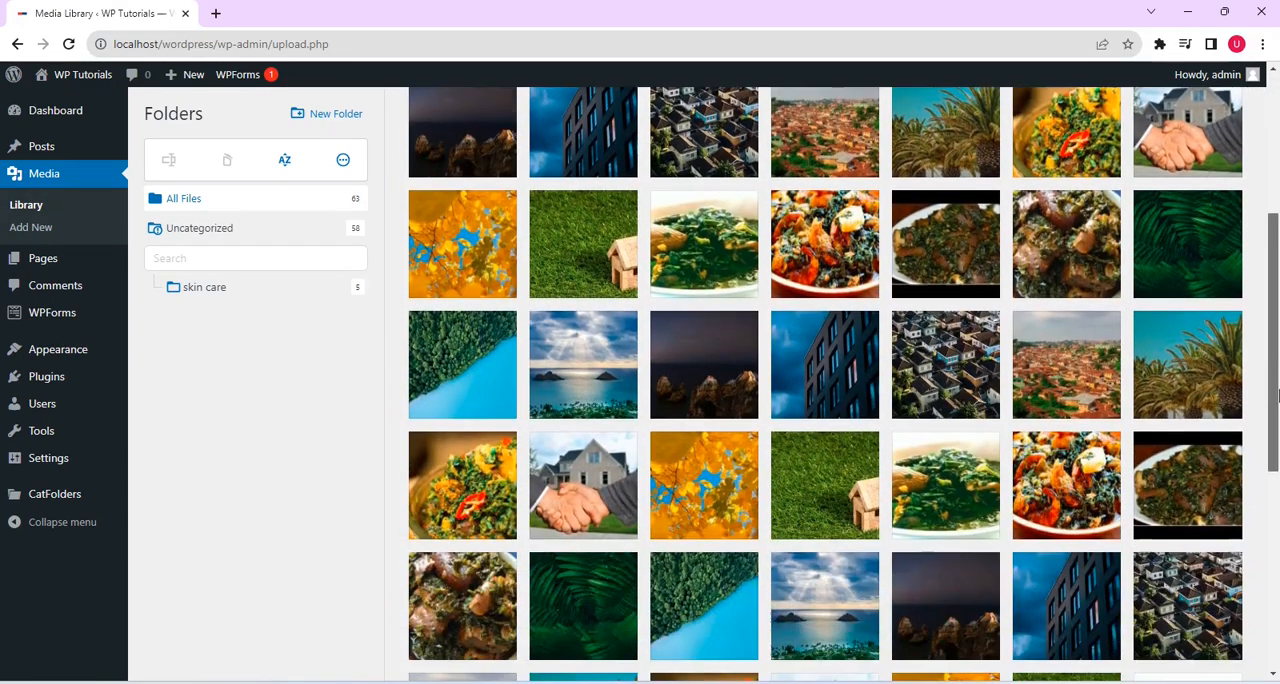
scroll(down, 3)
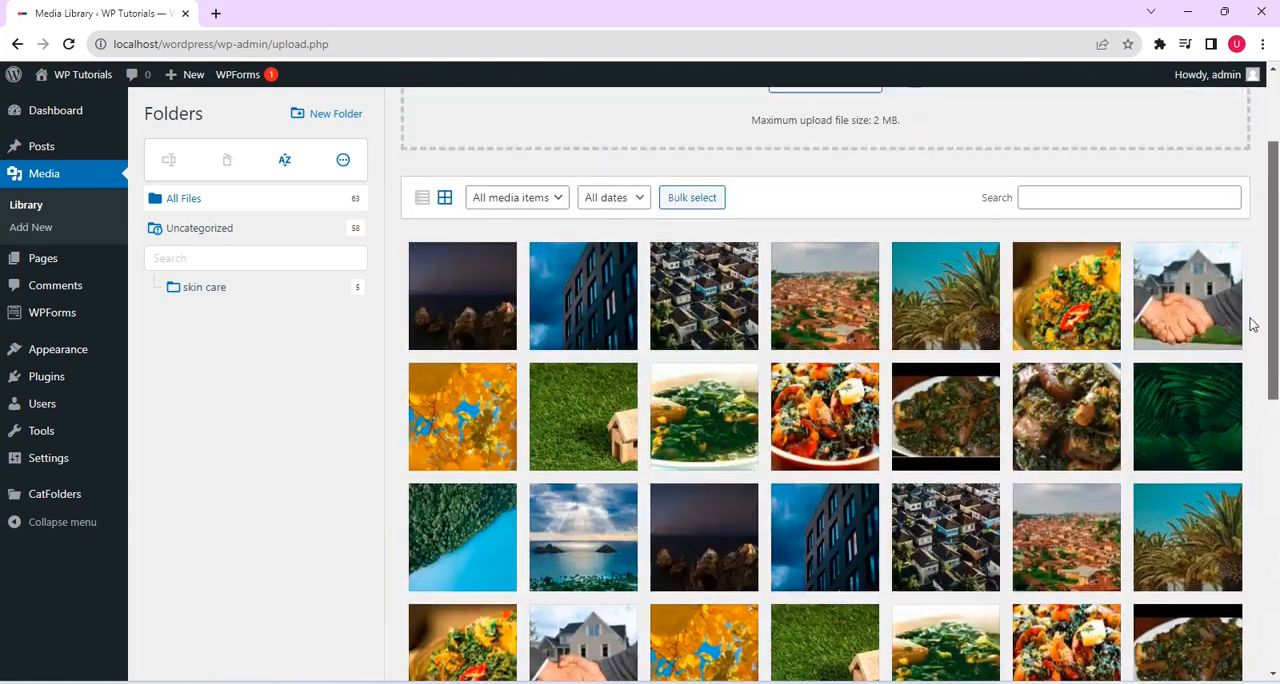
scroll(down, 3)
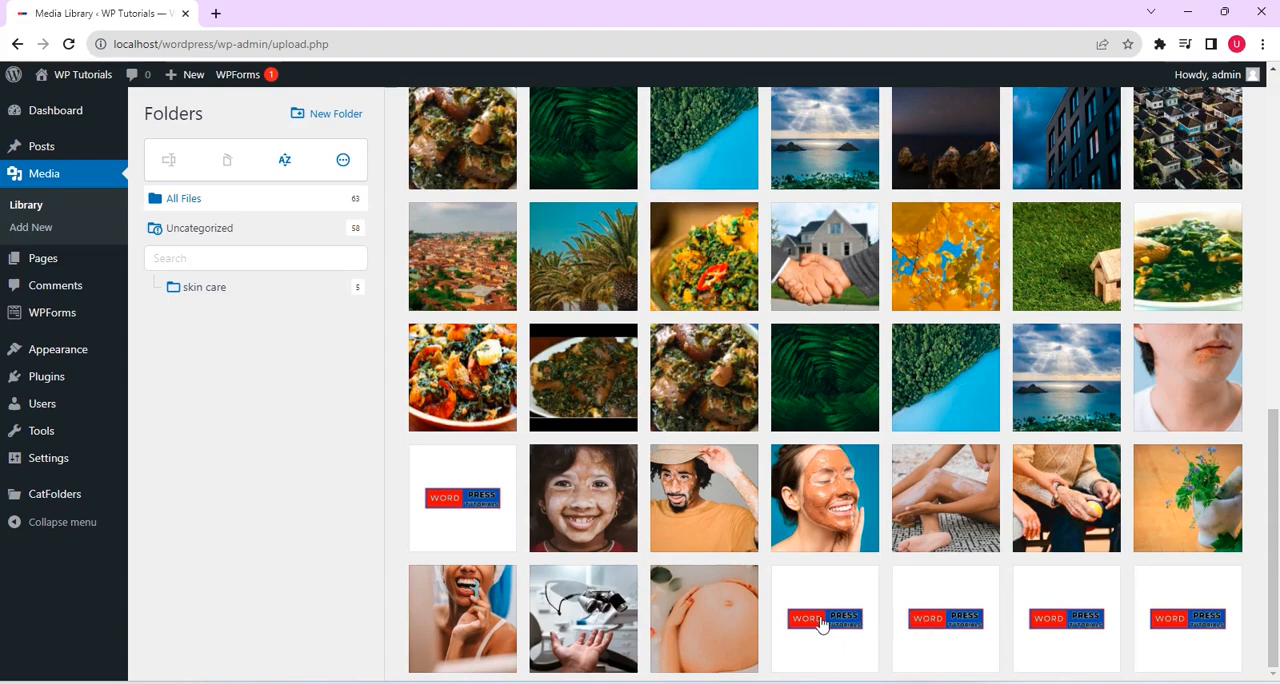
mouse_move(1097, 477)
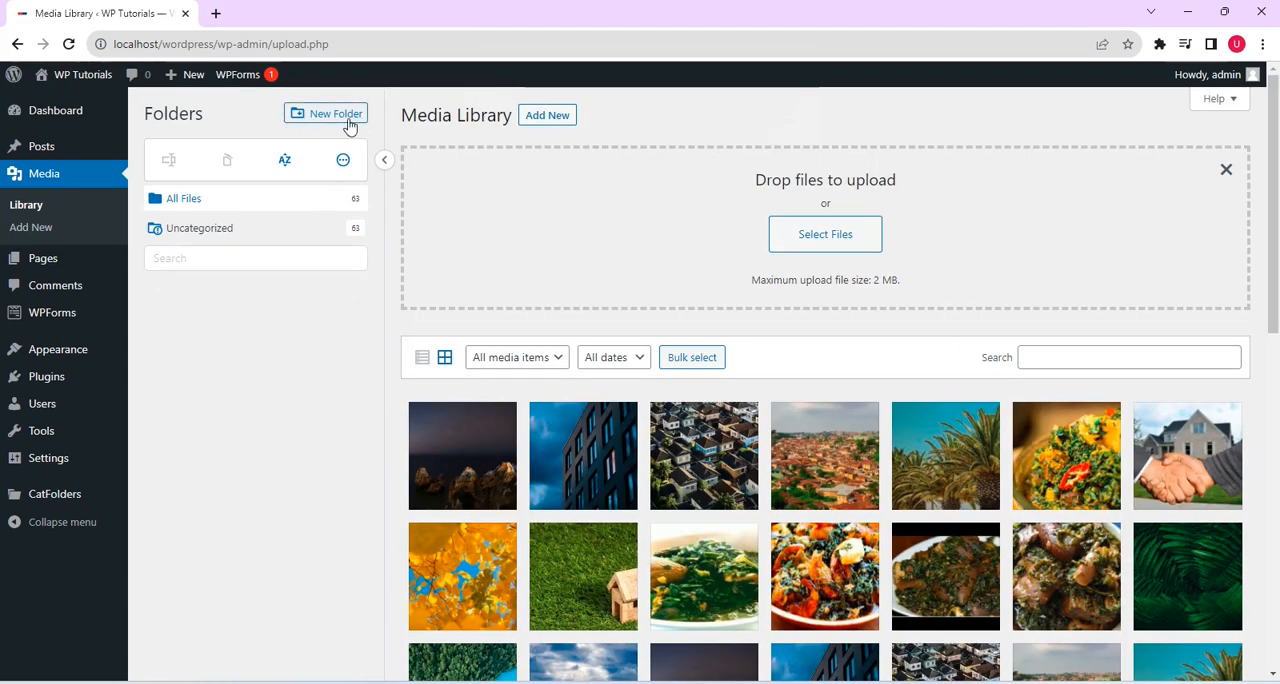
- Add a CatFolders folder named 'Skyscapper'
click(325, 113)
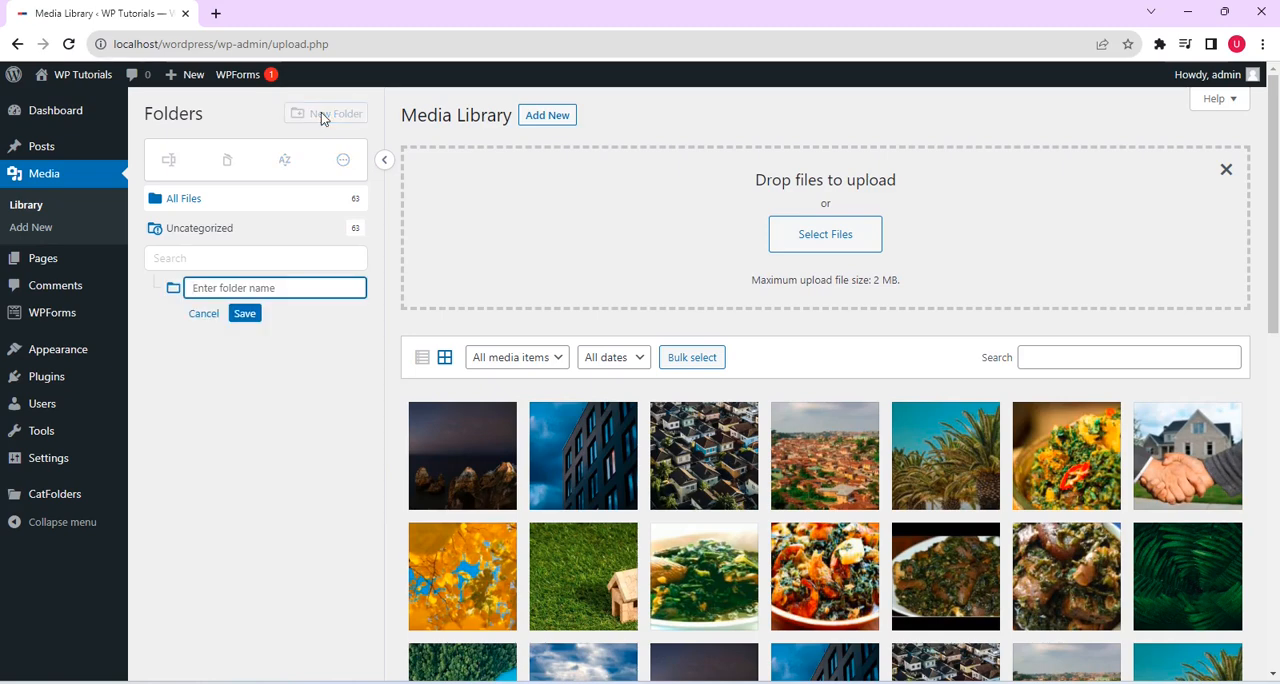
text(s)
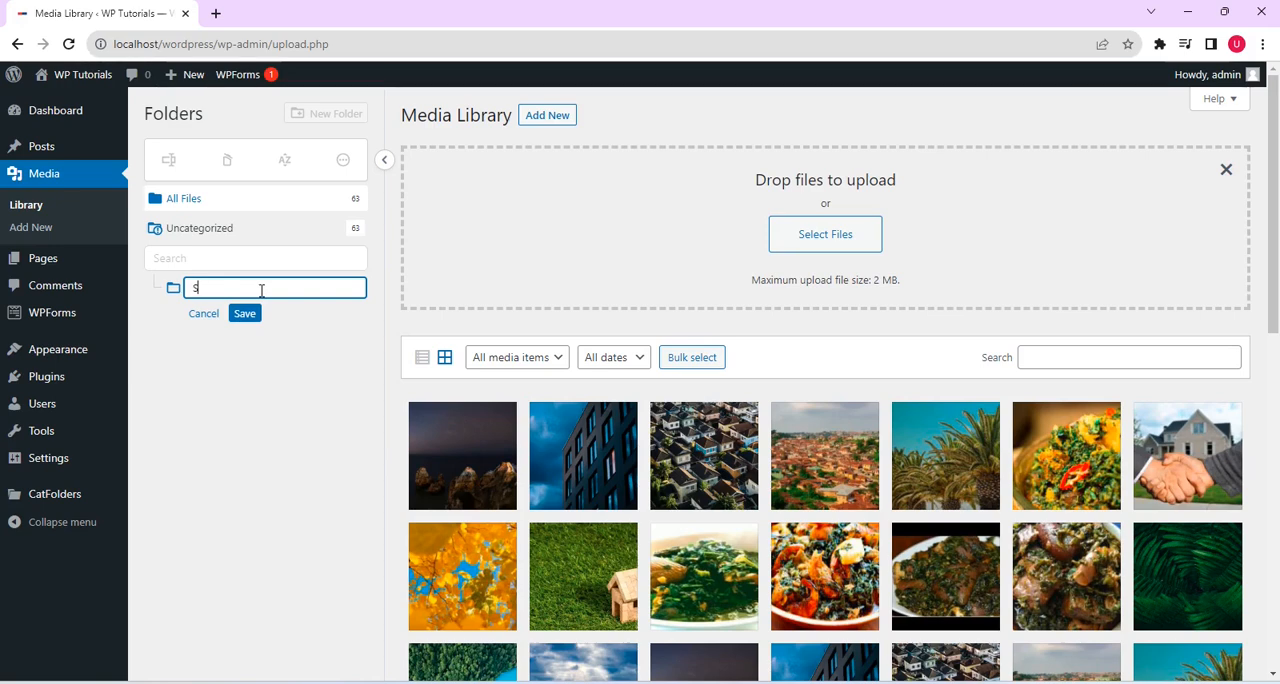
text(kys)
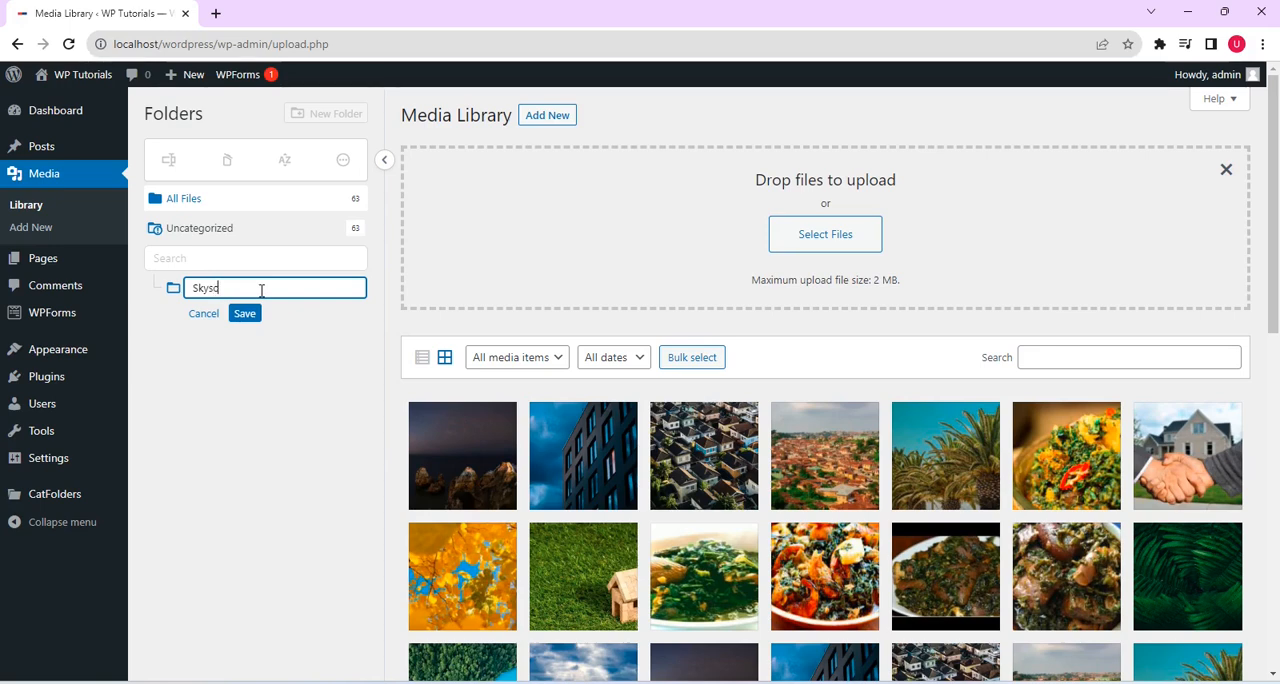
text(capper)
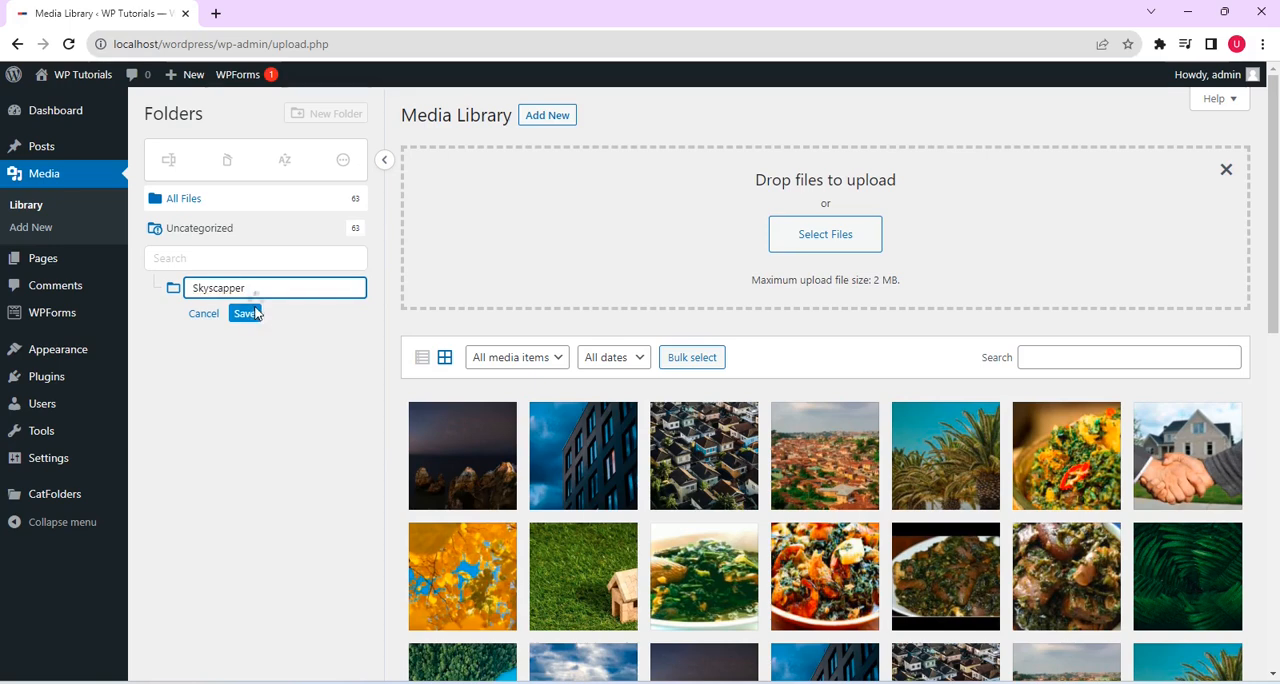
click(245, 313)
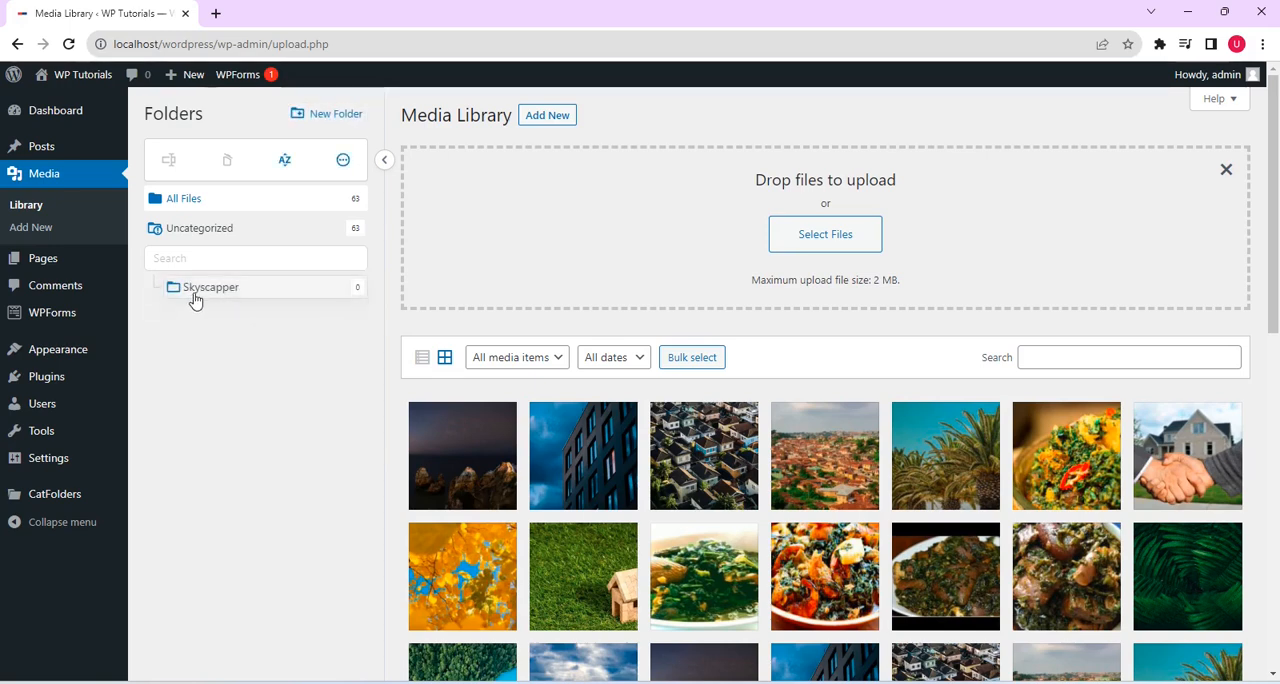
mouse_move(300, 288)
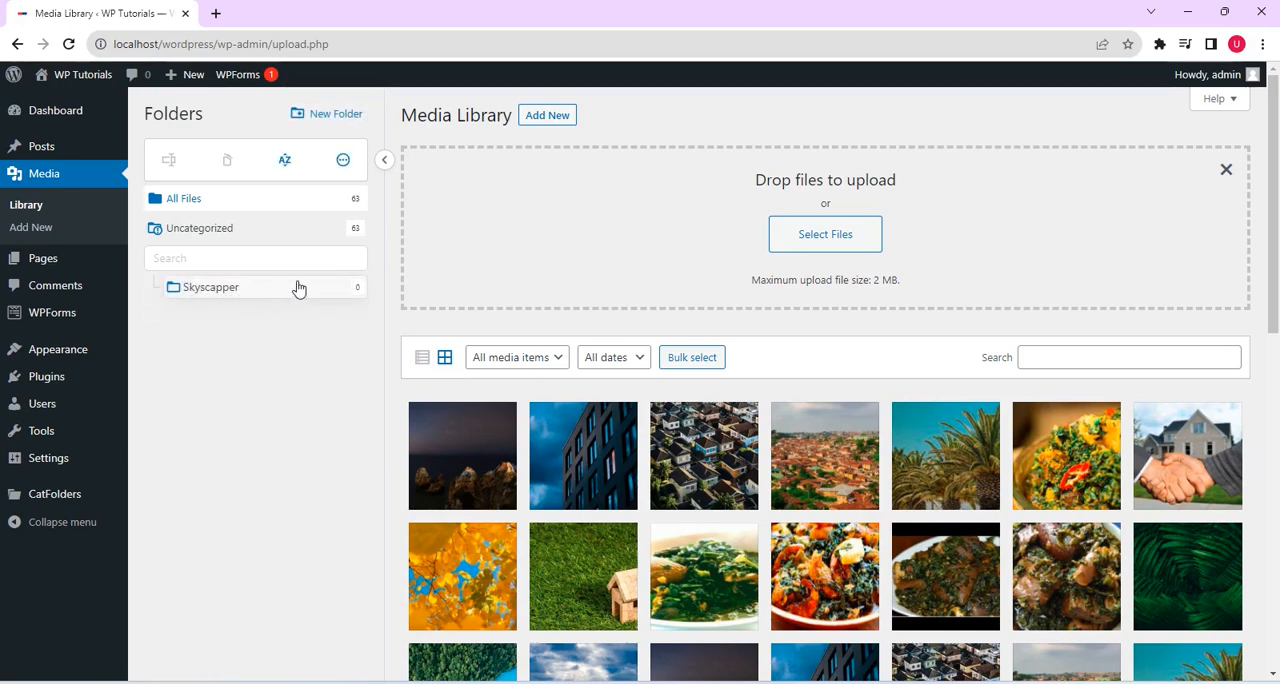
mouse_move(1266, 213)
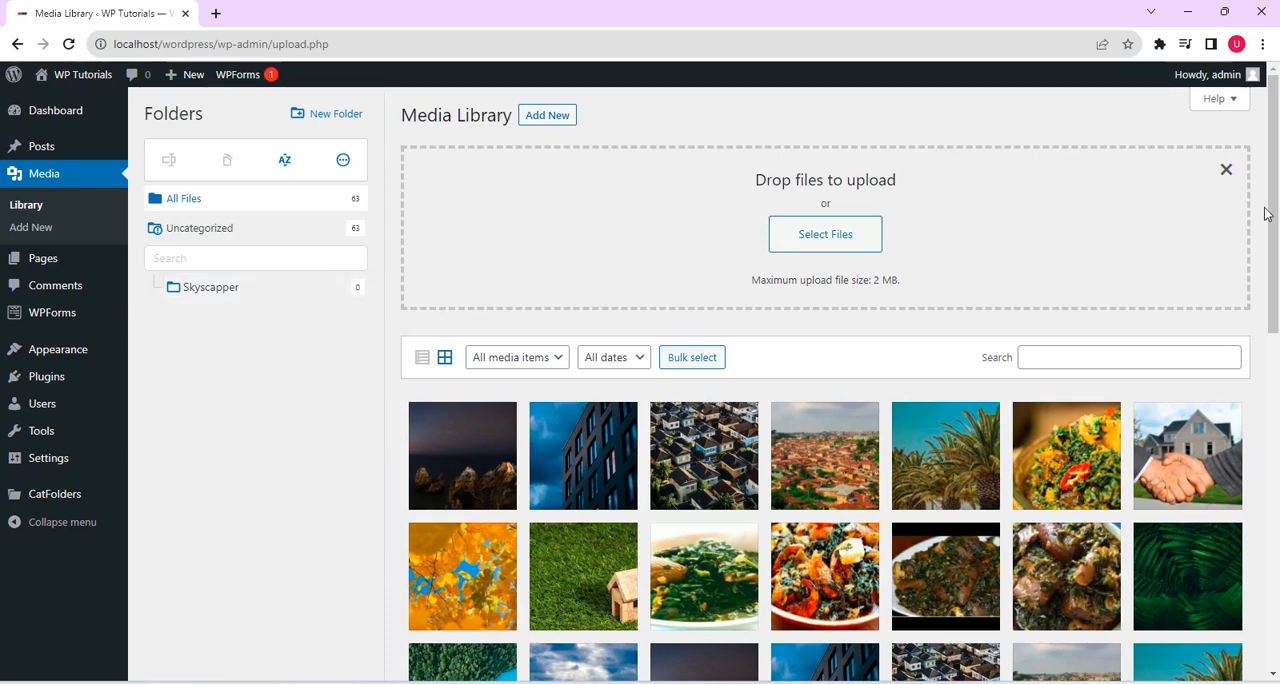
- Turn on Bulk select and select the dark blue building photo
scroll(down, 3)
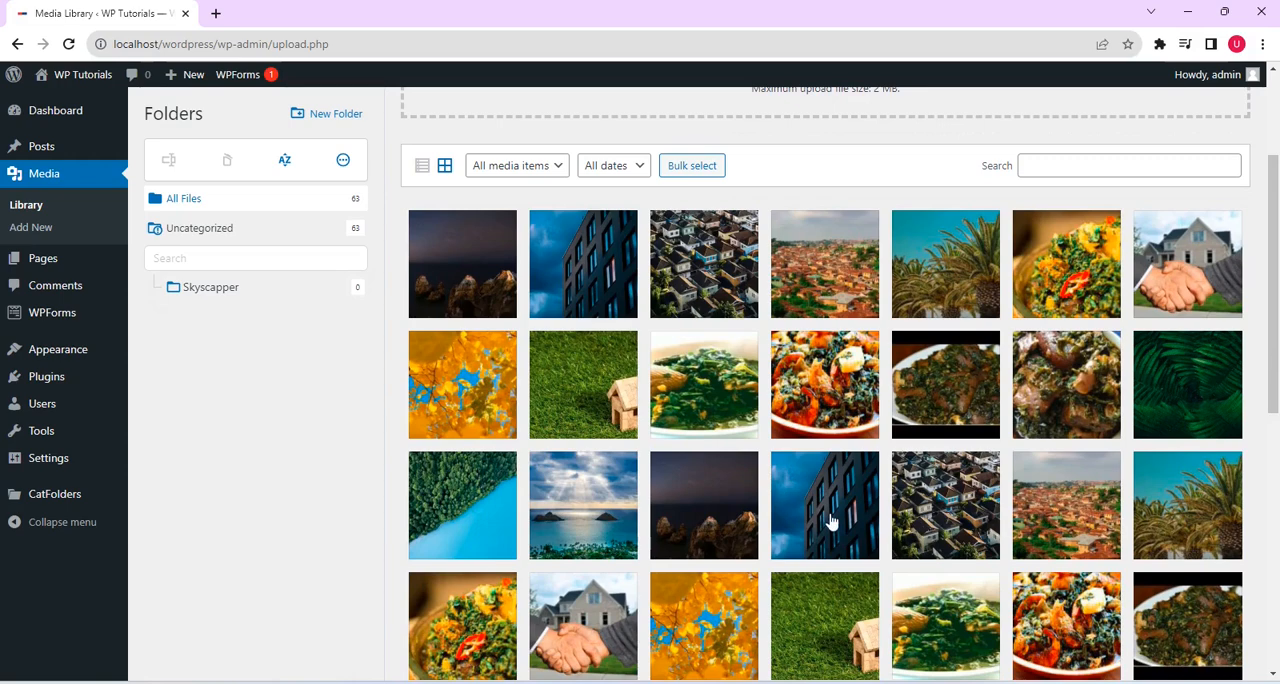
scroll(down, 3)
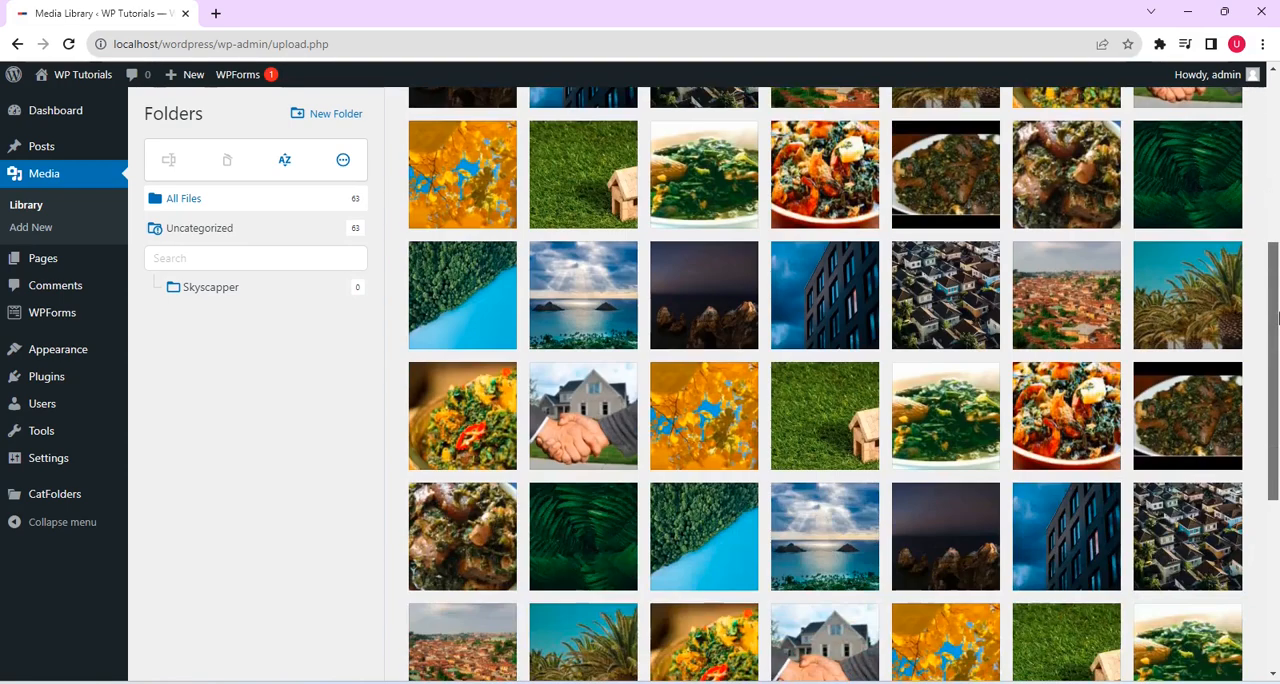
scroll(down, 3)
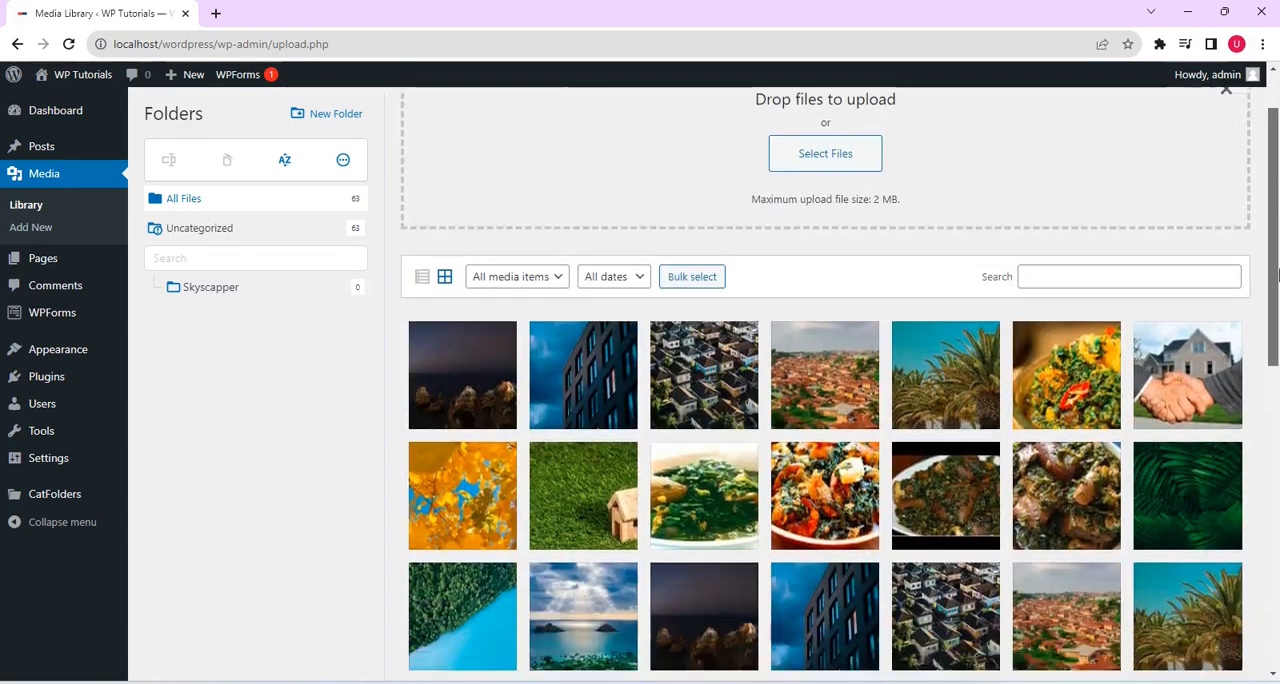
scroll(down, 3)
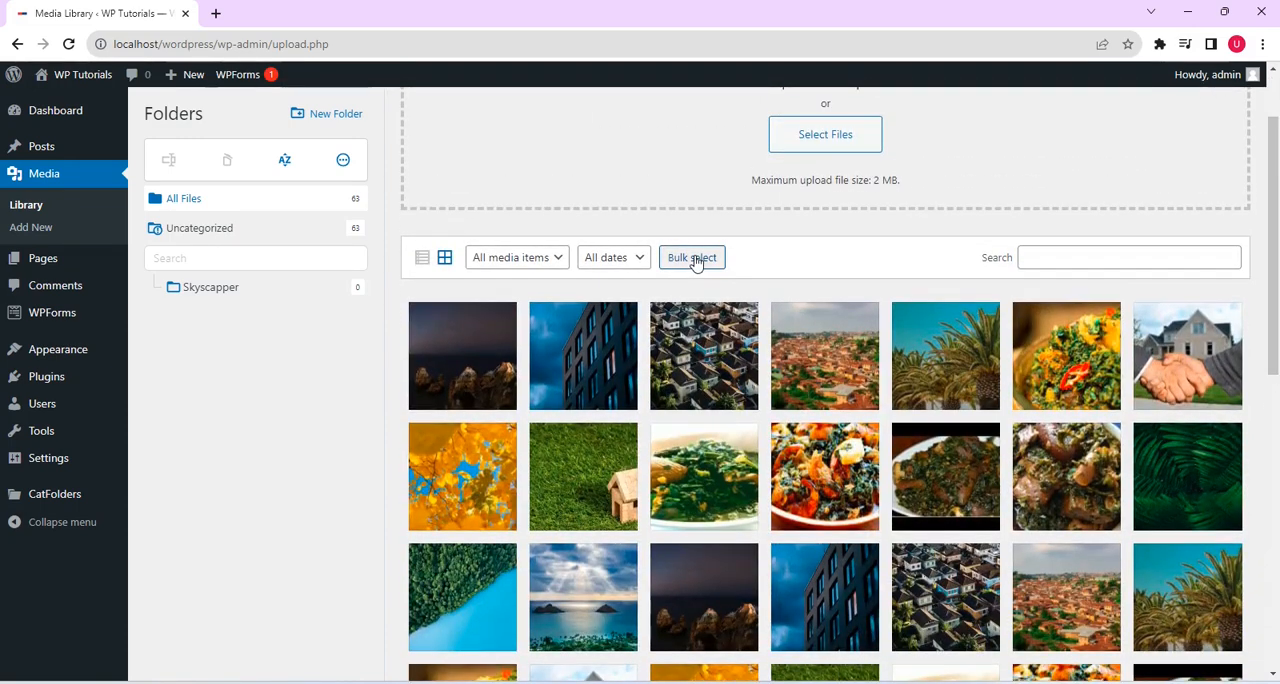
click(692, 257)
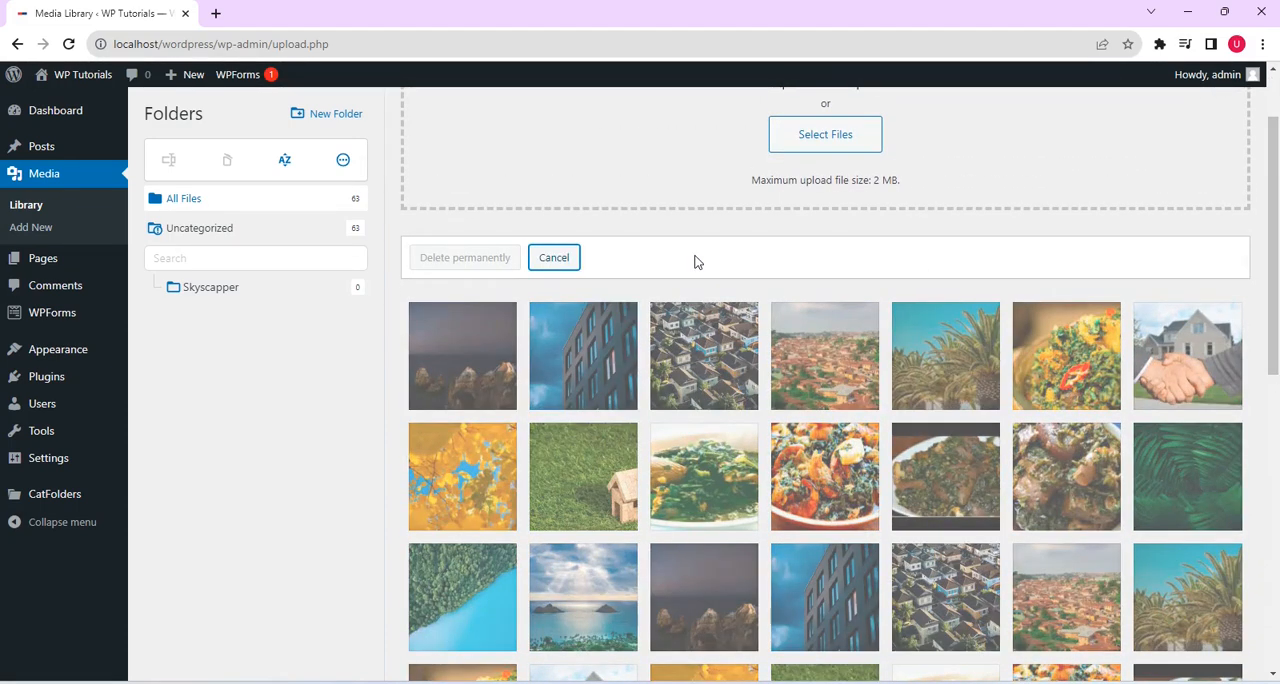
click(583, 355)
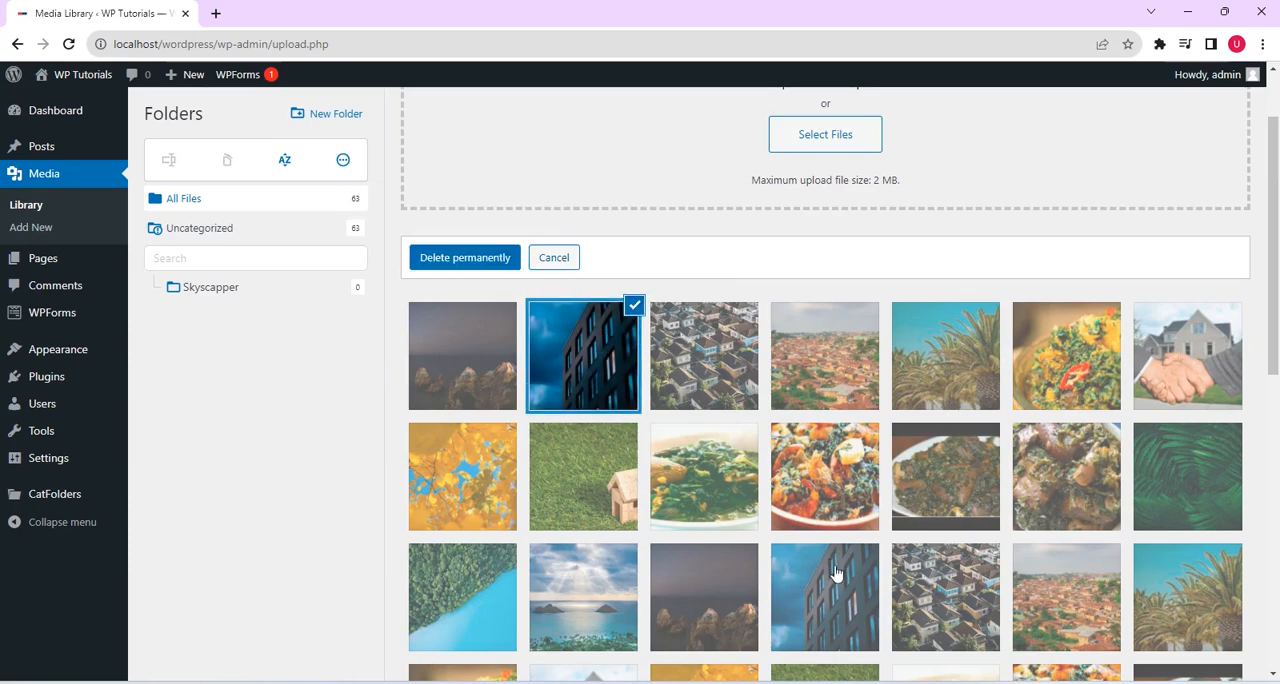
scroll(down, 3)
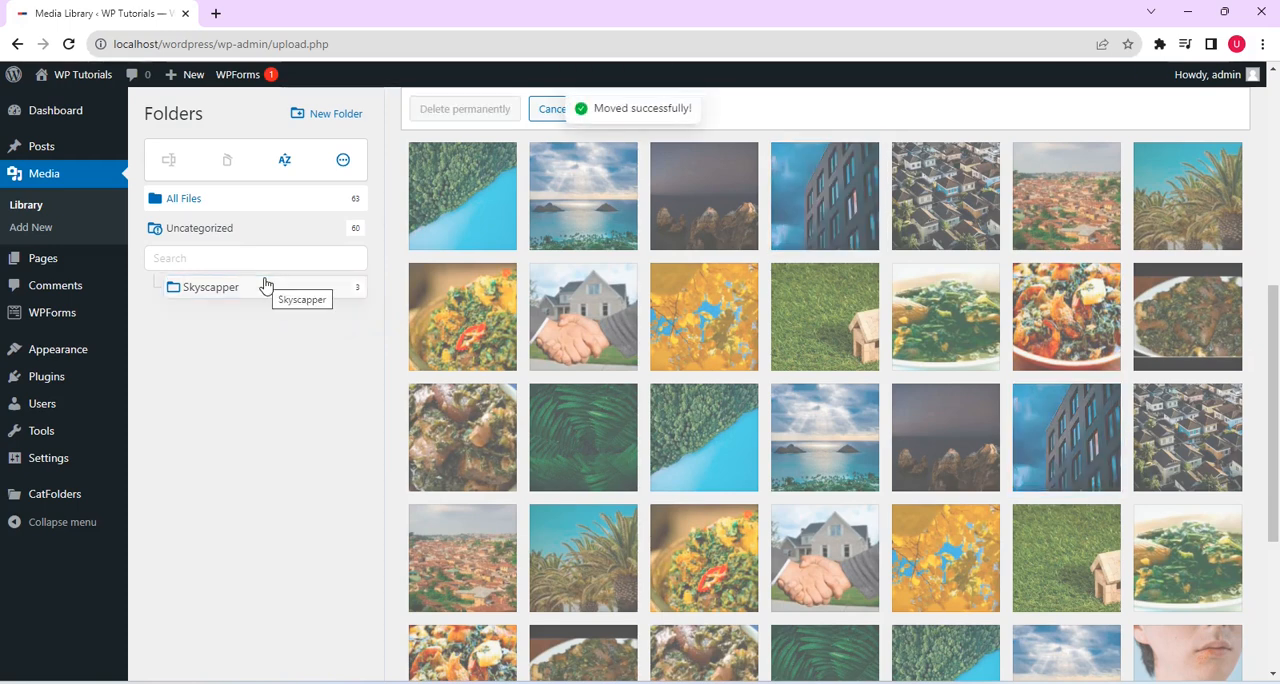
mouse_move(503, 390)
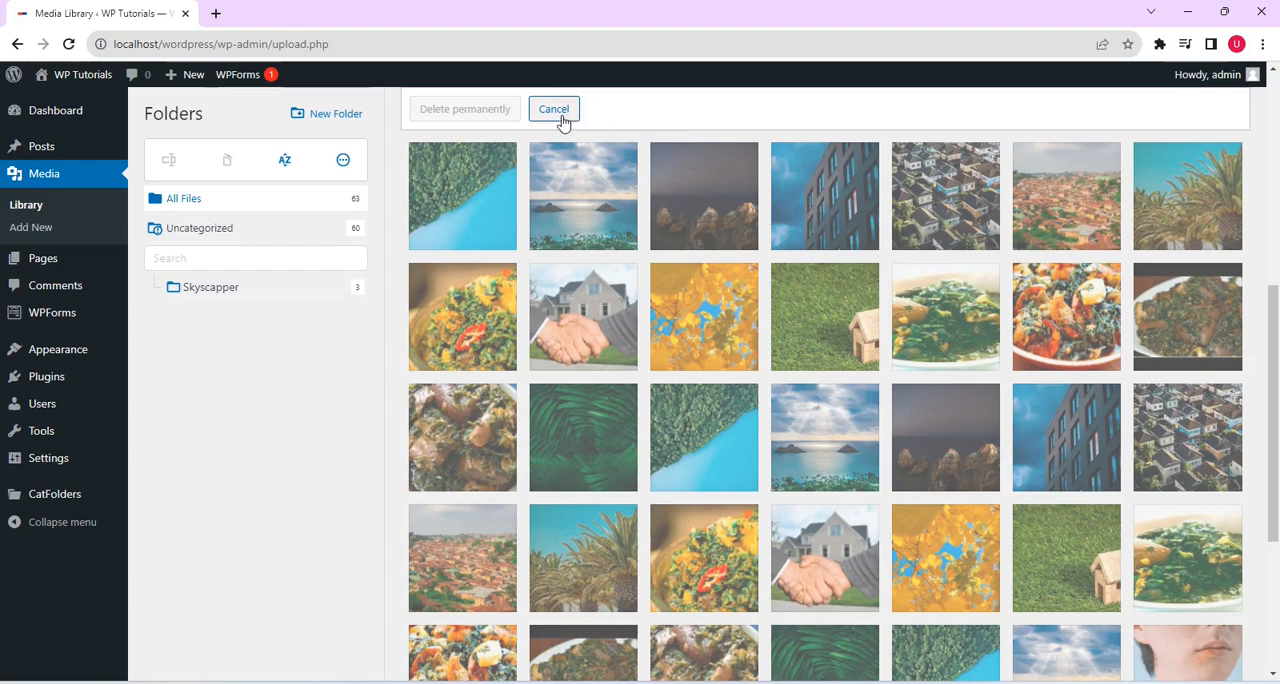
- Exit bulk select and create a folder named 'Yellow plant'
click(553, 109)
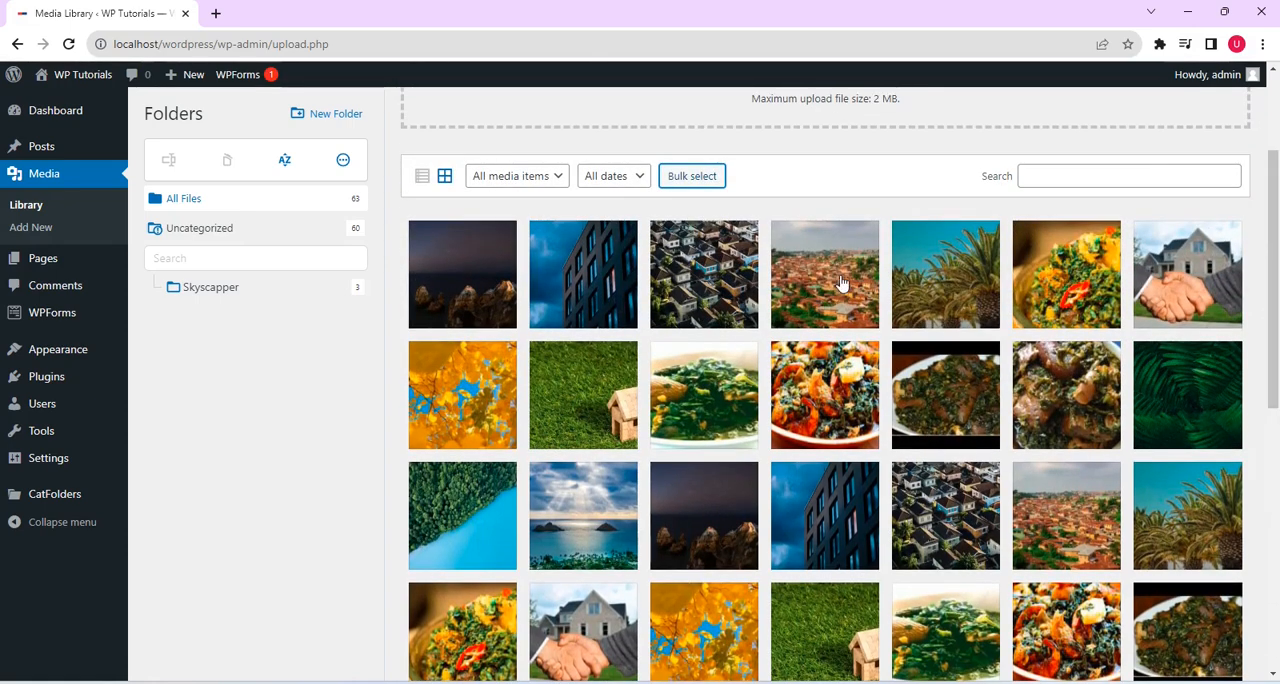
mouse_move(358, 312)
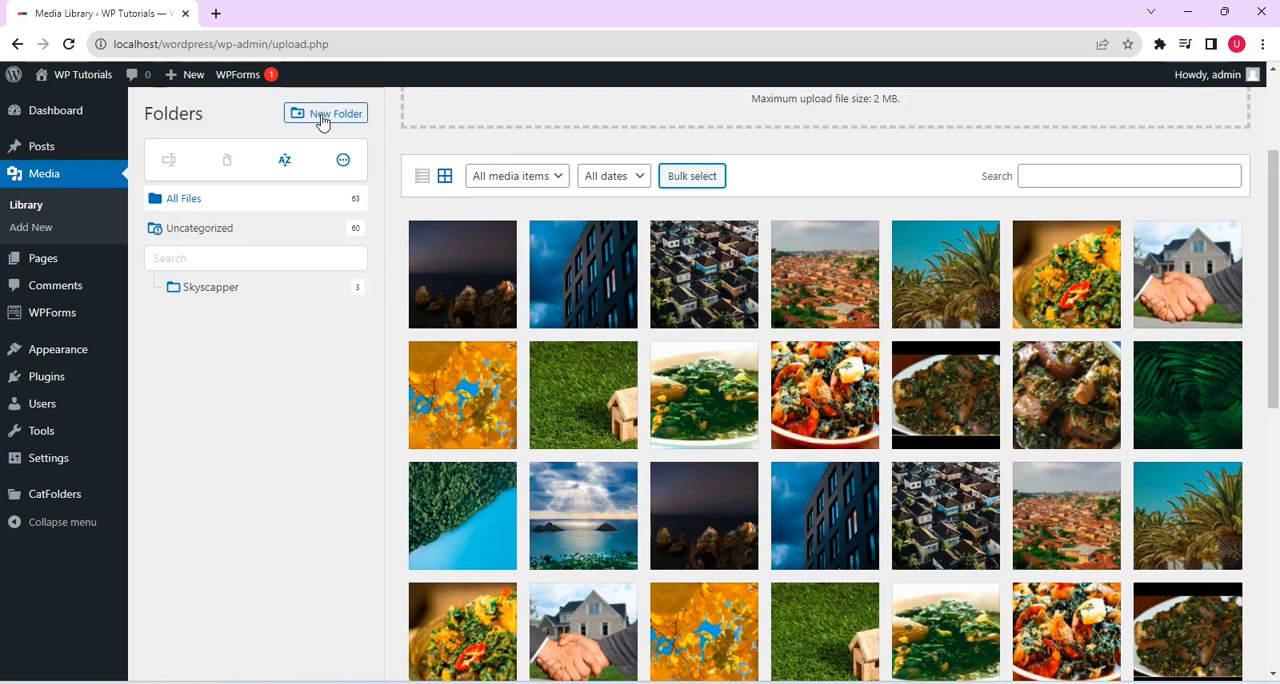
click(325, 112)
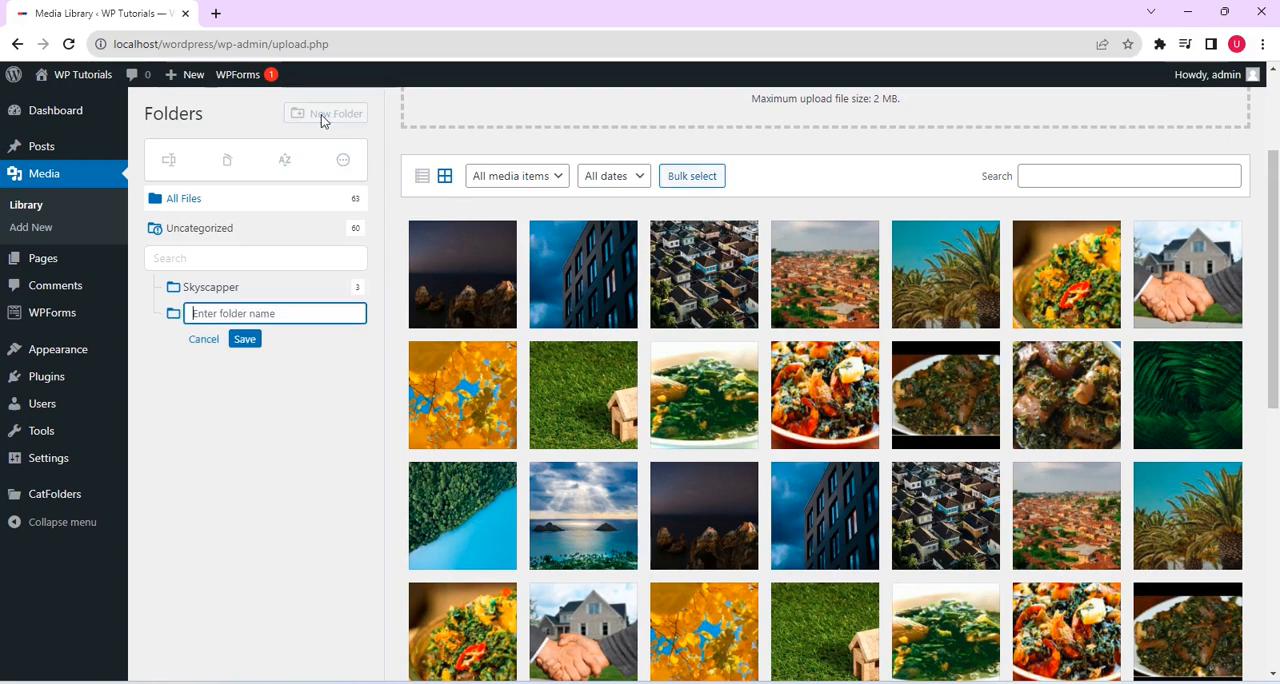
mouse_move(307, 290)
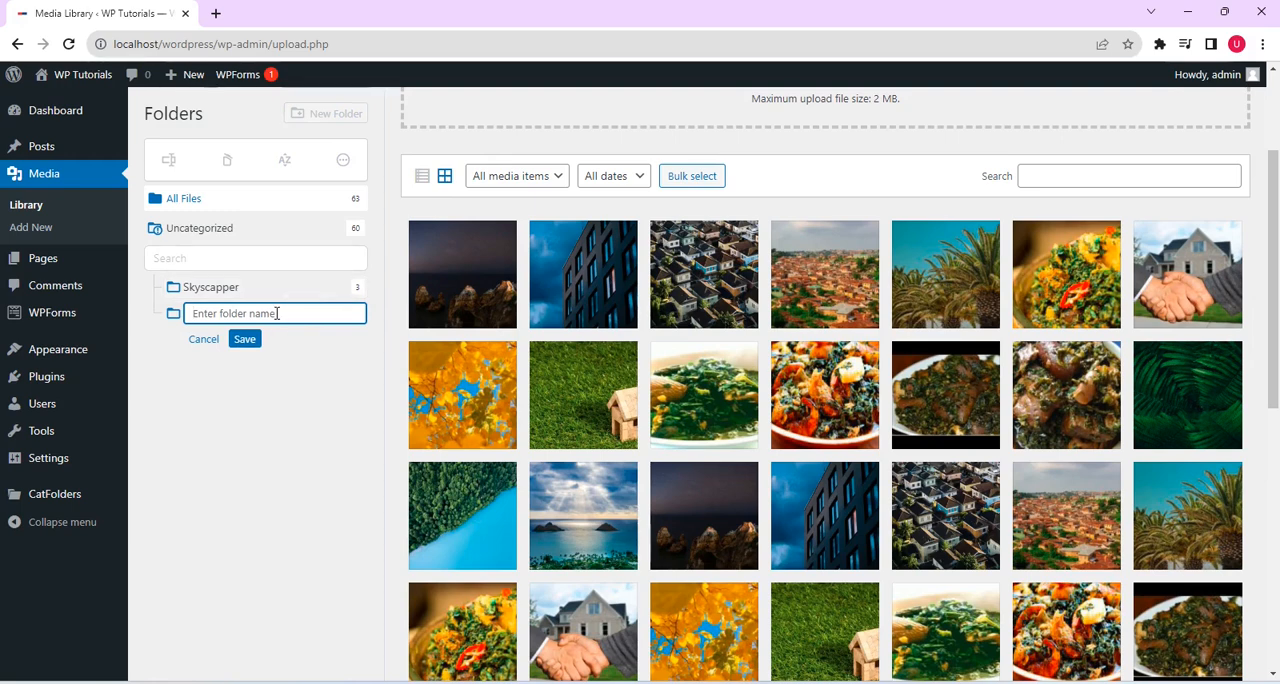
text(Yello)
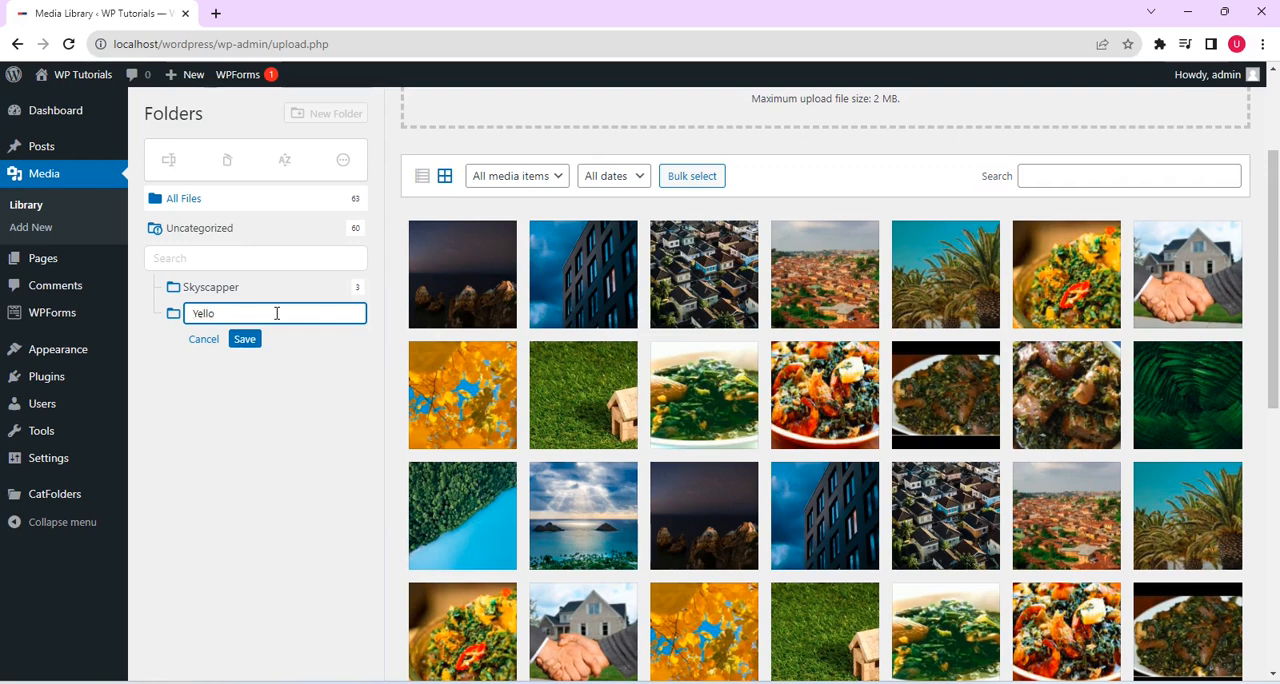
text(w p)
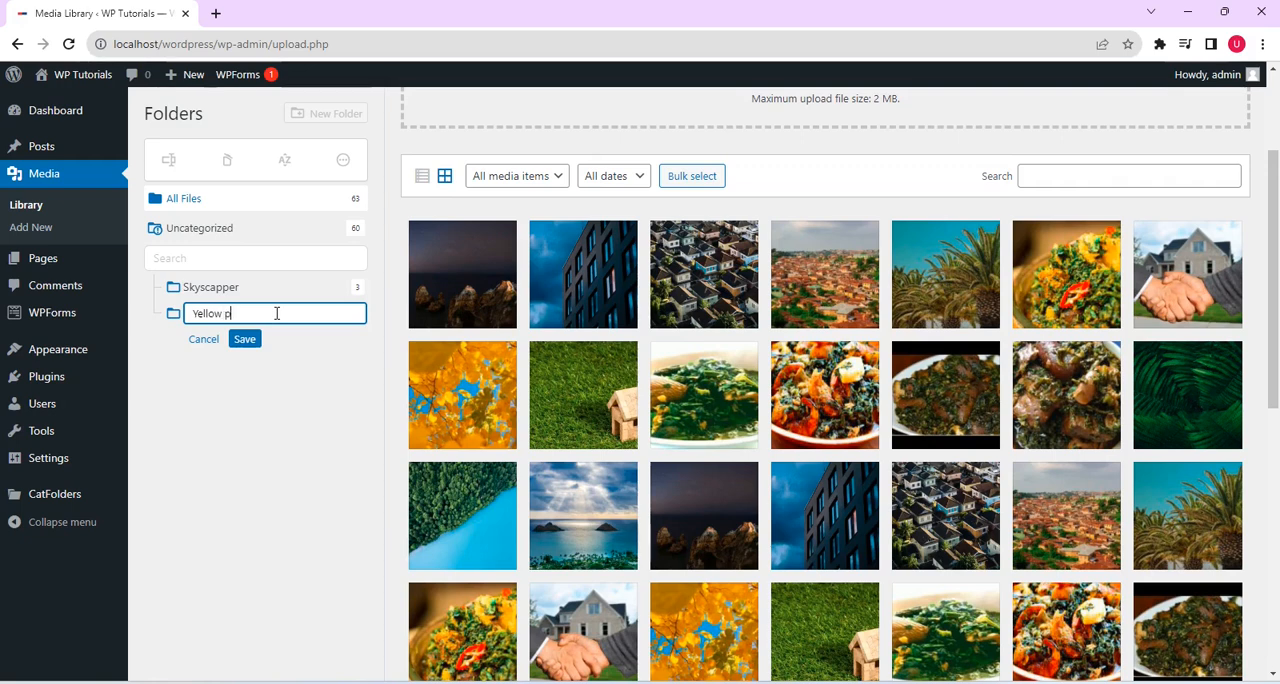
text(lant)
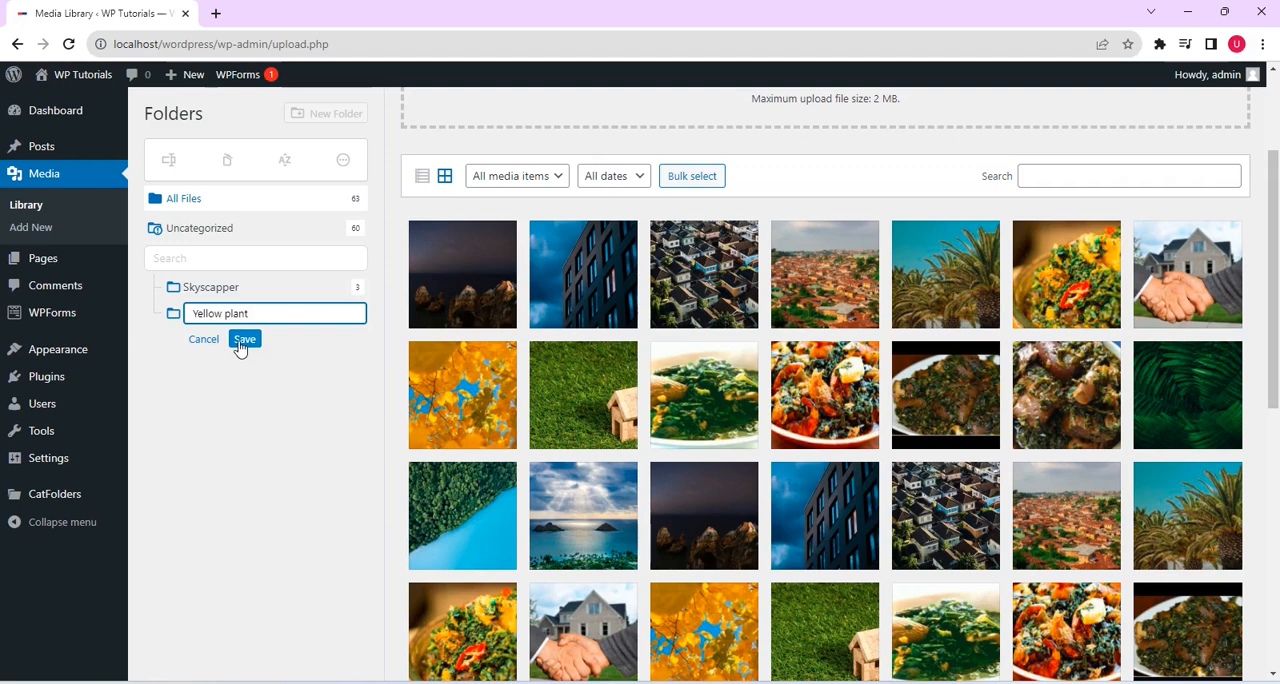
click(244, 339)
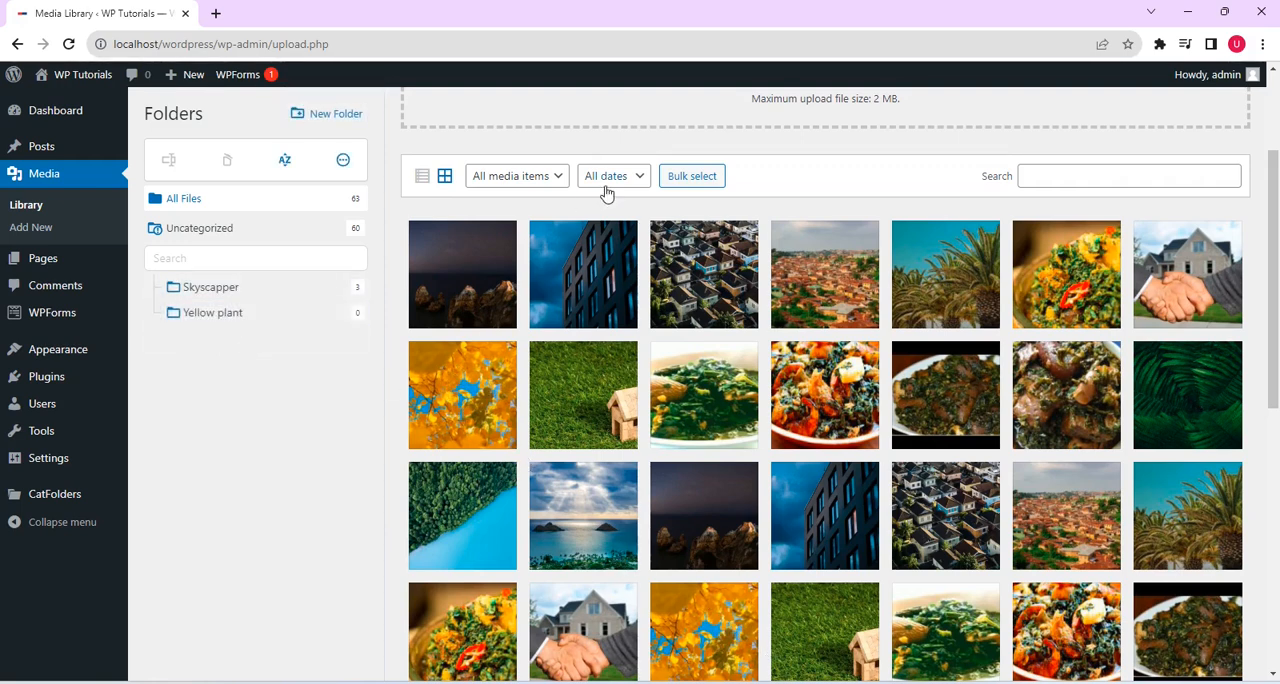
- Turn on Bulk select and pick out the yellow leaf images
click(691, 175)
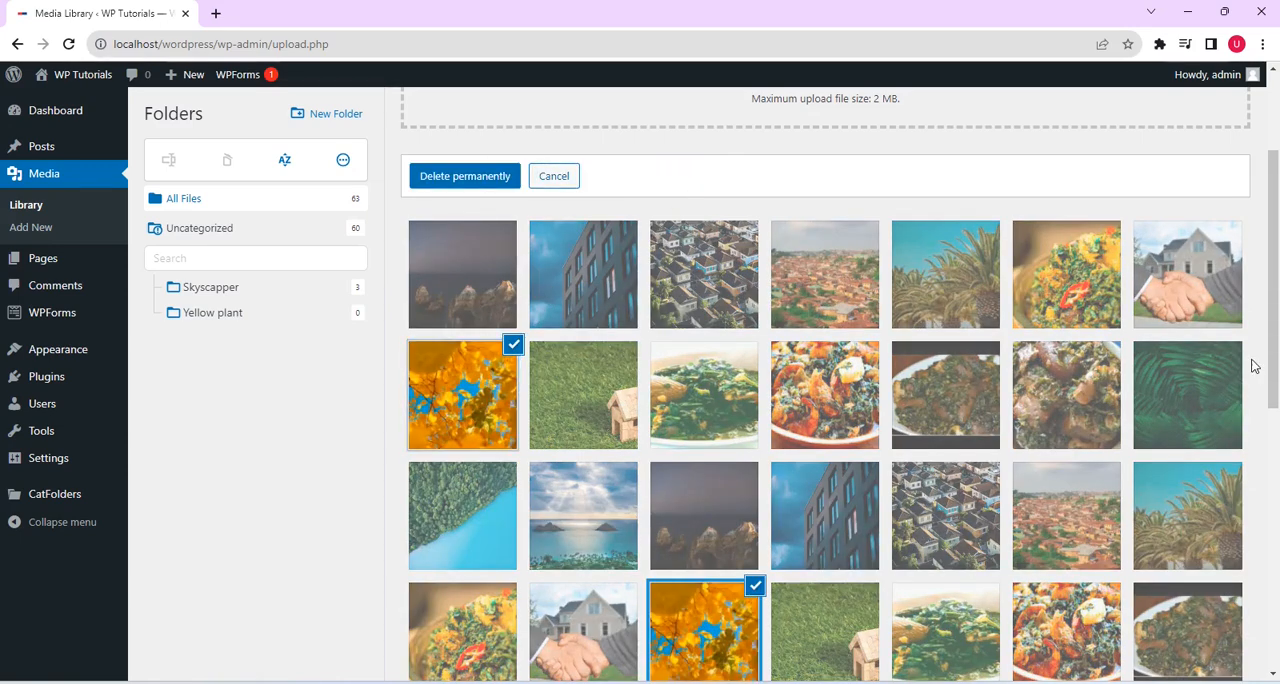
scroll(down, 3)
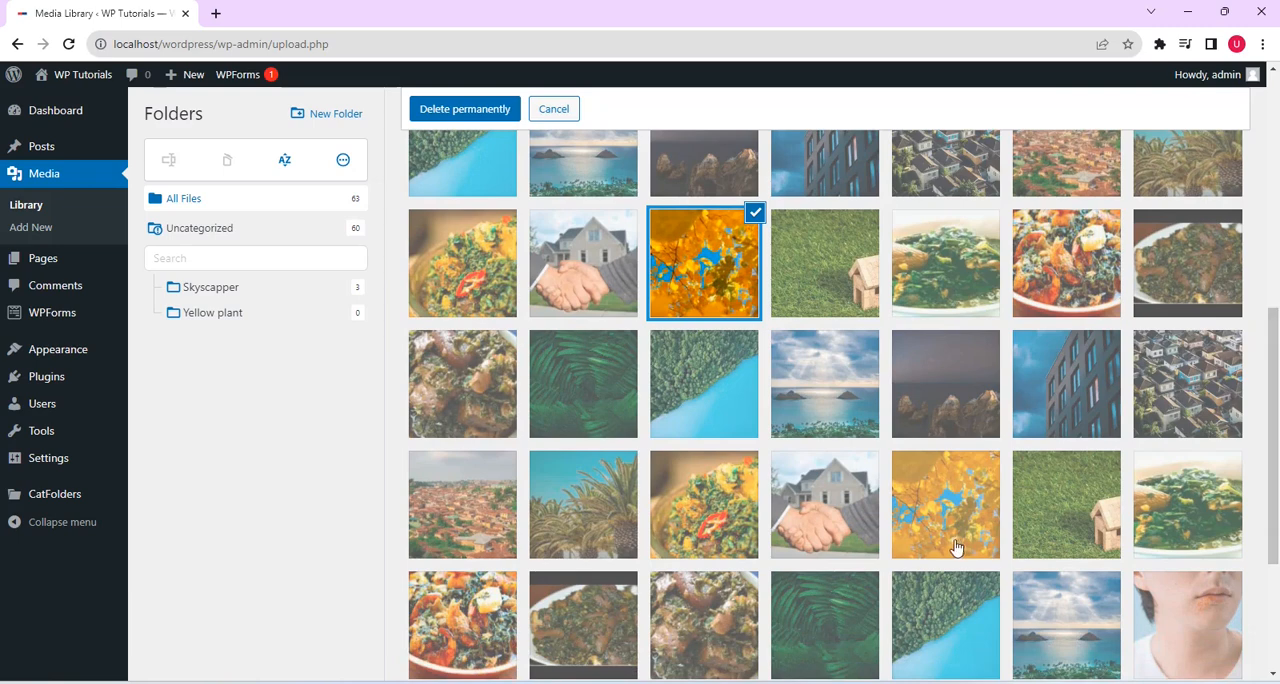
click(945, 504)
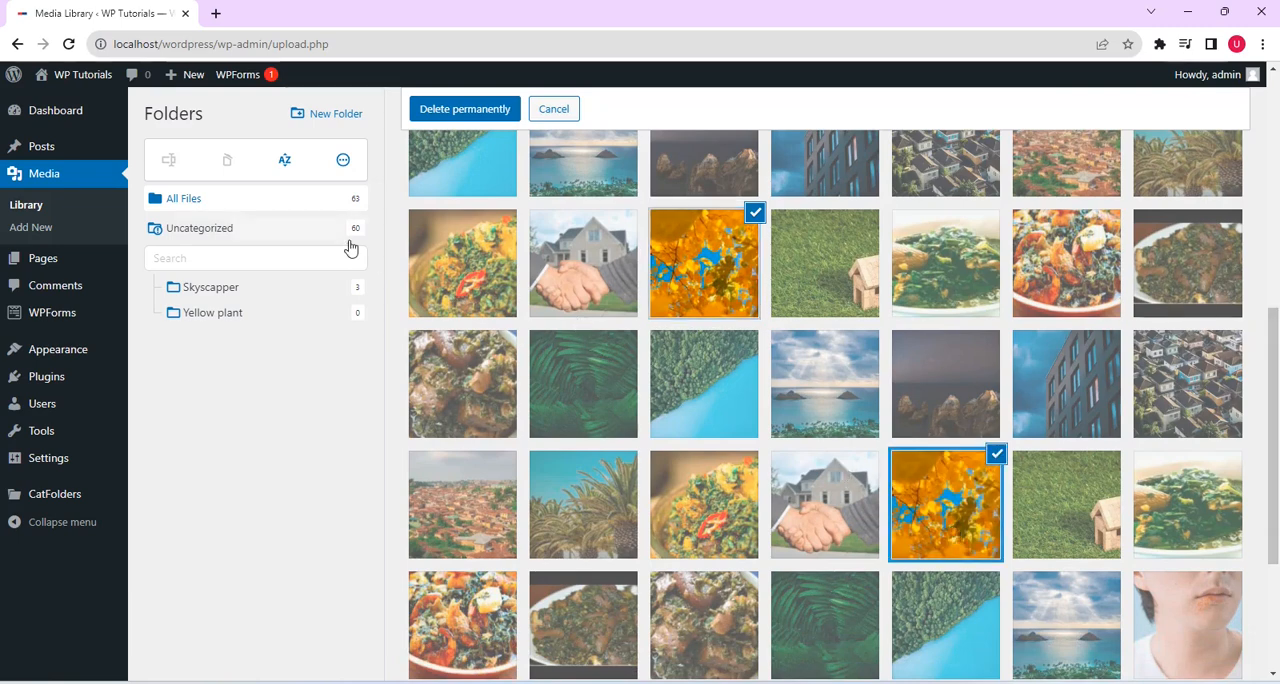
mouse_move(757, 291)
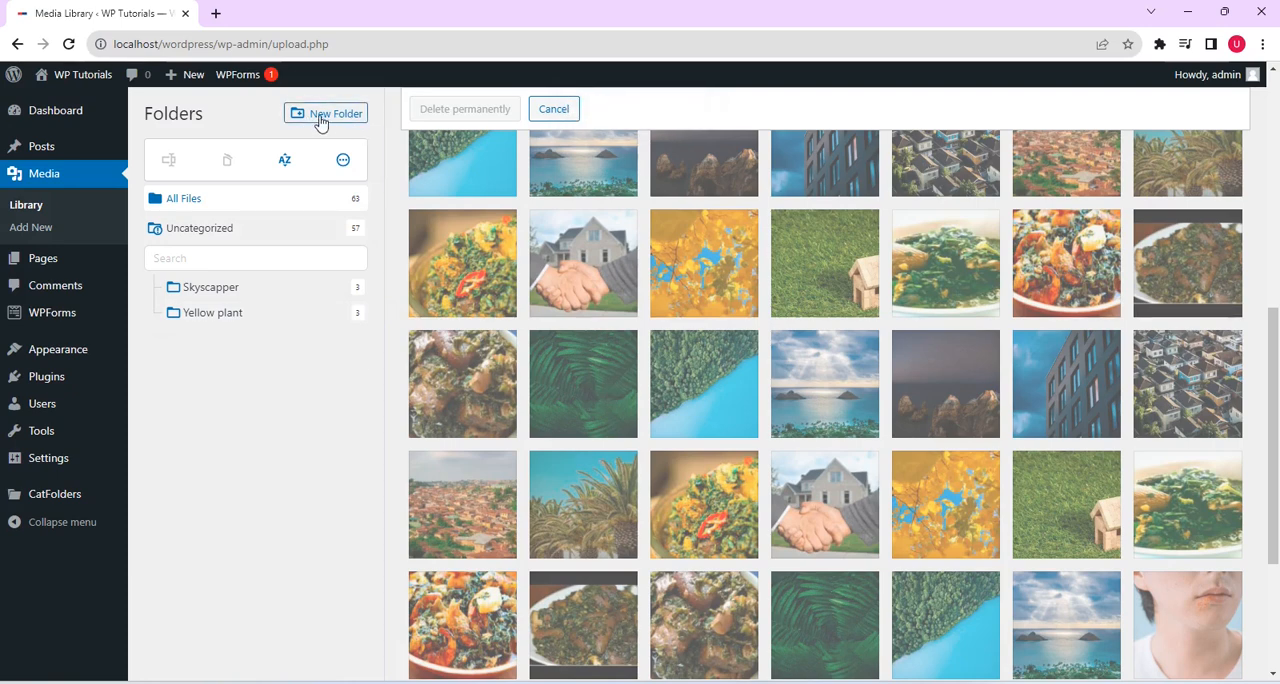
- Create a new folder named 'Handshake'
click(325, 113)
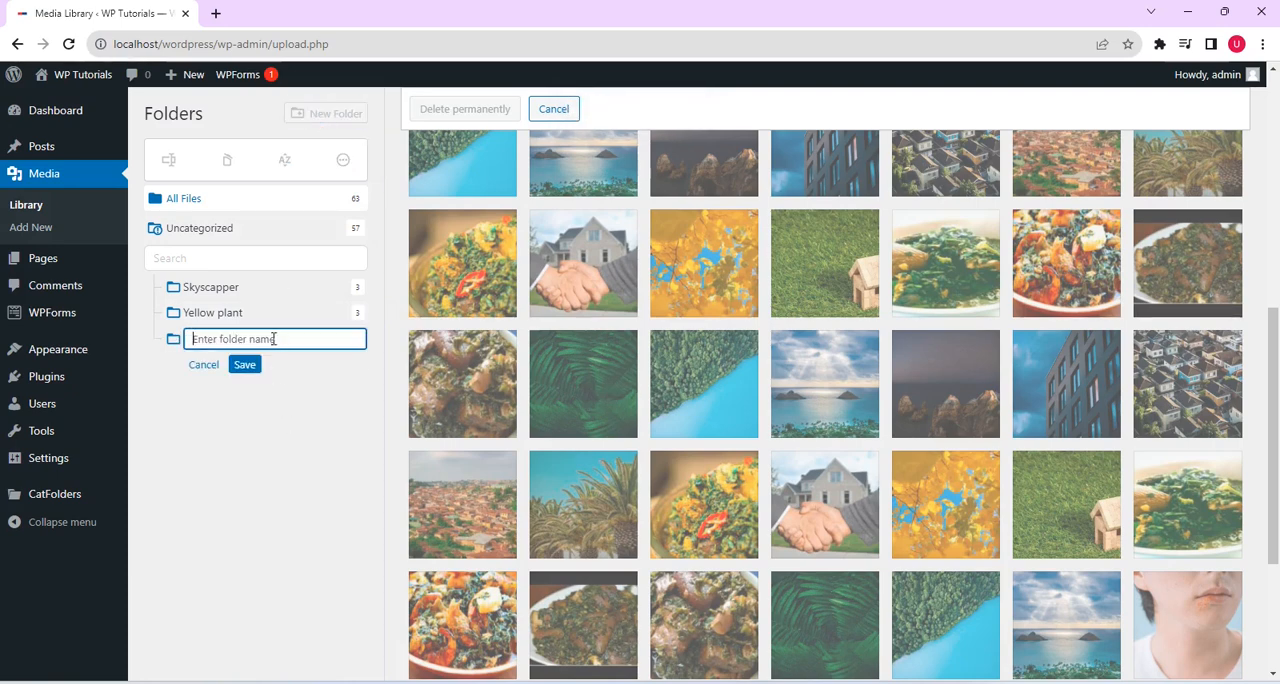
text(H)
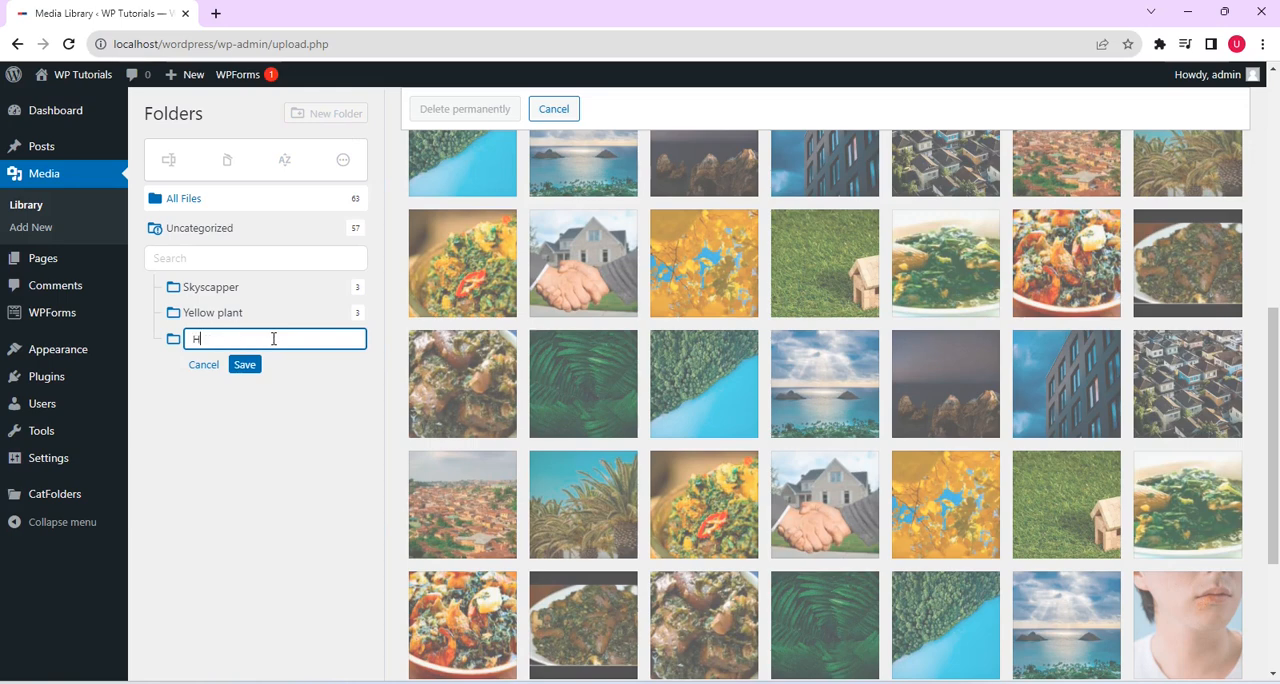
text(andshake)
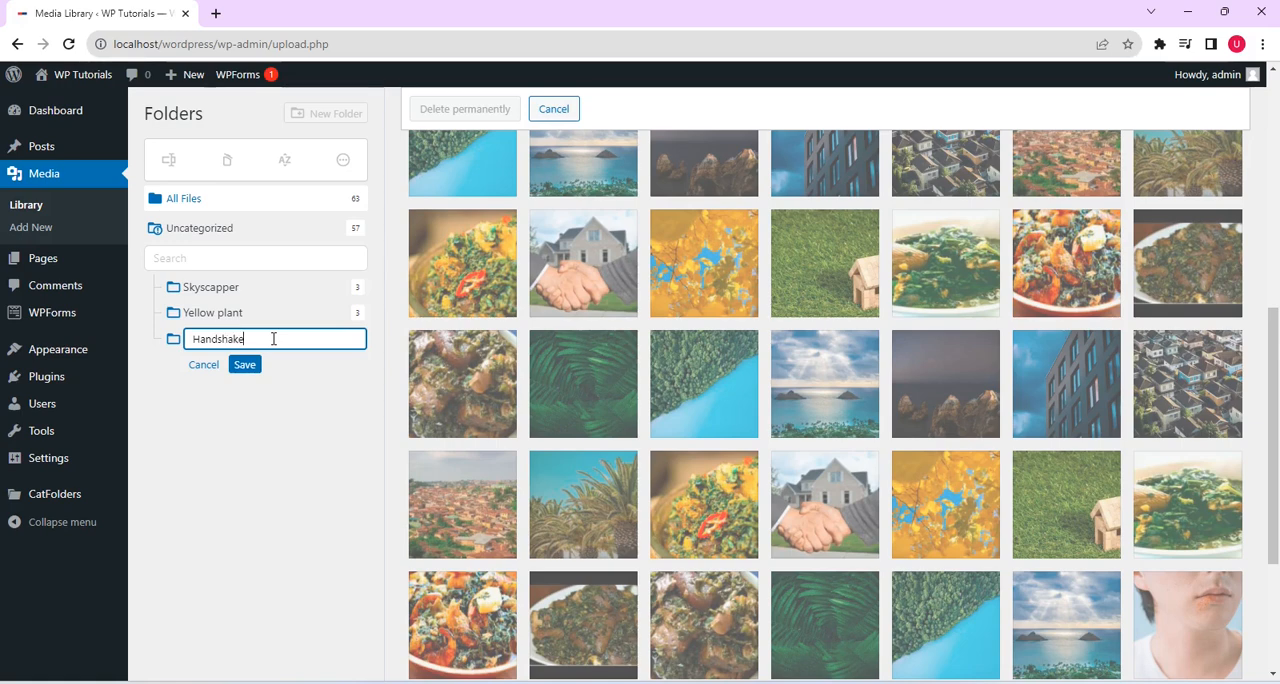
click(244, 364)
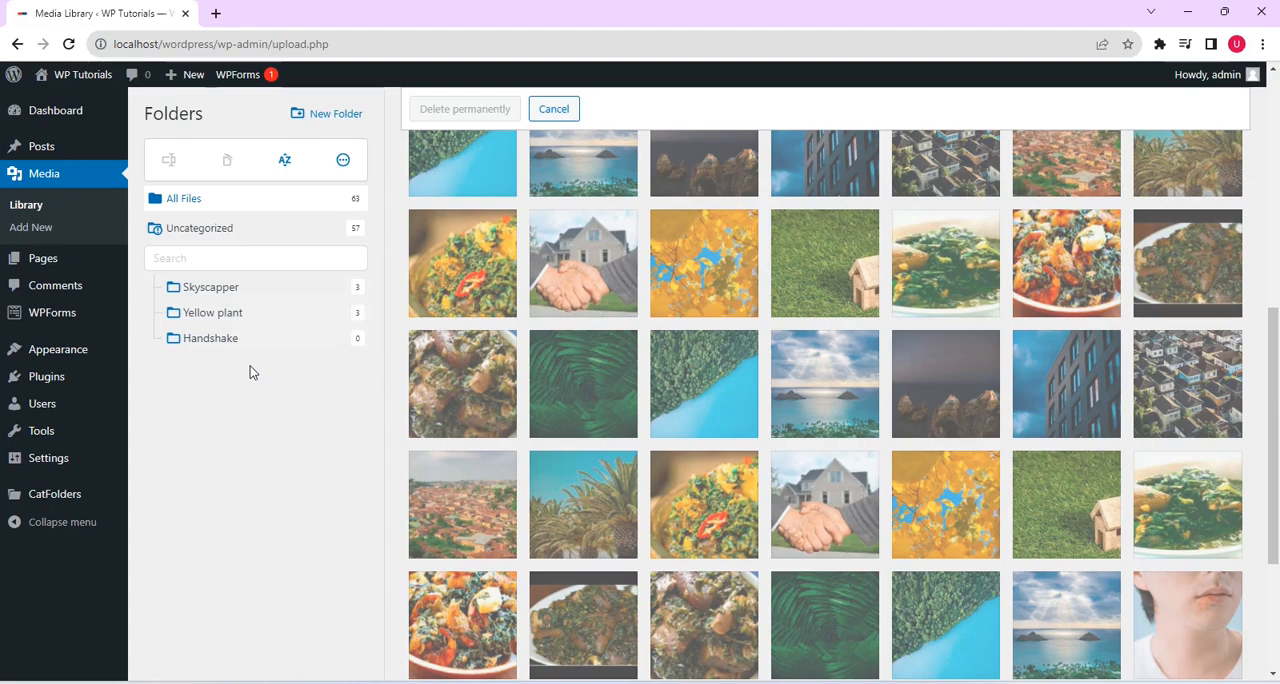
mouse_move(572, 268)
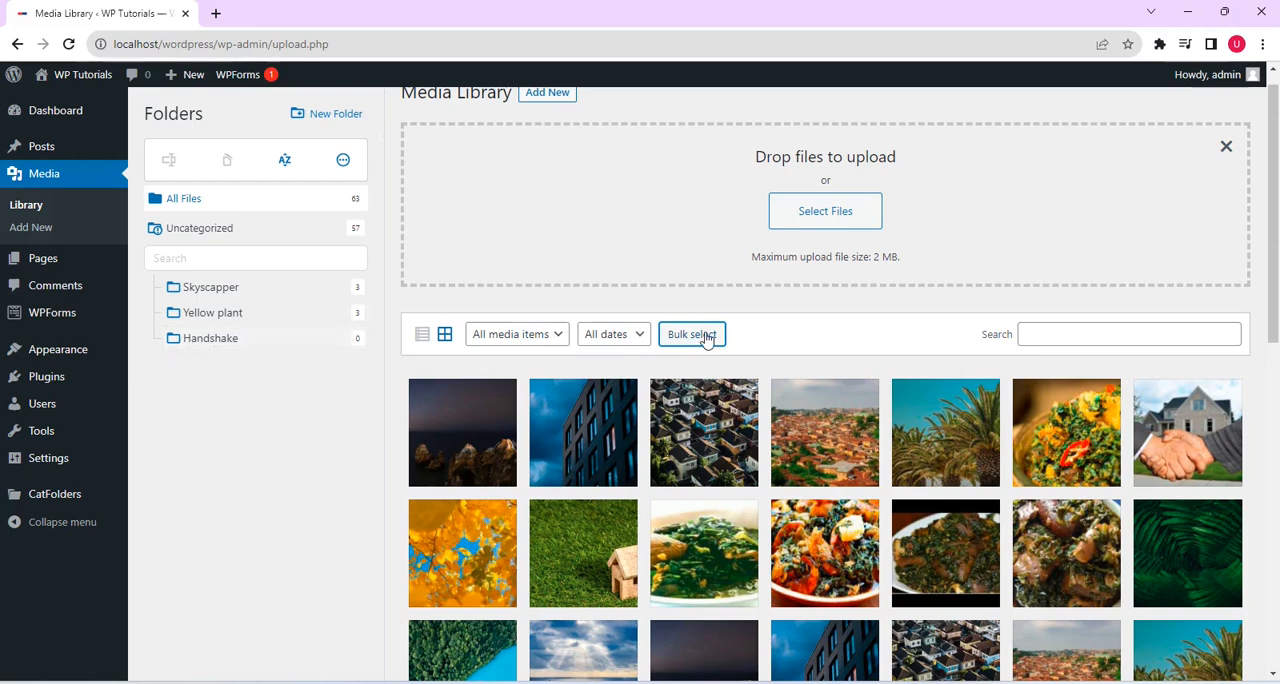
- Turn on Bulk select and select two handshake images
click(691, 334)
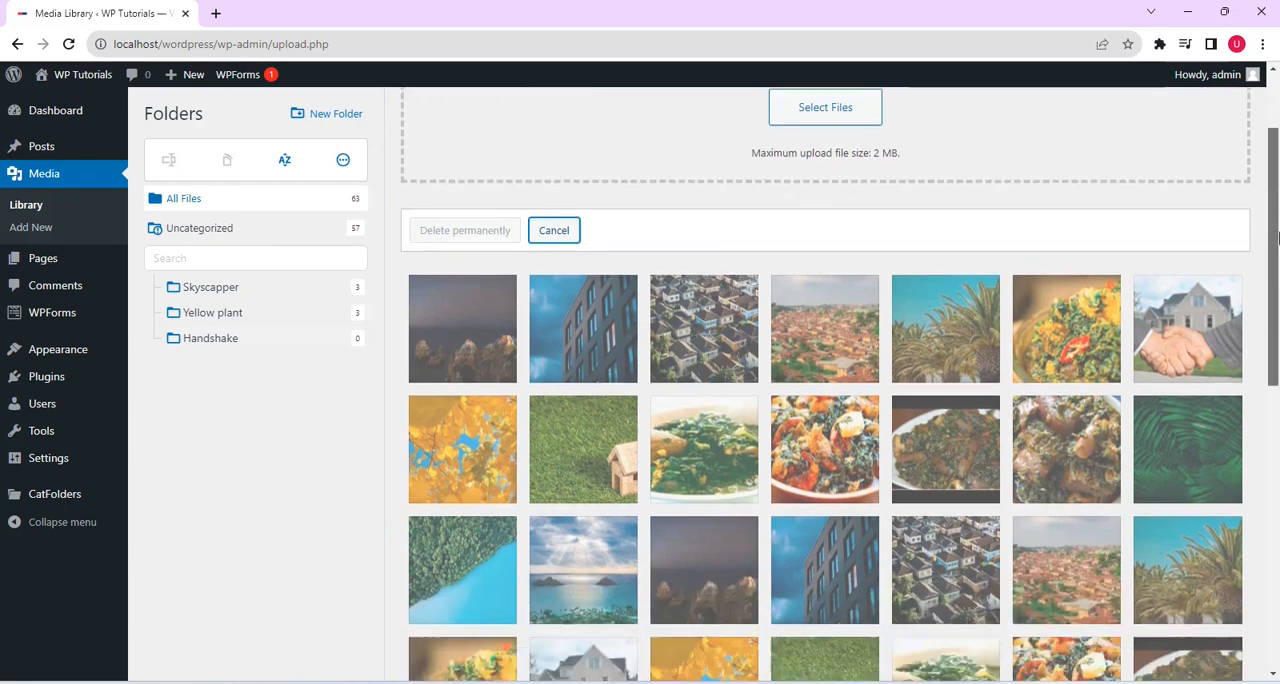
scroll(down, 3)
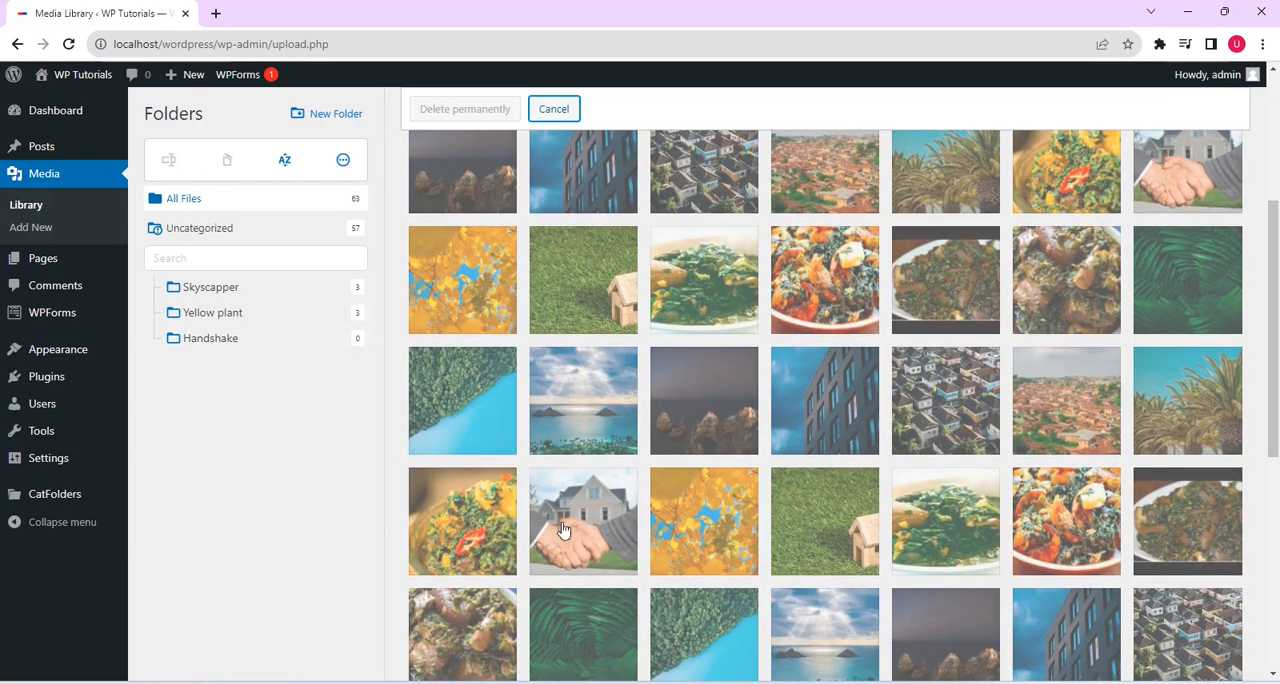
click(582, 520)
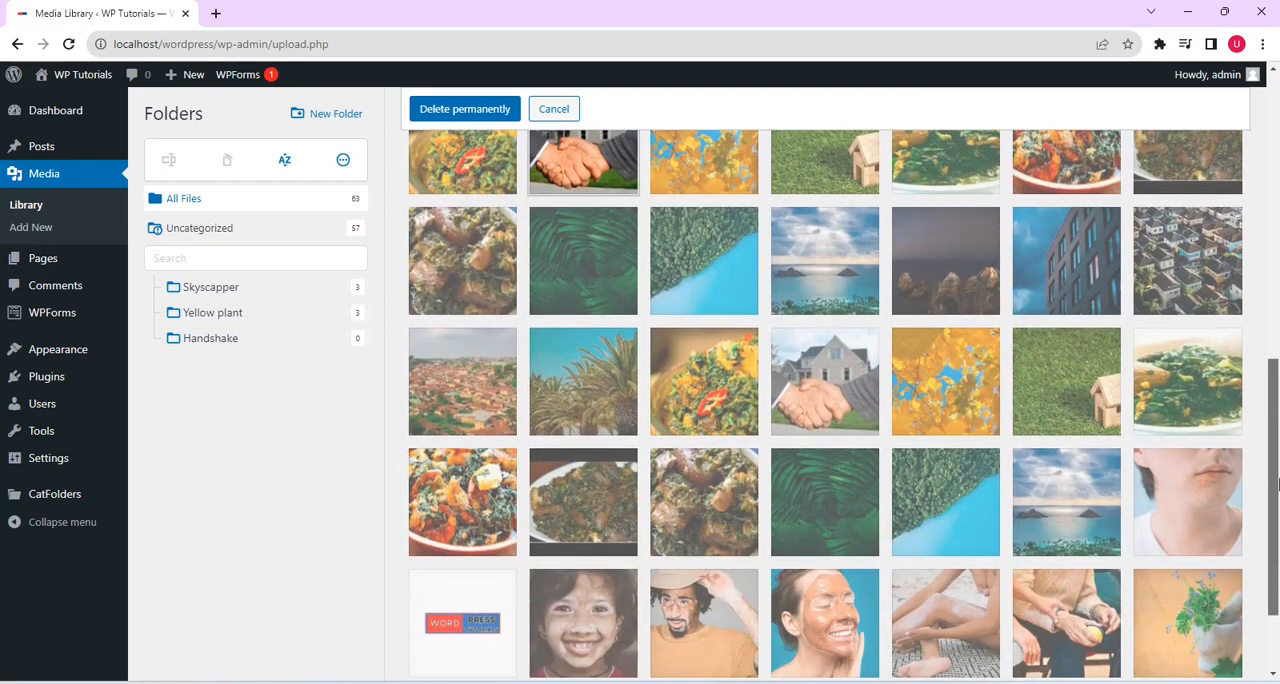
click(824, 381)
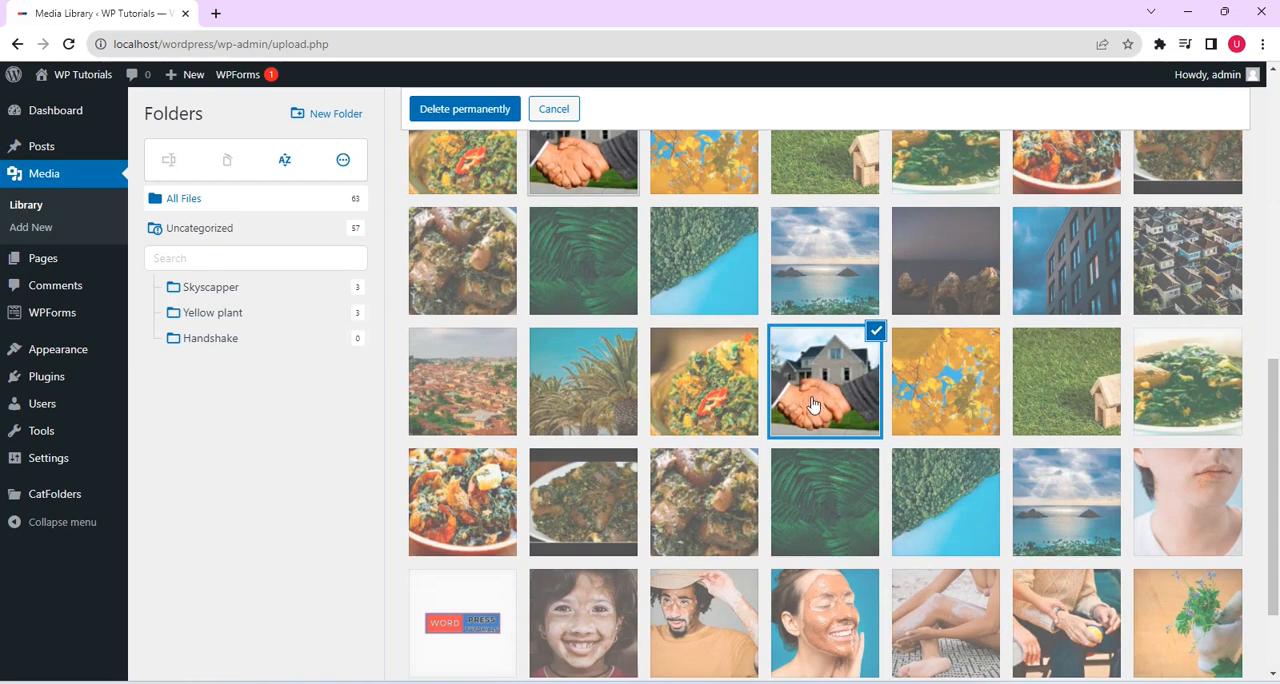
mouse_move(822, 388)
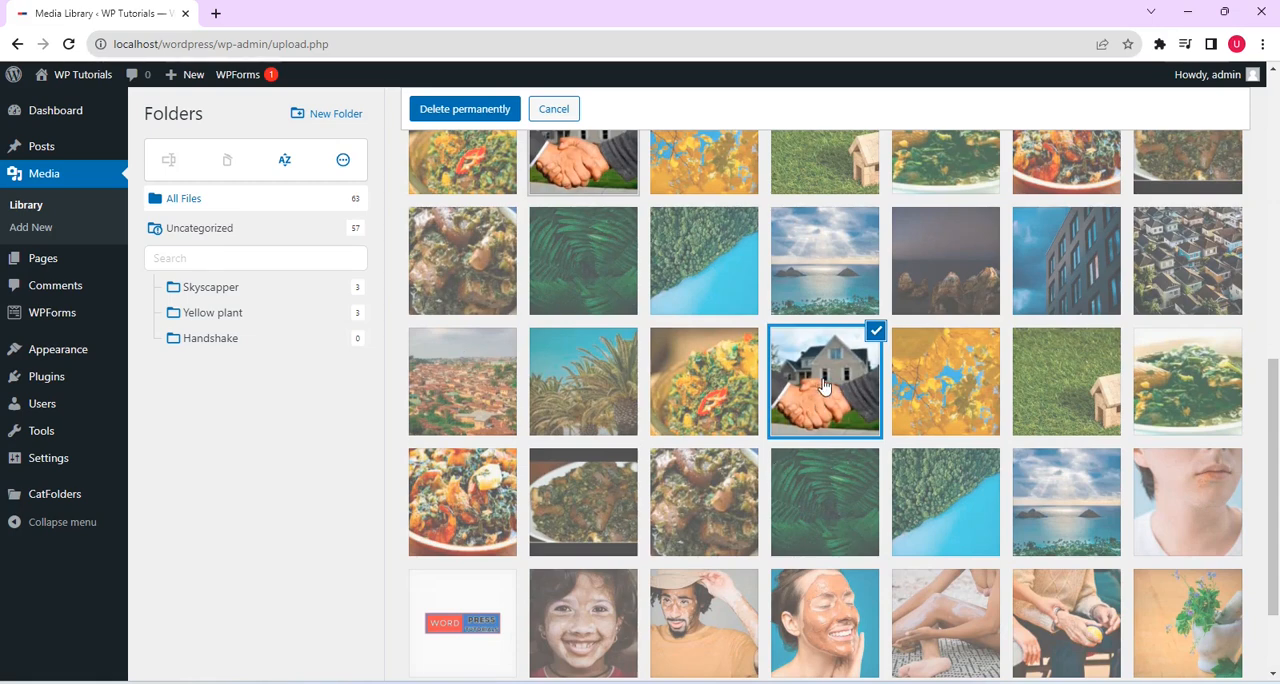
mouse_move(253, 332)
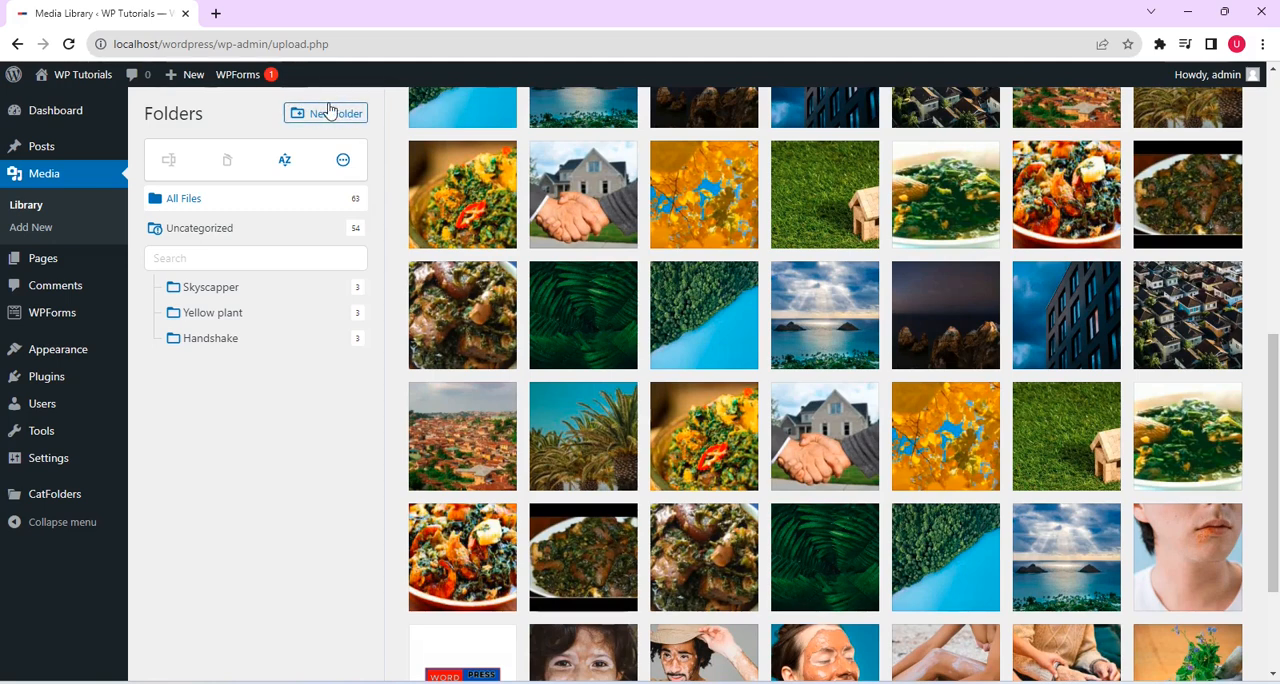
- Create an empty CatFolders media folder named 'skin disease'
click(325, 112)
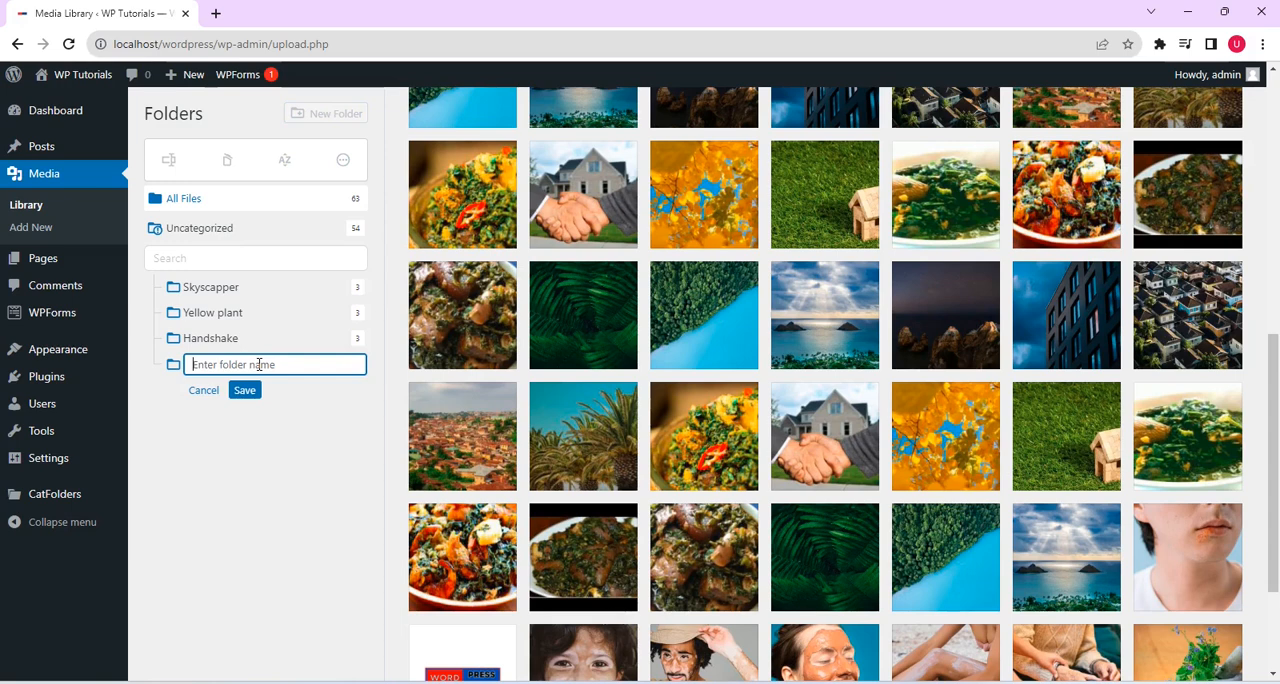
text(skin disease)
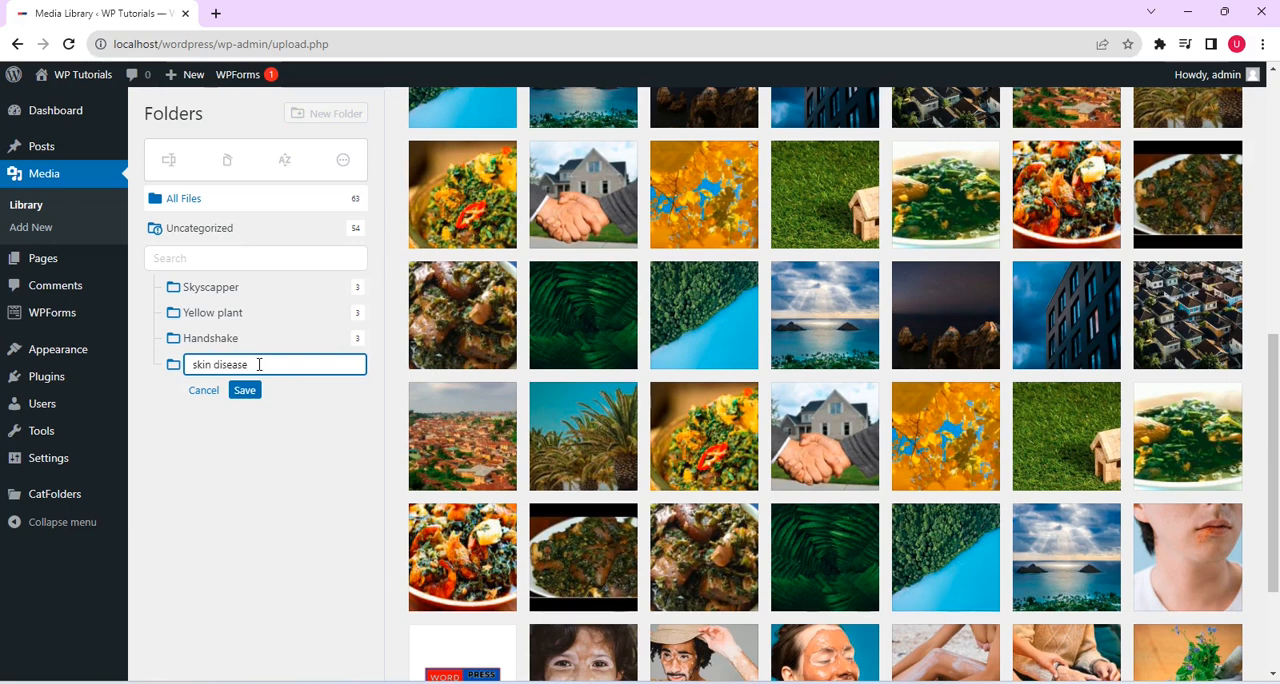
click(244, 390)
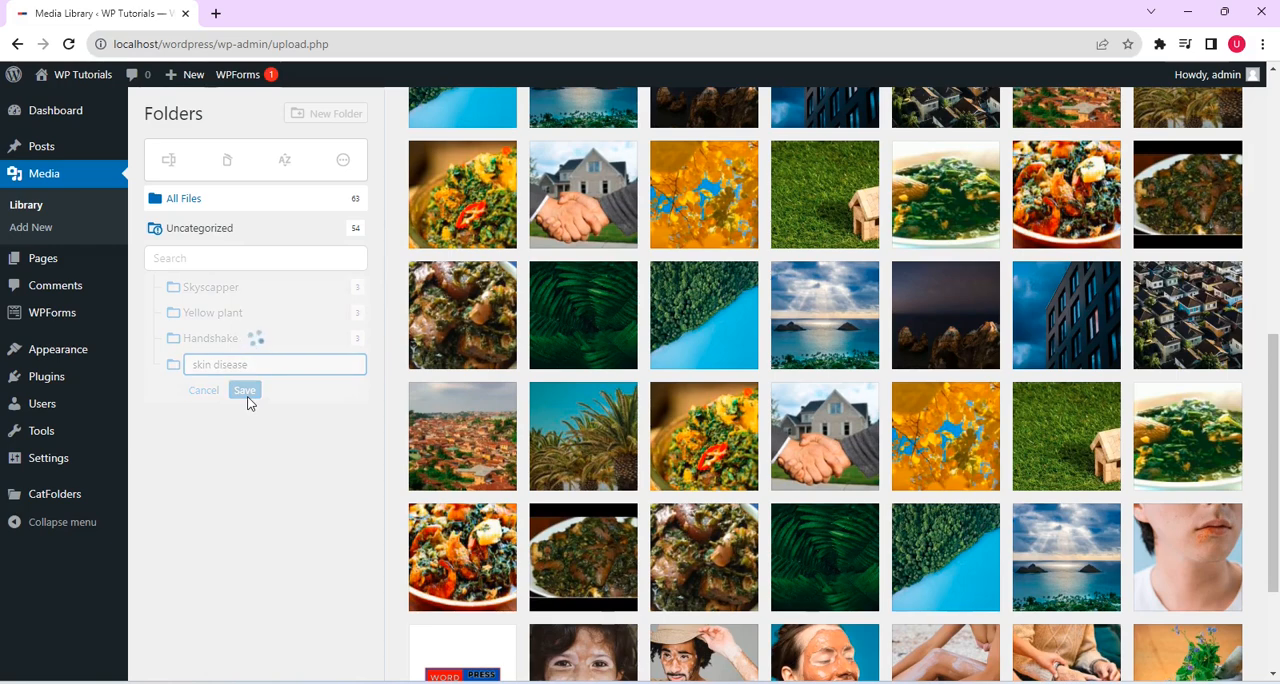
click(244, 390)
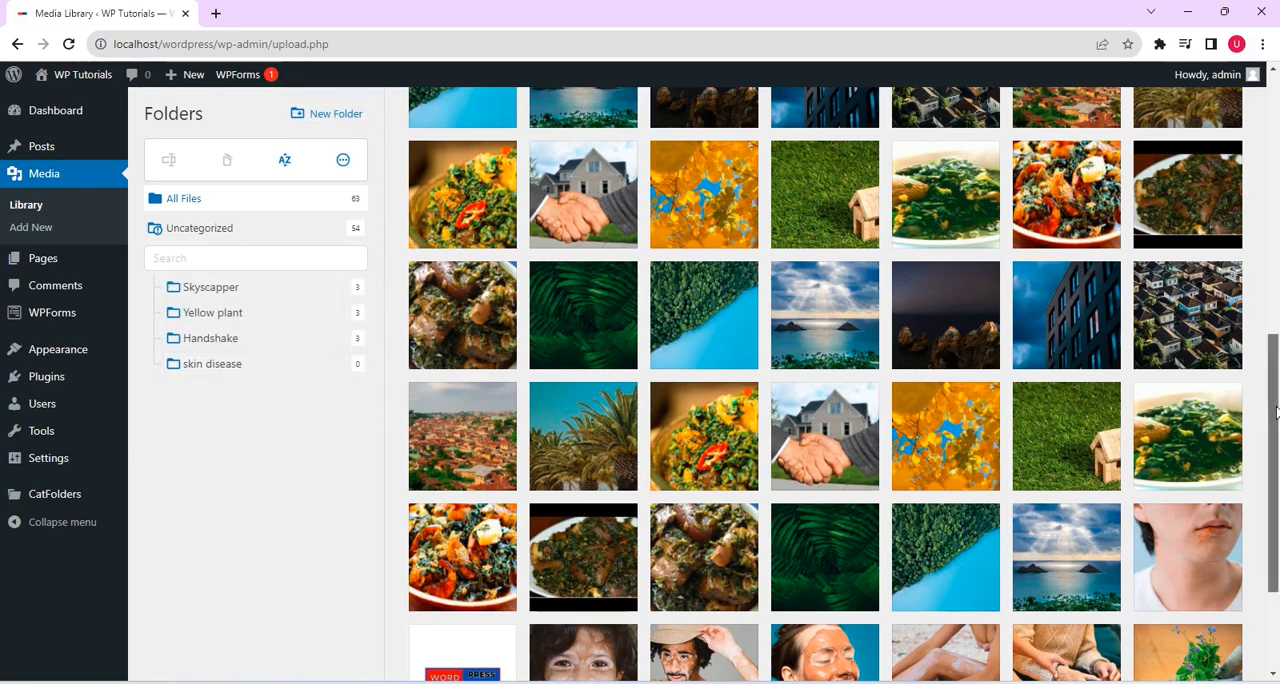
- Drag the skin-condition photos from the media grid into the 'skin disease' folder
scroll(down, 3)
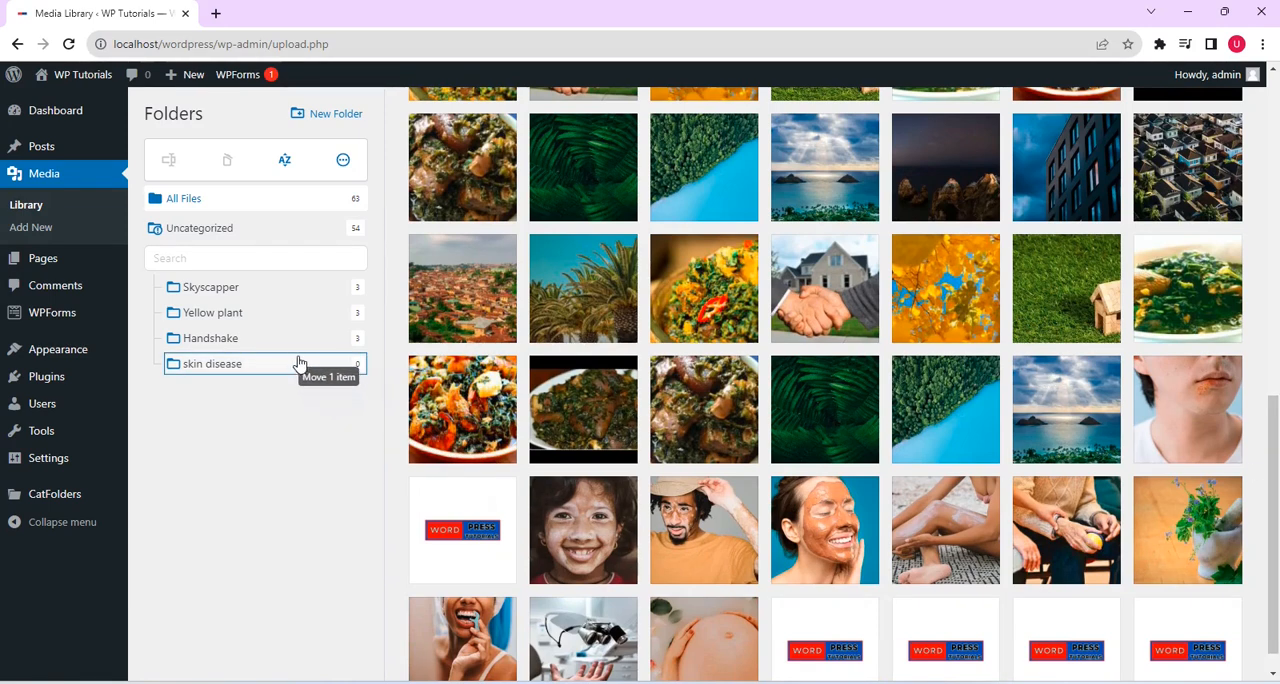
drag(670, 510, 212, 363)
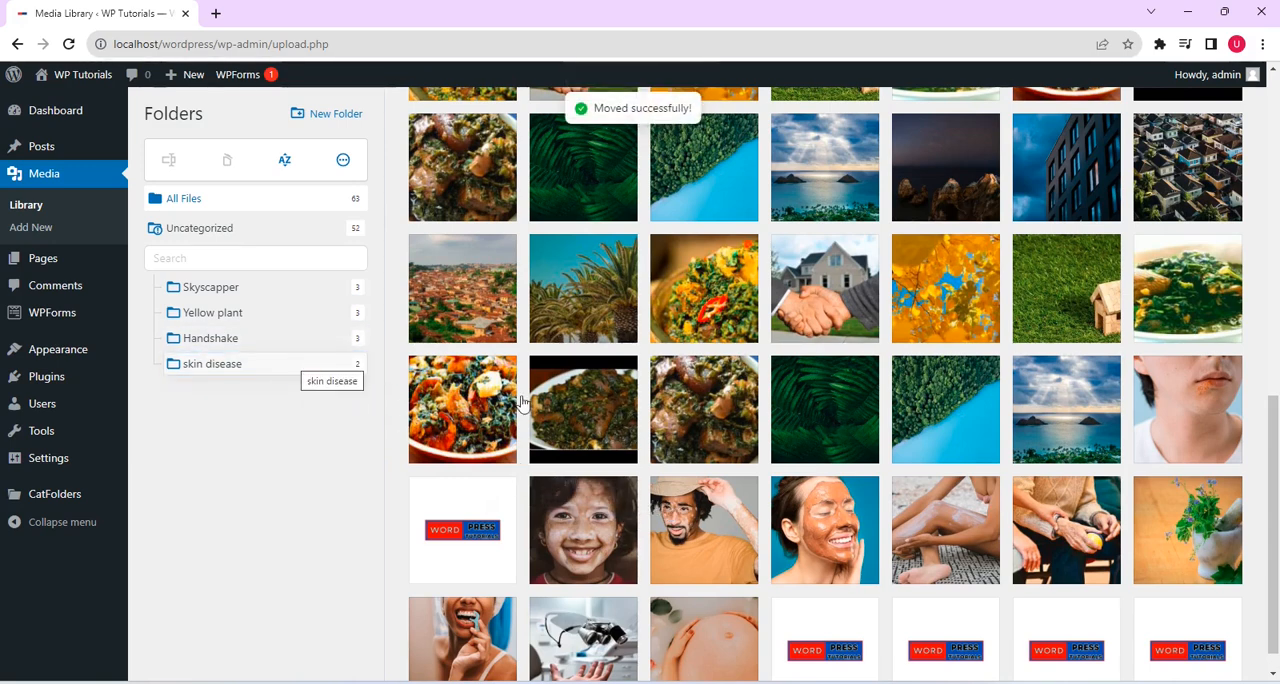
mouse_move(308, 363)
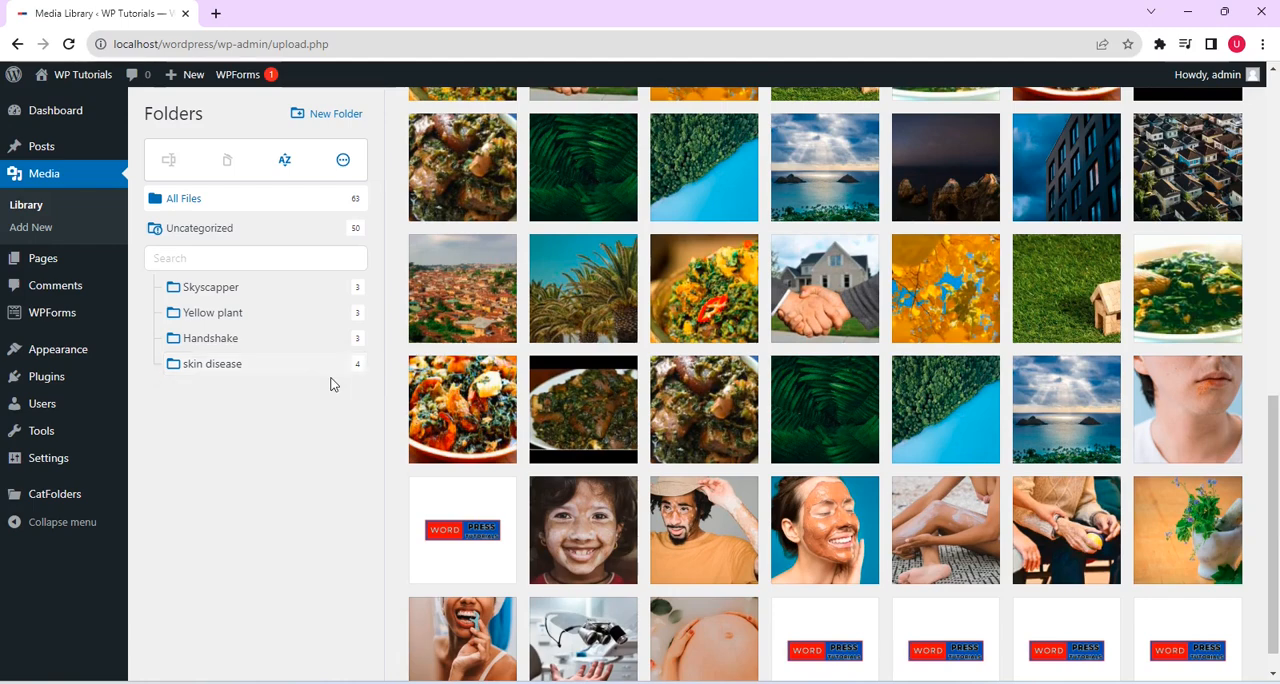
scroll(down, 3)
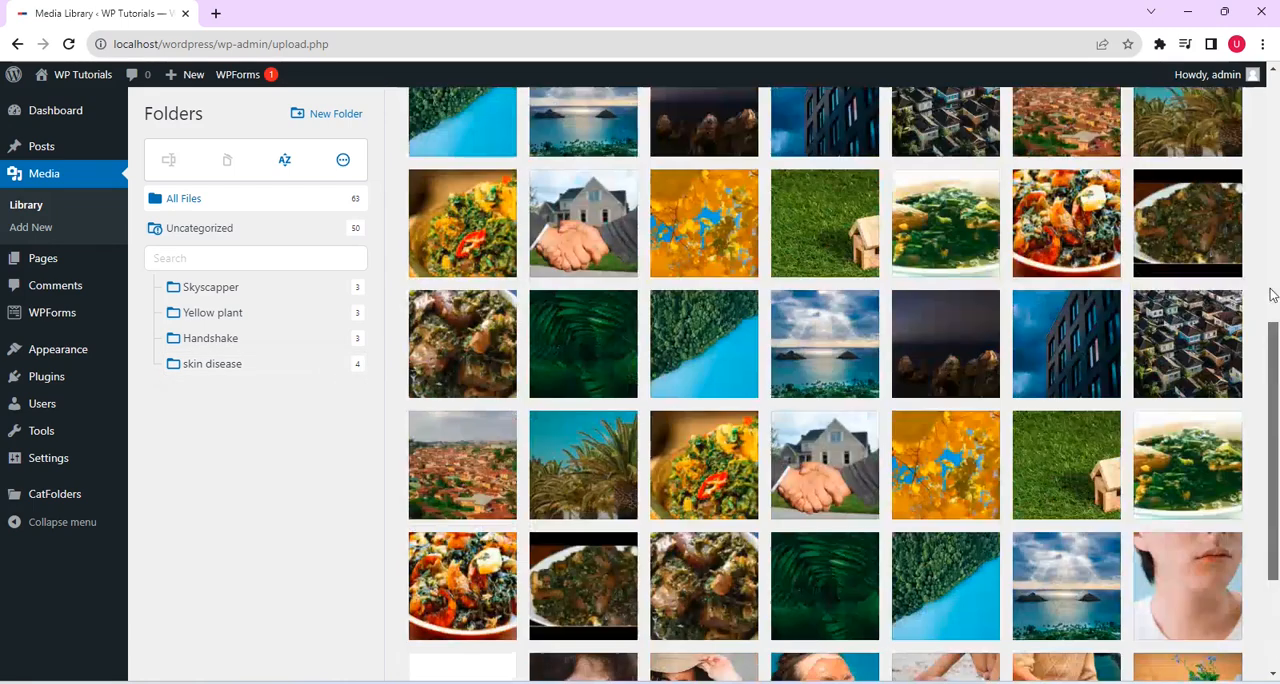
scroll(down, 3)
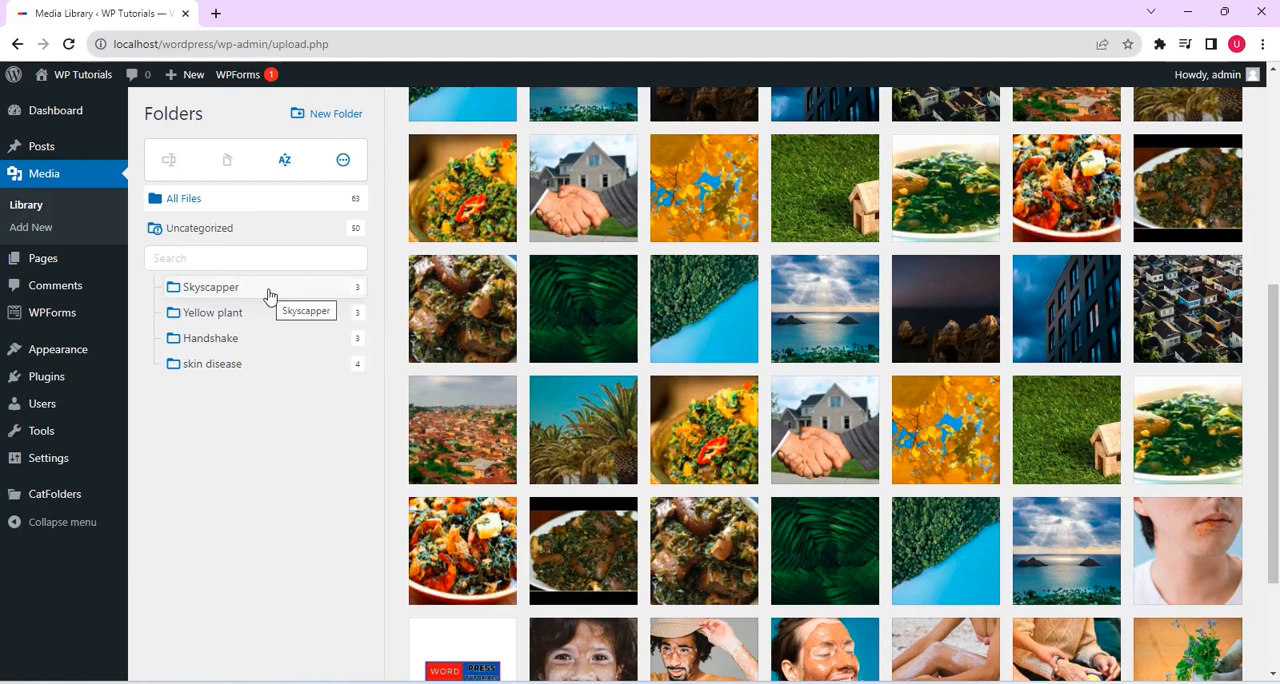
- View the Skyscapper, Yellow plant, Handshake and skin disease folders, then return to Handshake
click(210, 287)
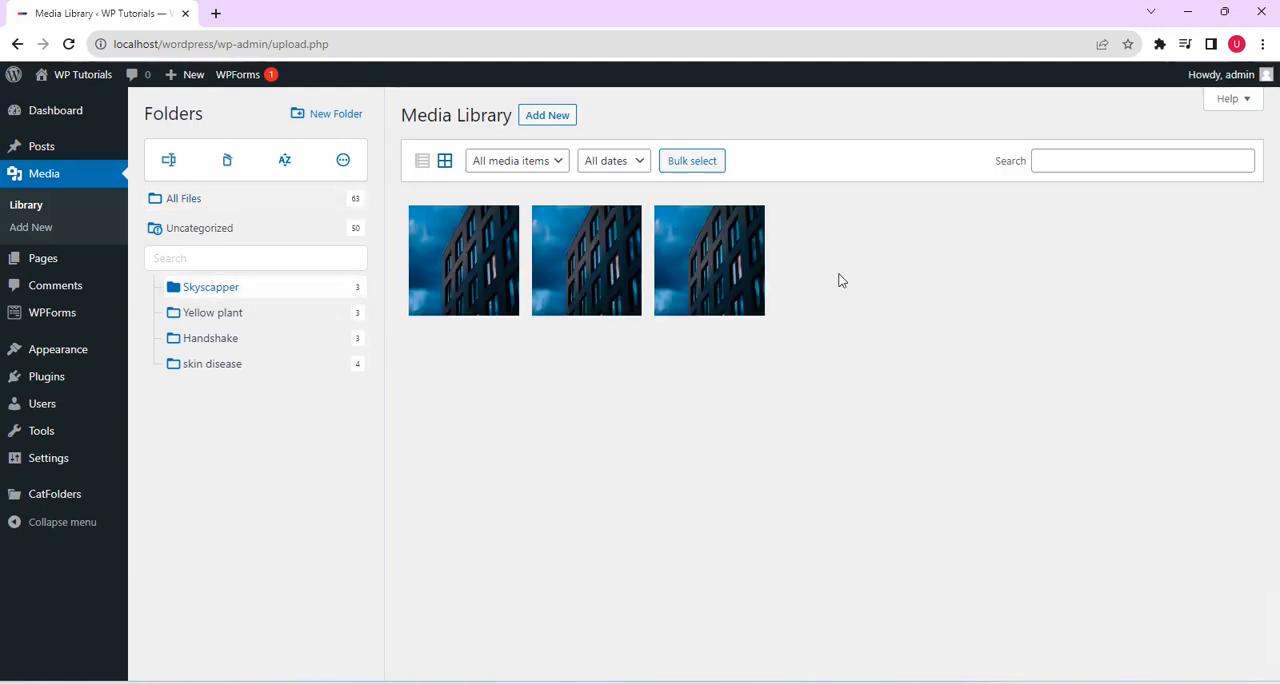
mouse_move(514, 324)
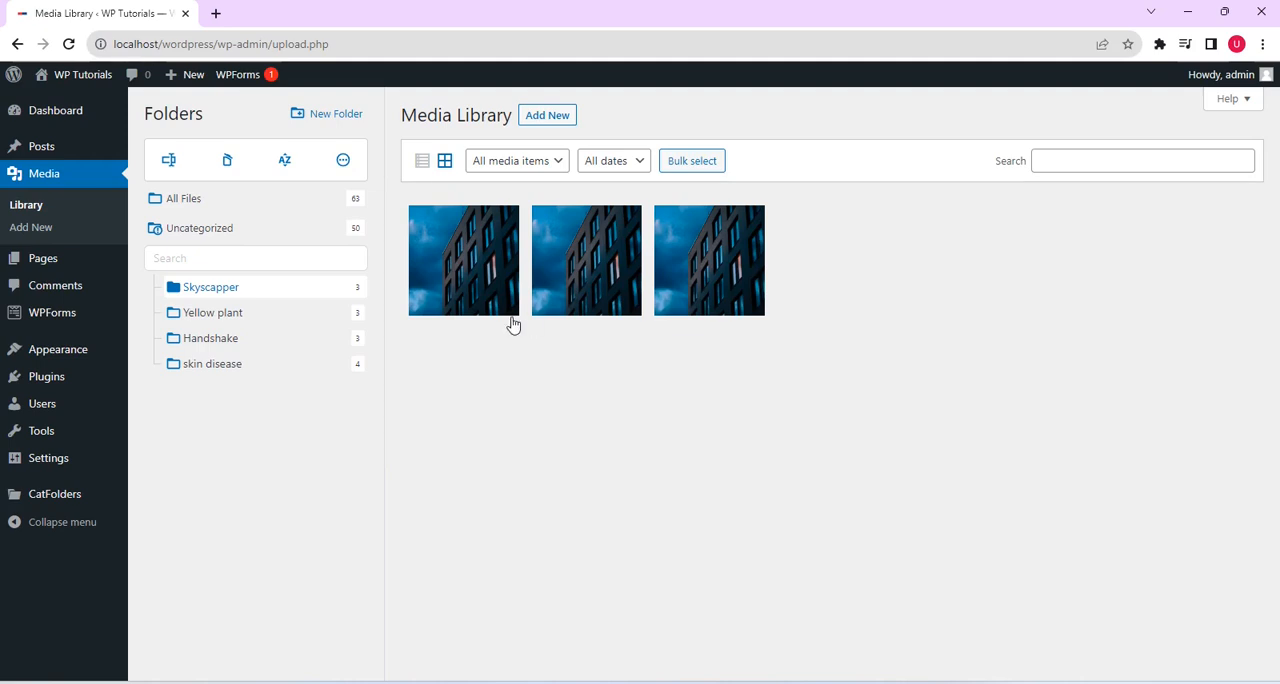
click(212, 312)
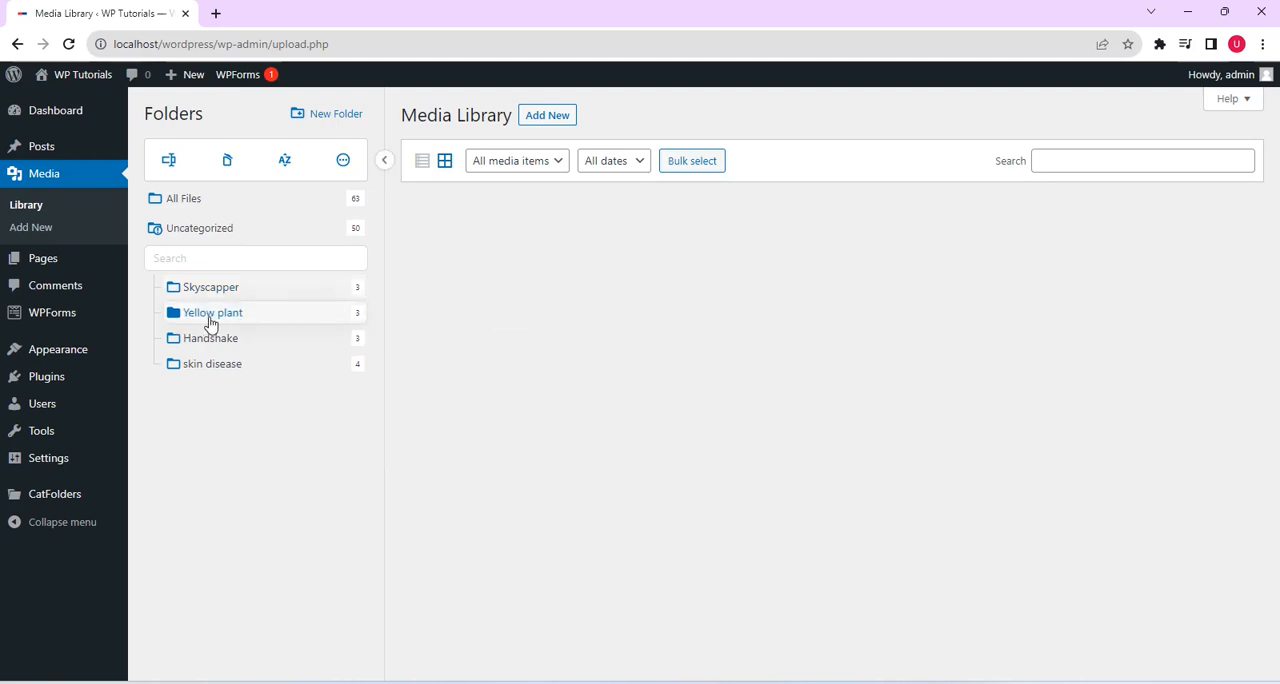
click(212, 312)
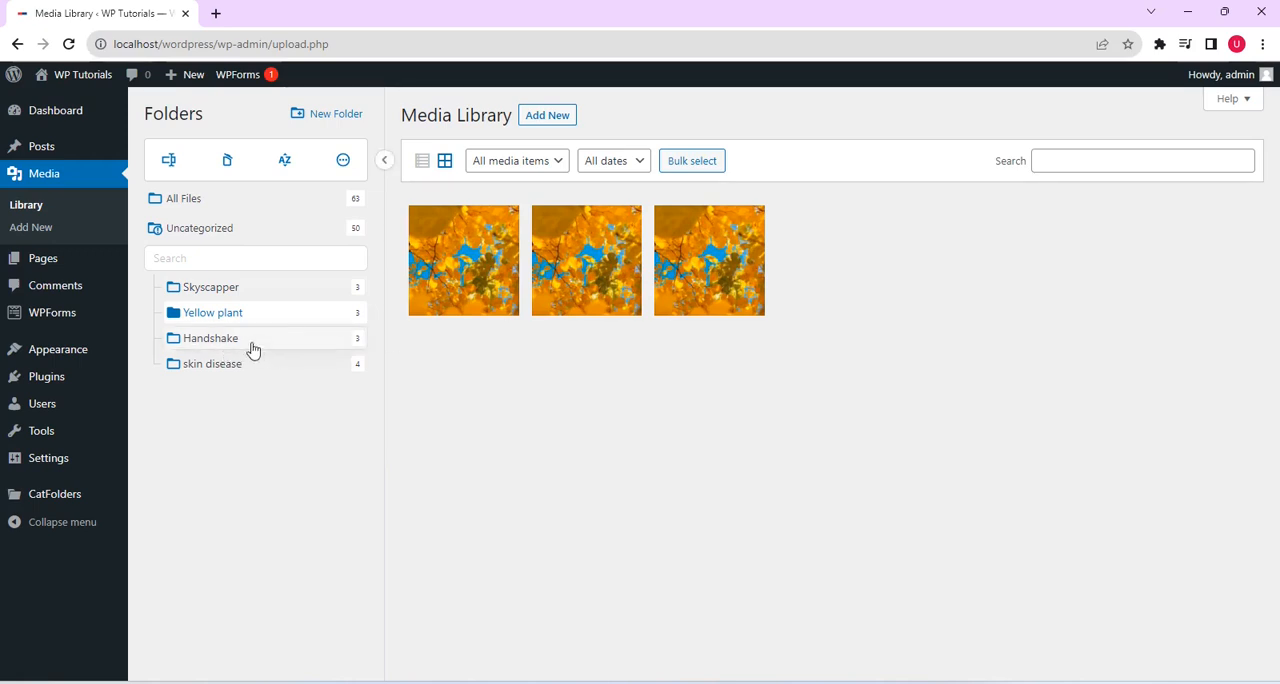
click(210, 337)
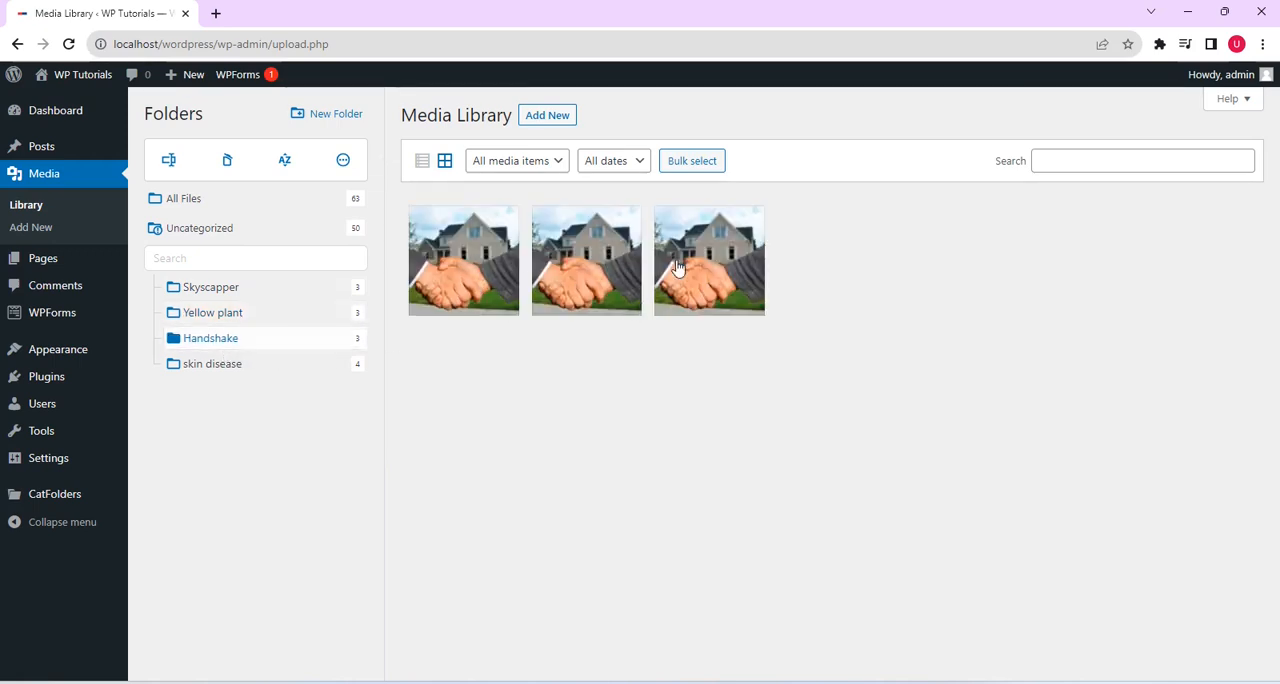
click(212, 363)
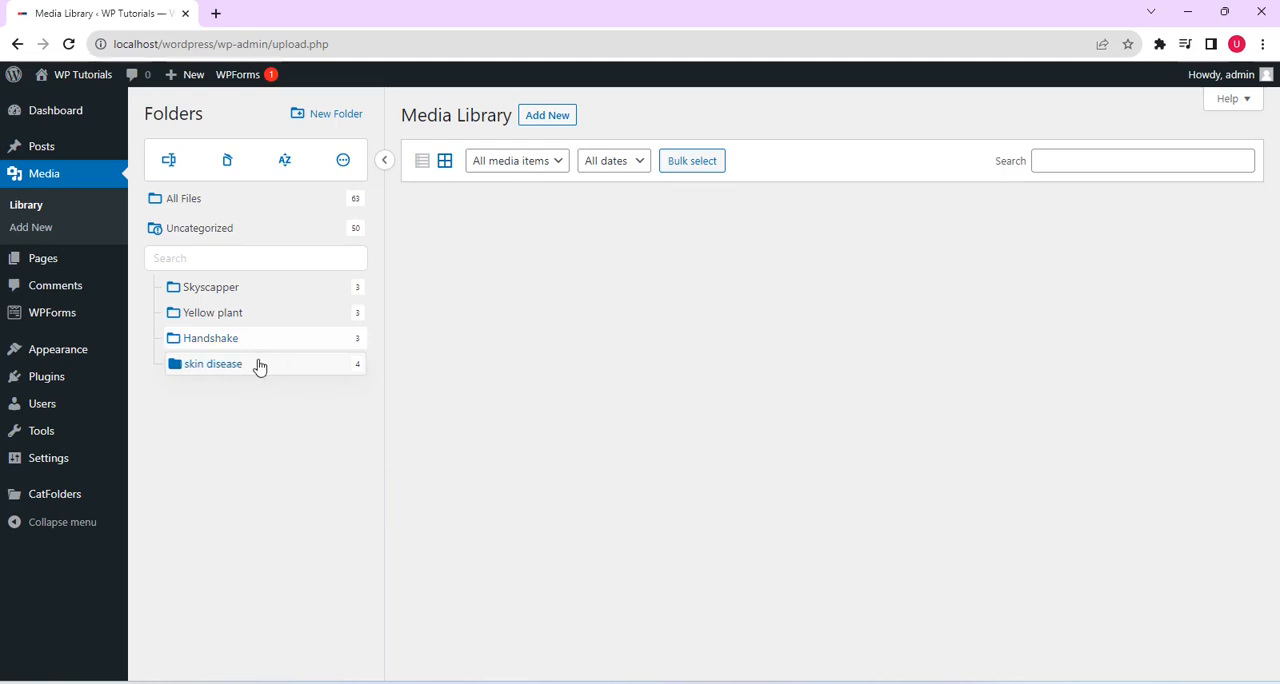
click(212, 363)
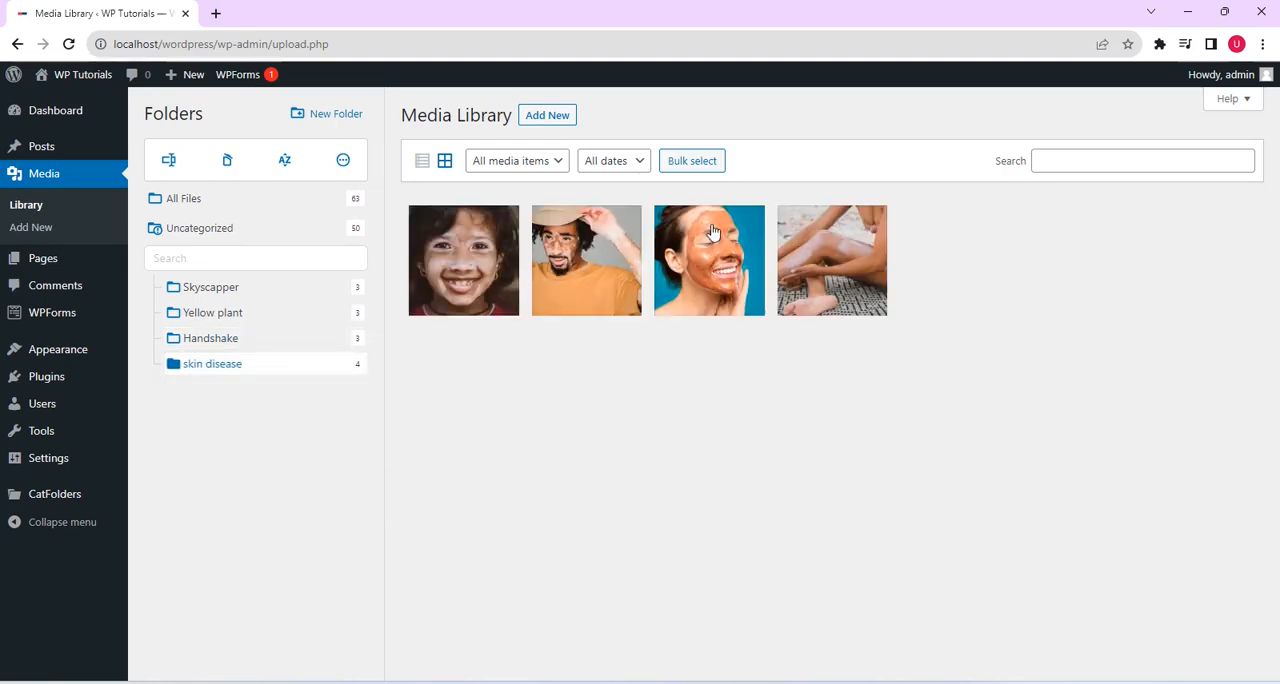
mouse_move(578, 248)
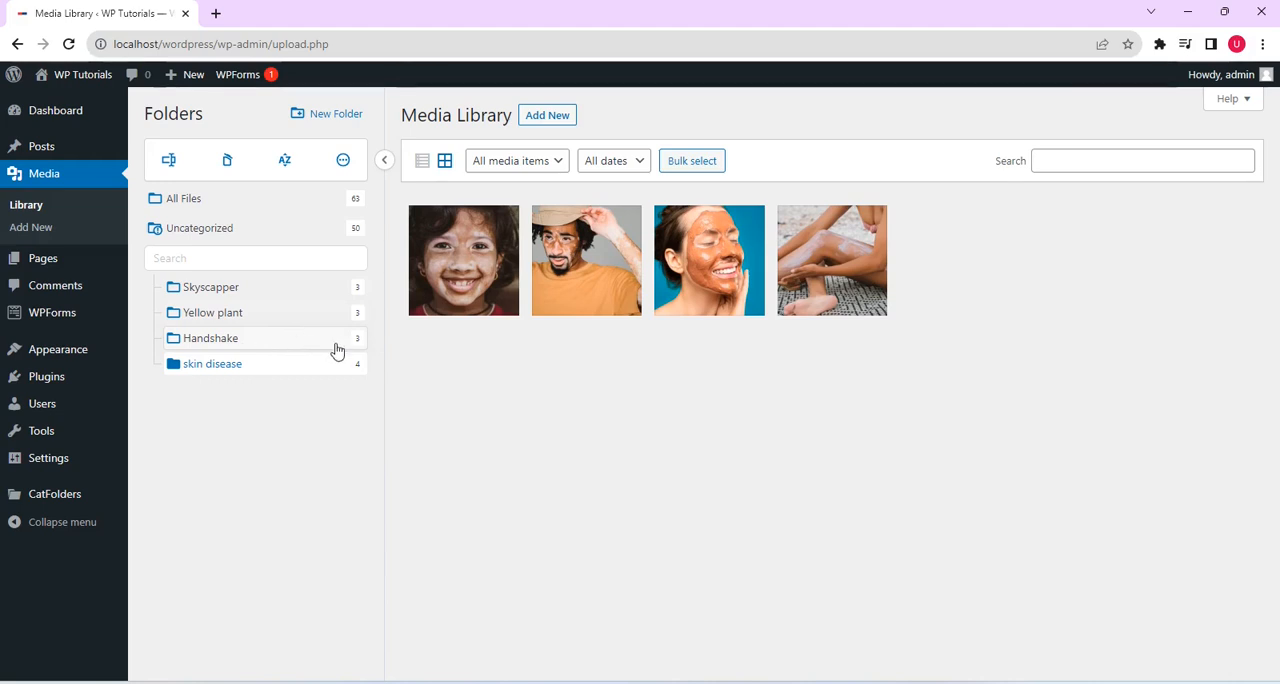
click(210, 337)
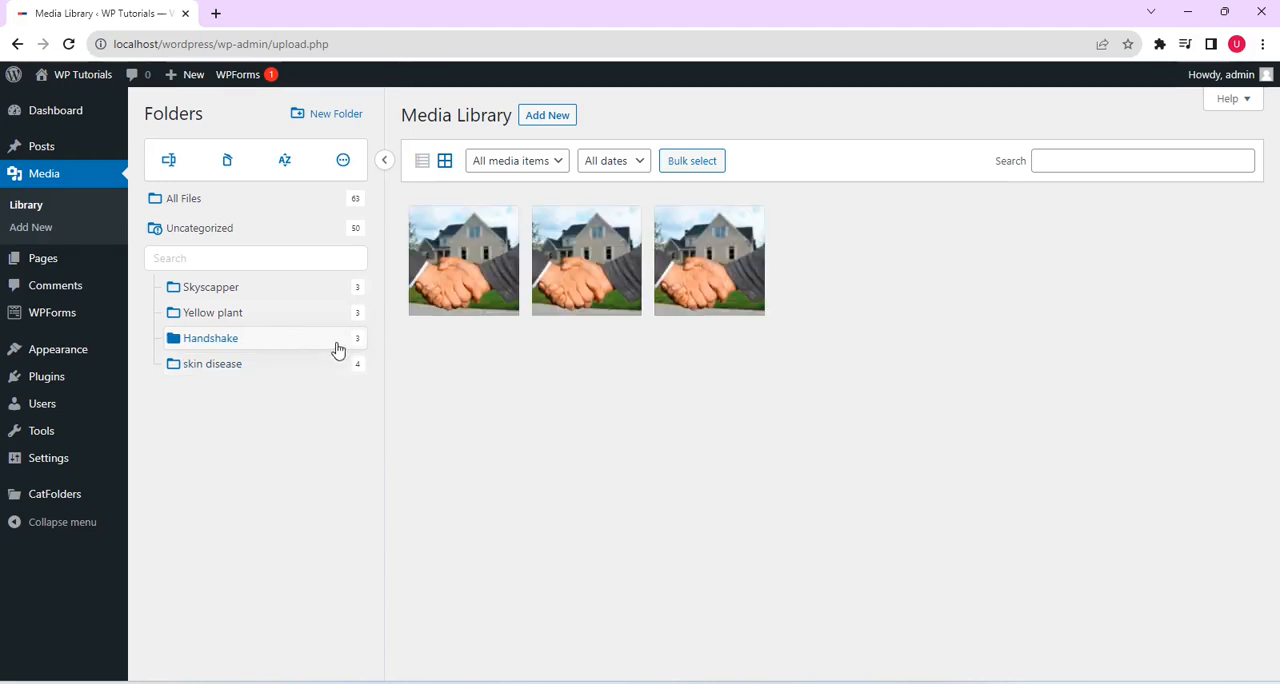
mouse_move(317, 344)
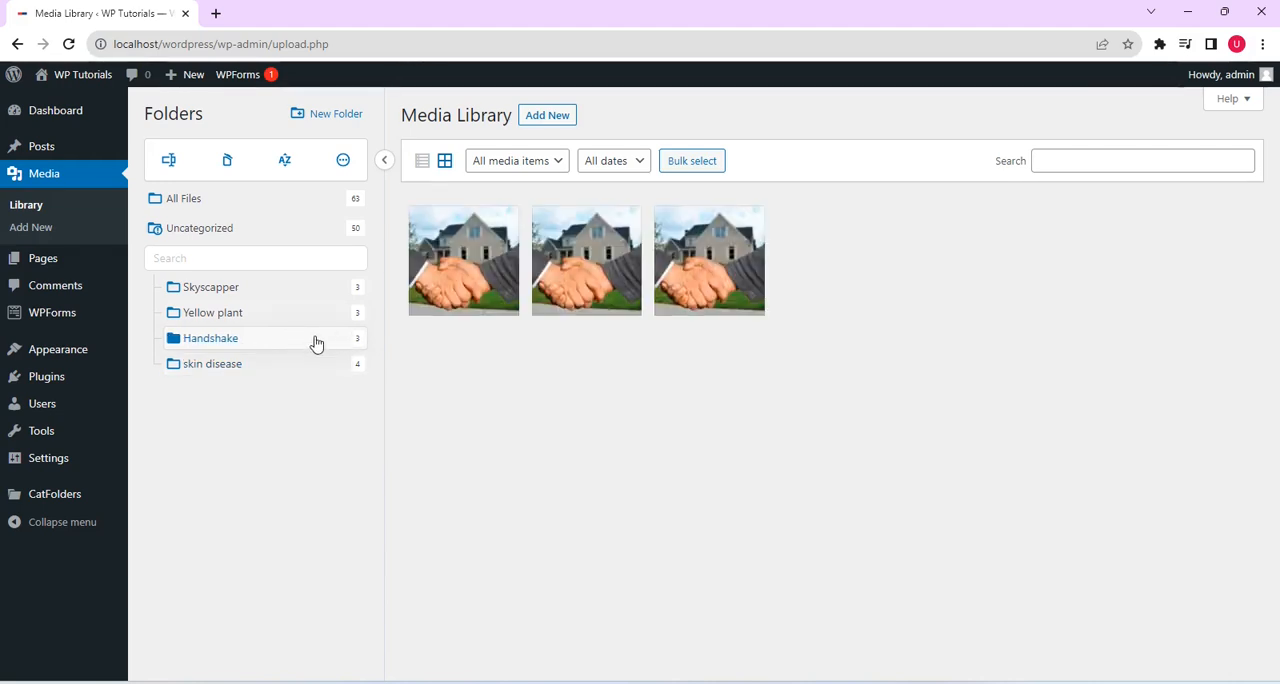
click(326, 113)
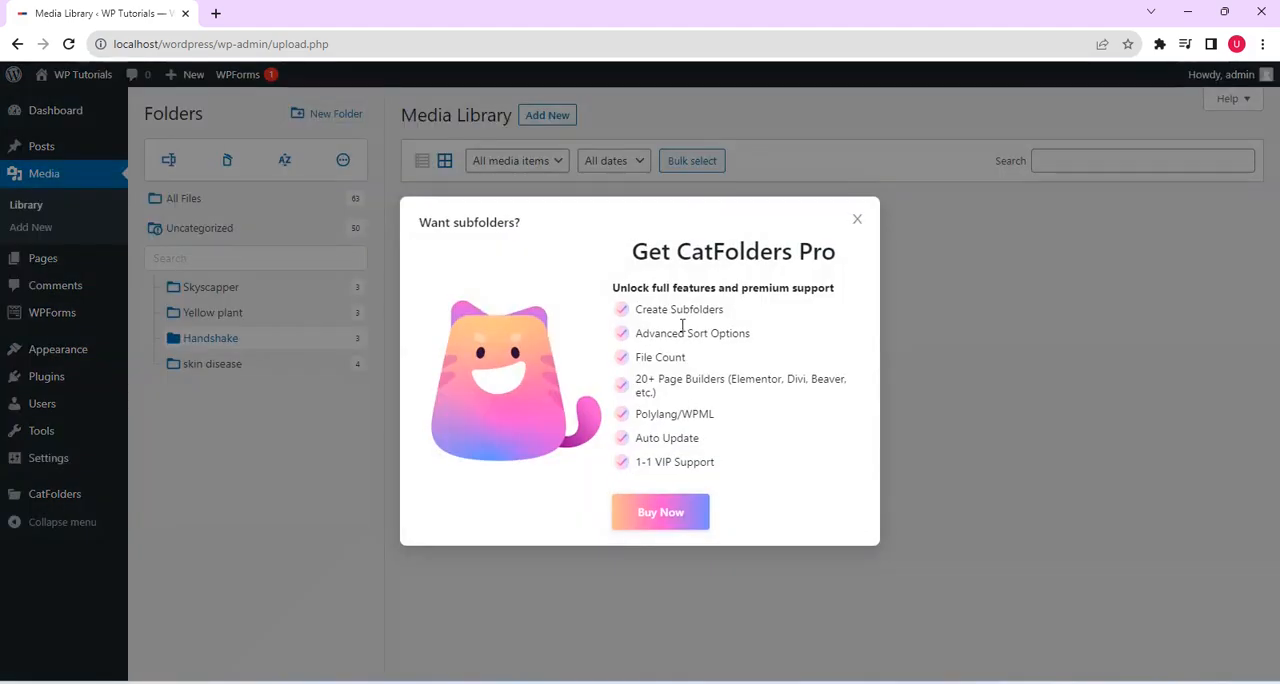
mouse_move(810, 372)
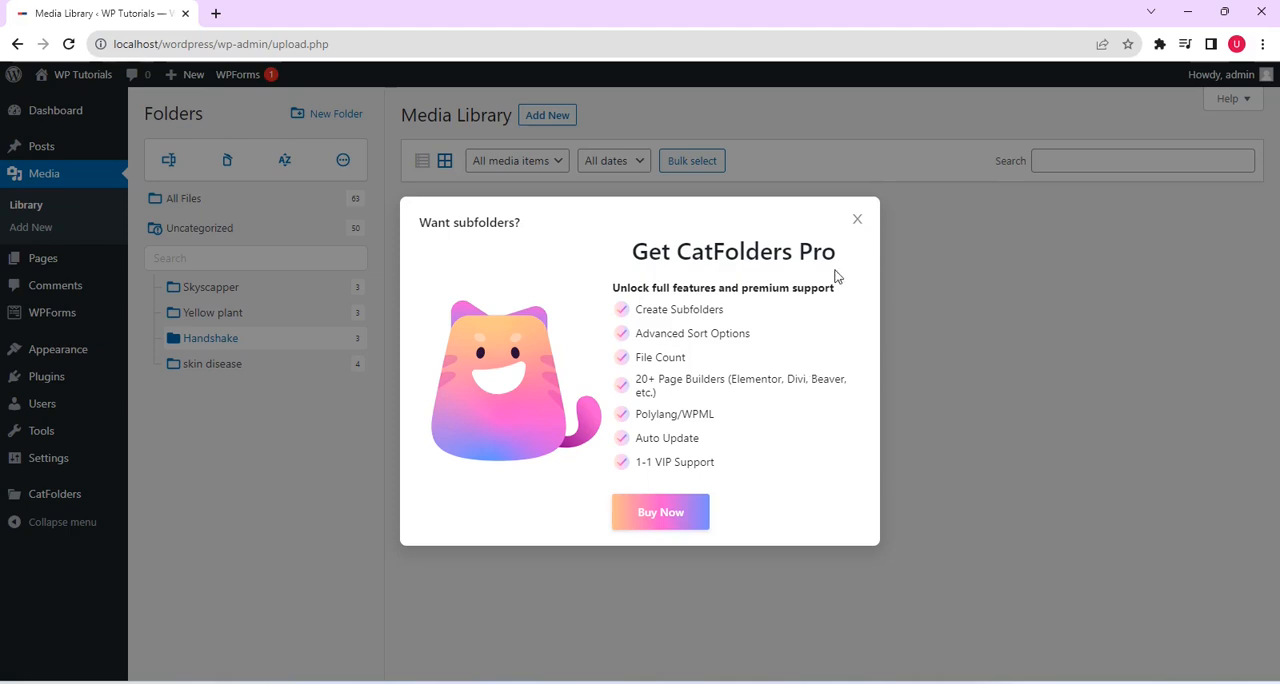
mouse_move(850, 366)
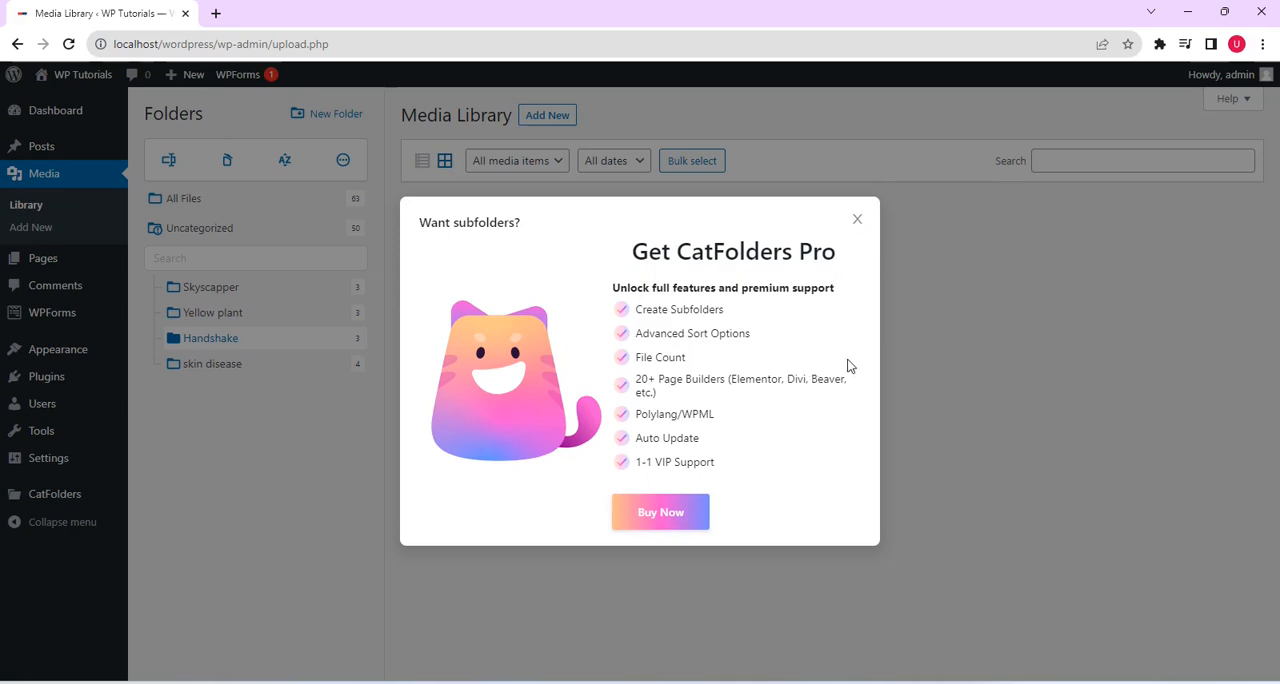
mouse_move(850, 228)
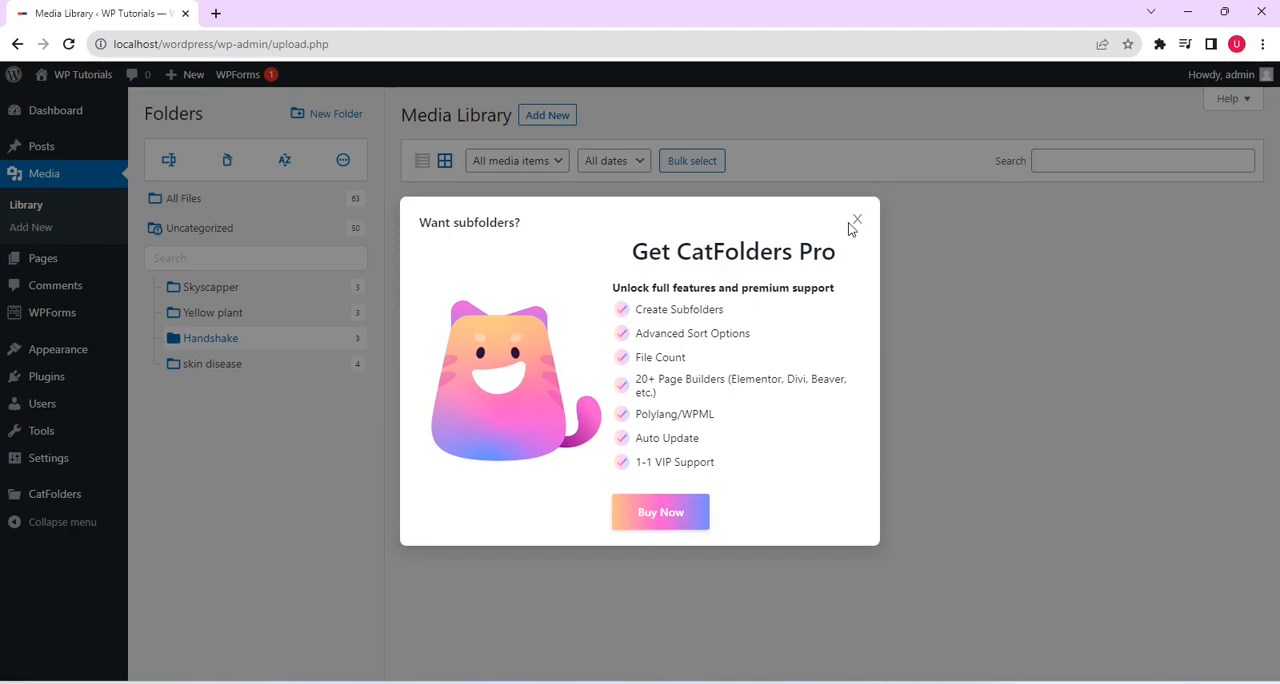
click(856, 219)
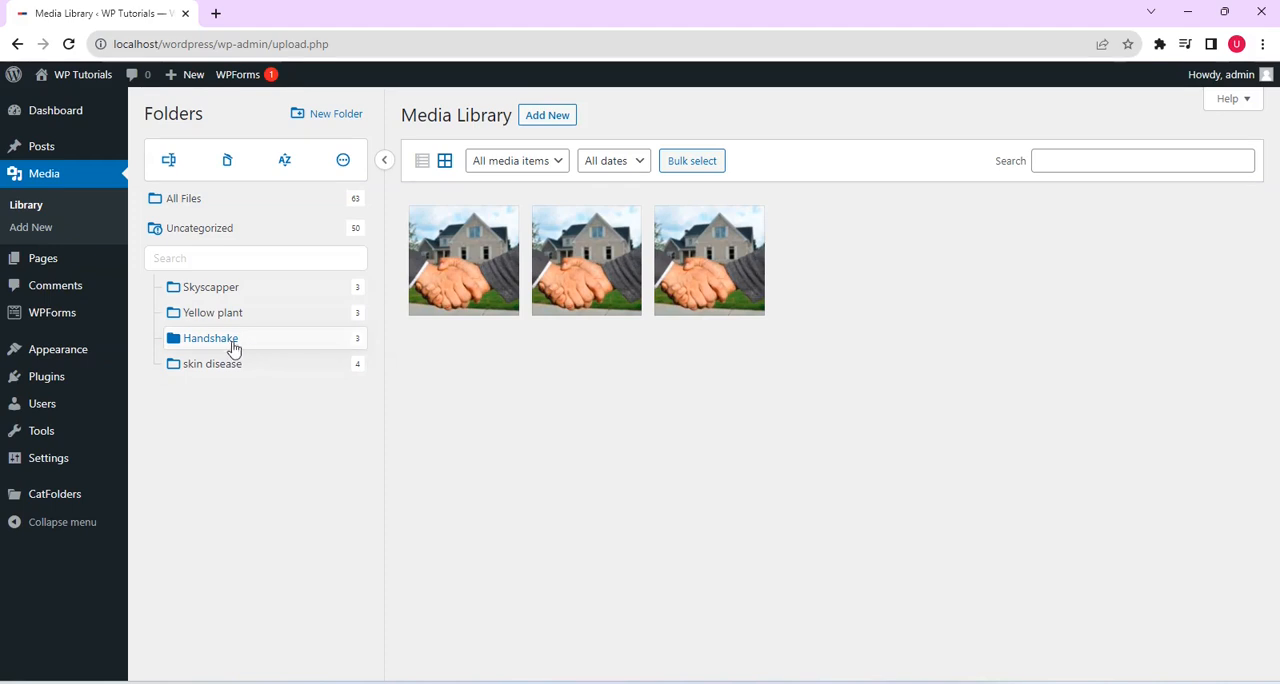
- Go to the admin Dashboard and open the 'Howdy, admin' account menu
click(43, 173)
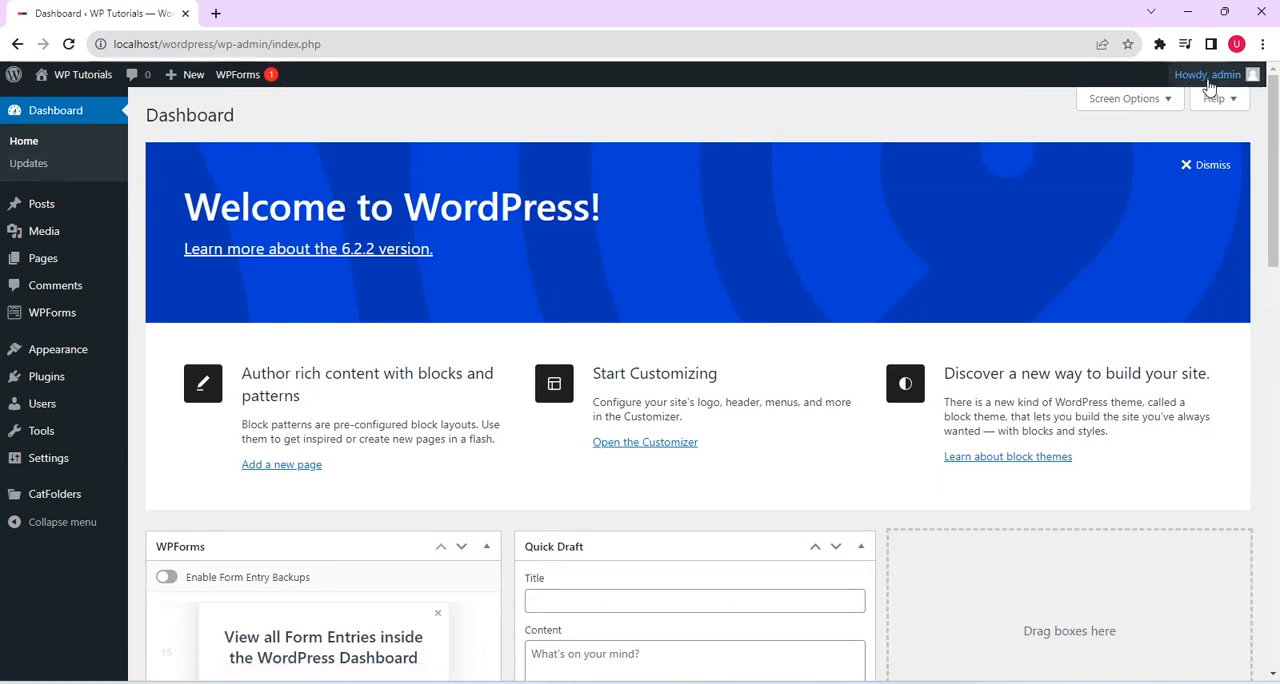
click(1207, 74)
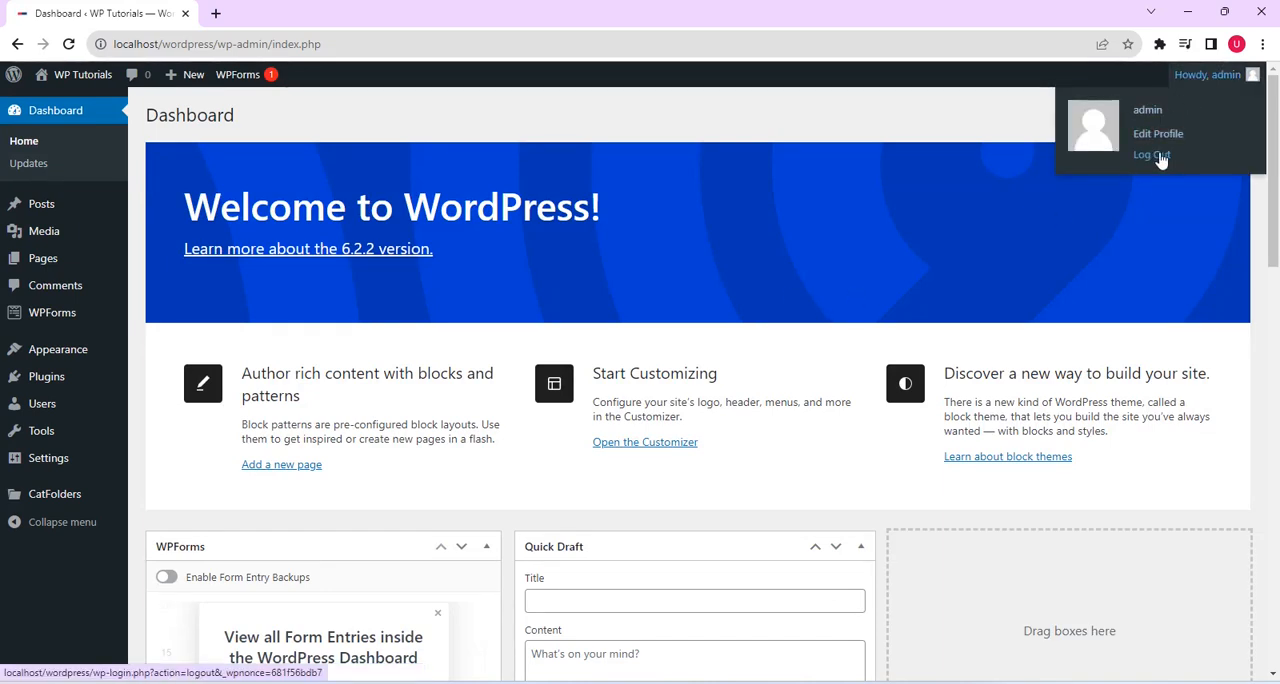